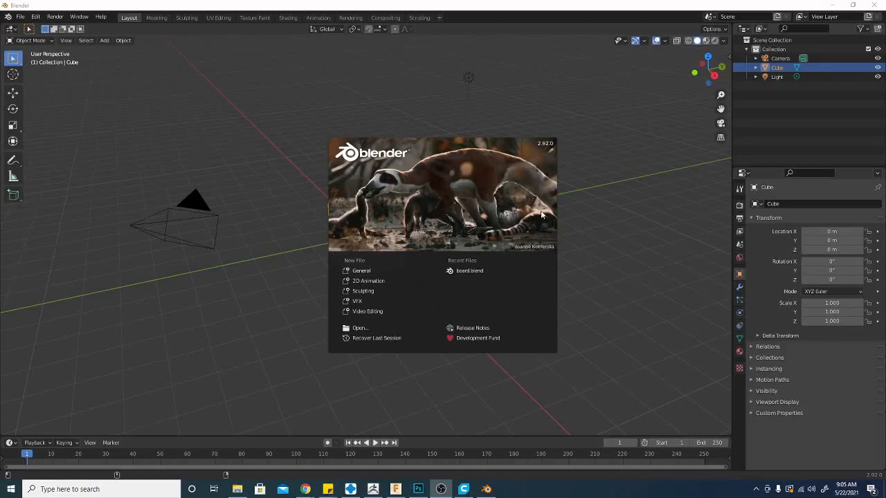
mouse_move(649, 356)
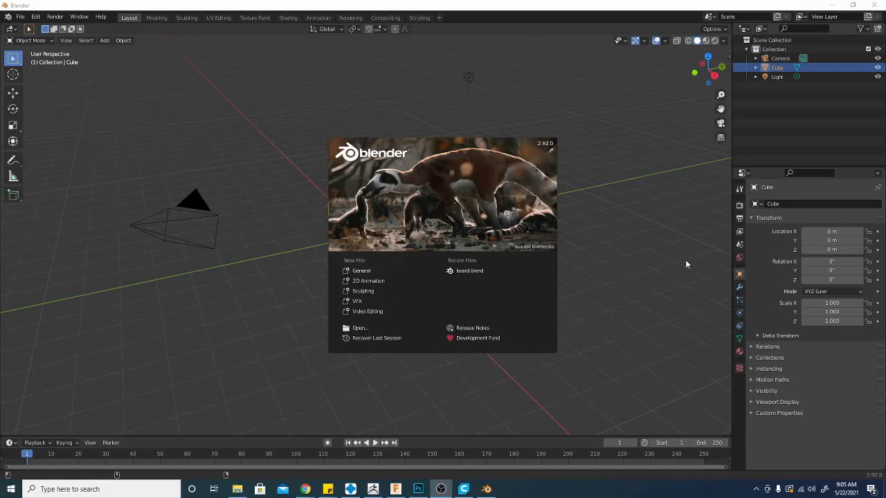
mouse_move(656, 291)
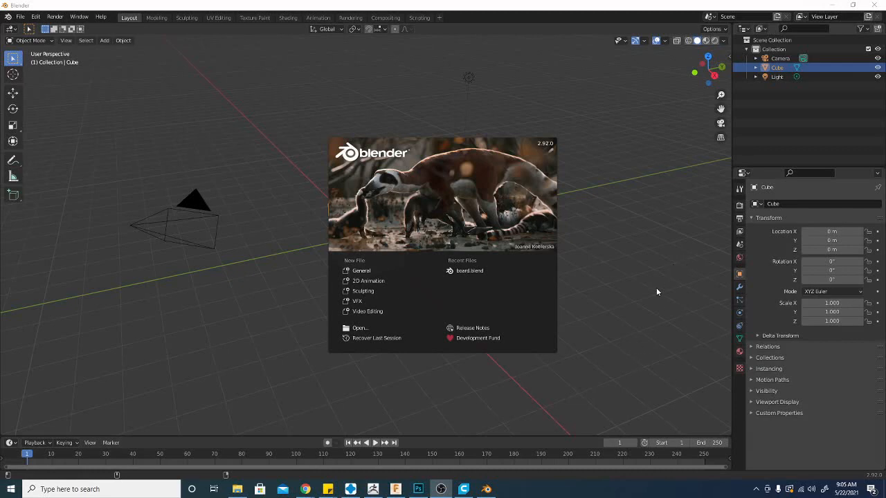
- Switch from the Blender splash screen to the Tinkercad dashboard in the browser
left_click(396, 490)
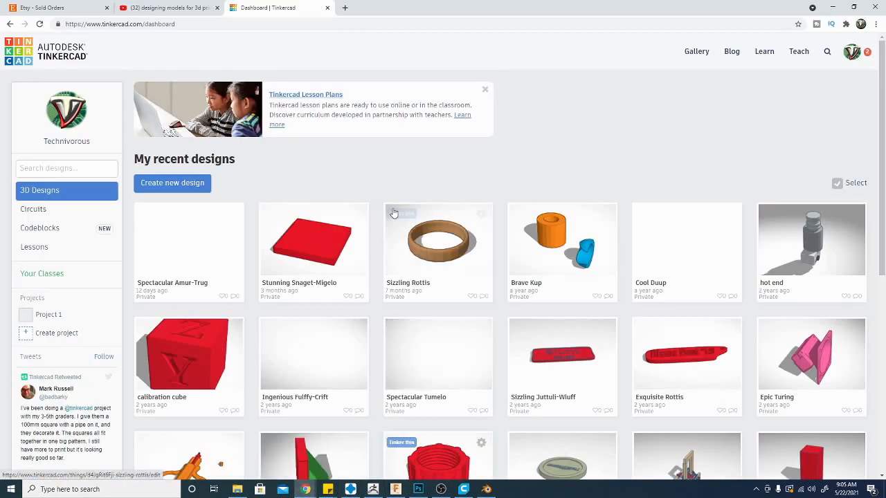
scroll("down", 3)
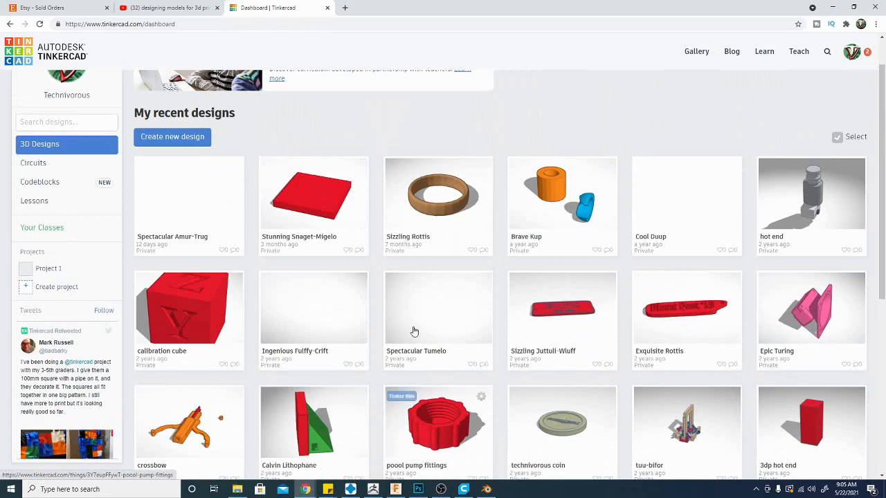
scroll("down", 3)
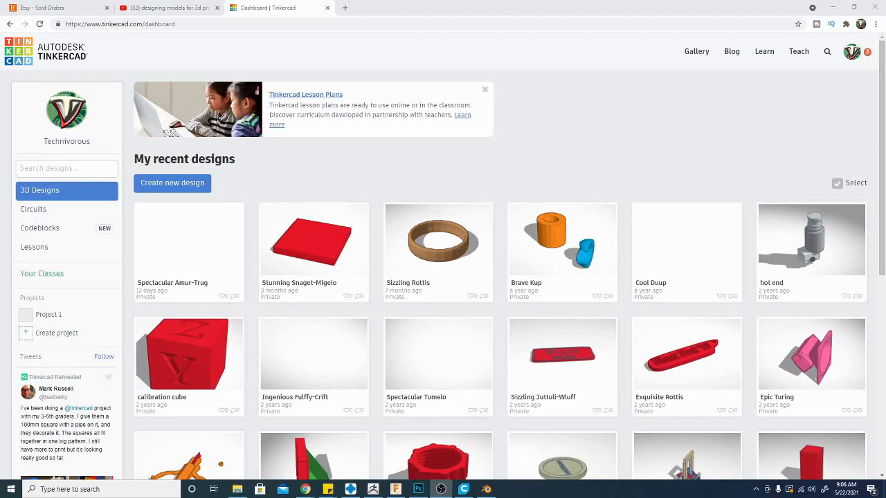
mouse_move(861, 146)
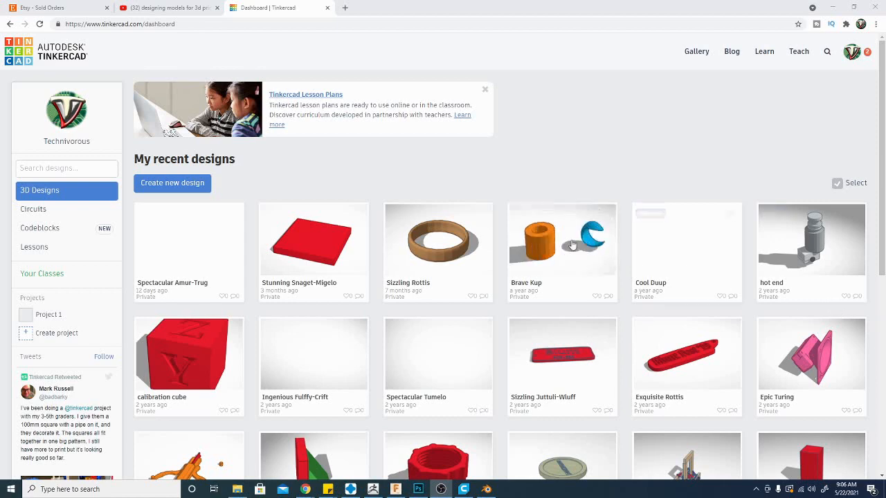
scroll("down", 3)
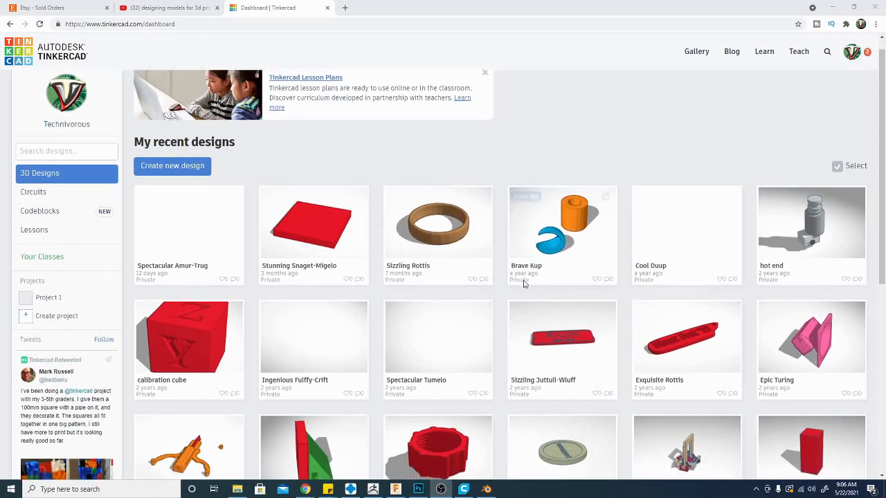
scroll("down", 3)
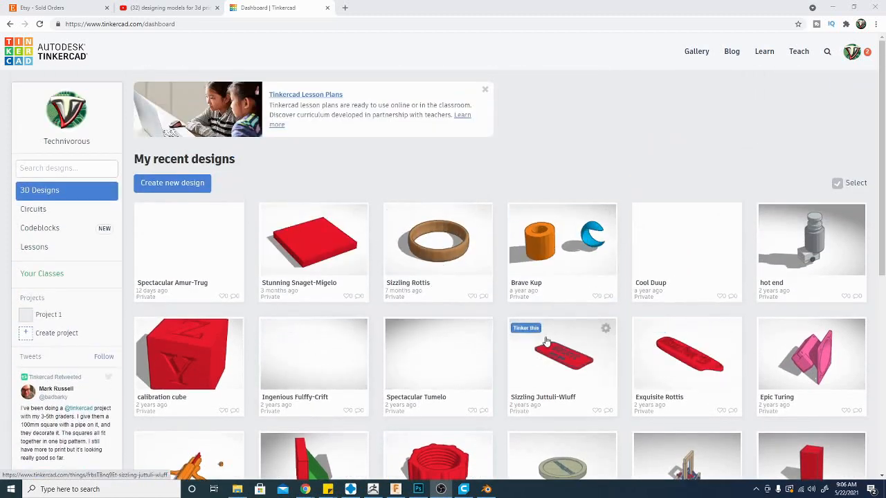
mouse_move(551, 290)
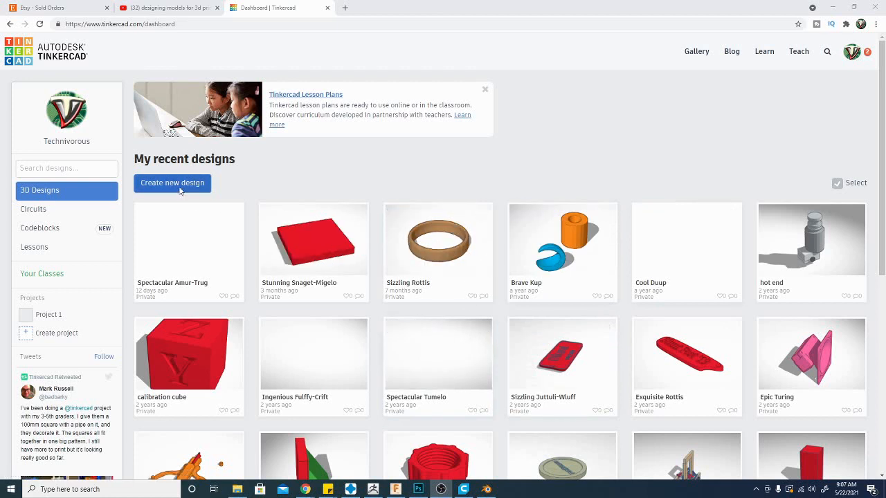
- Create a new blank Tinkercad design and dismiss the notes tip
left_click(171, 182)
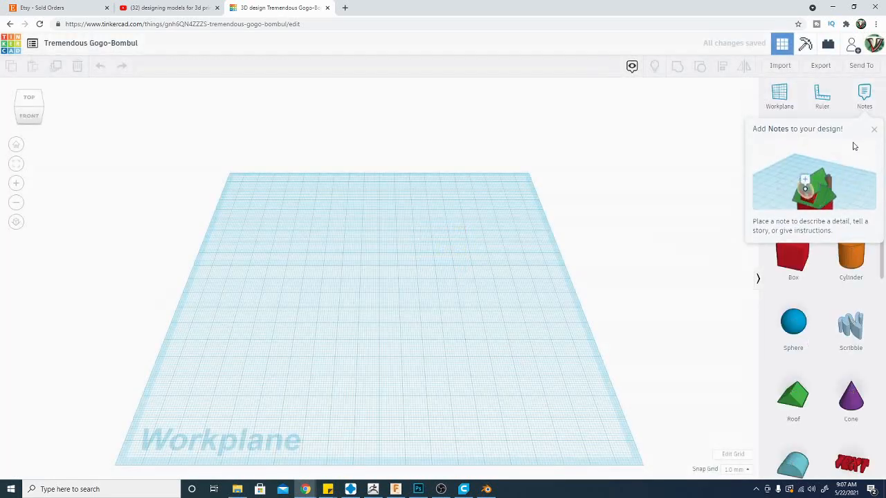
left_click(873, 130)
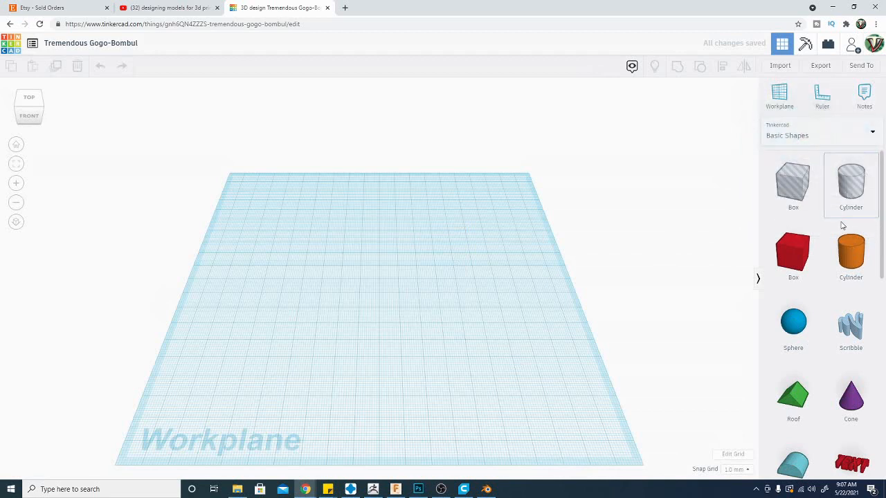
scroll("down", 3)
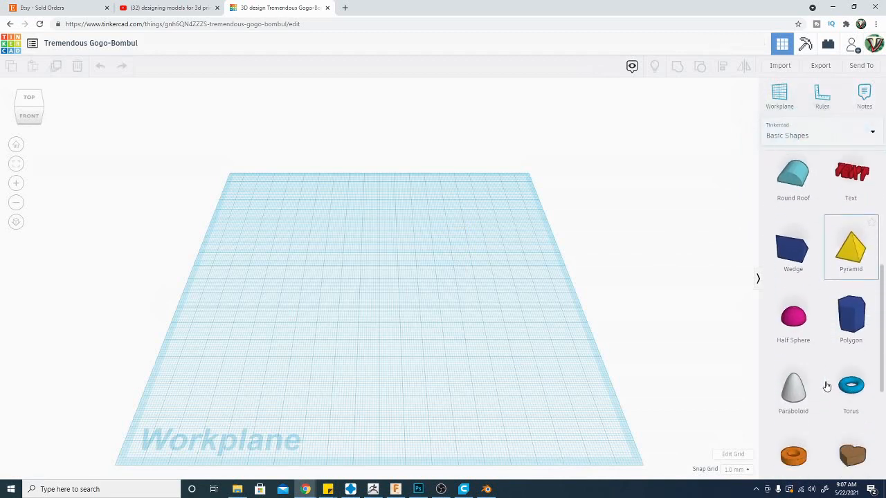
scroll("down", 3)
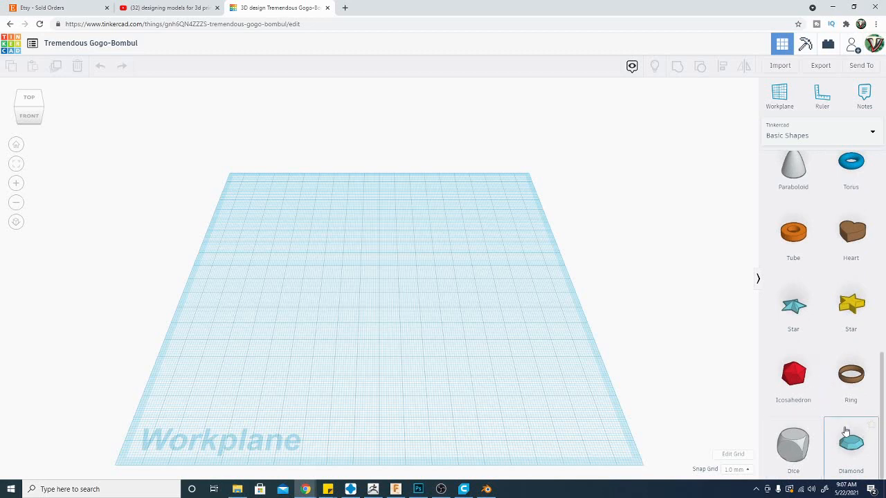
scroll("down", 3)
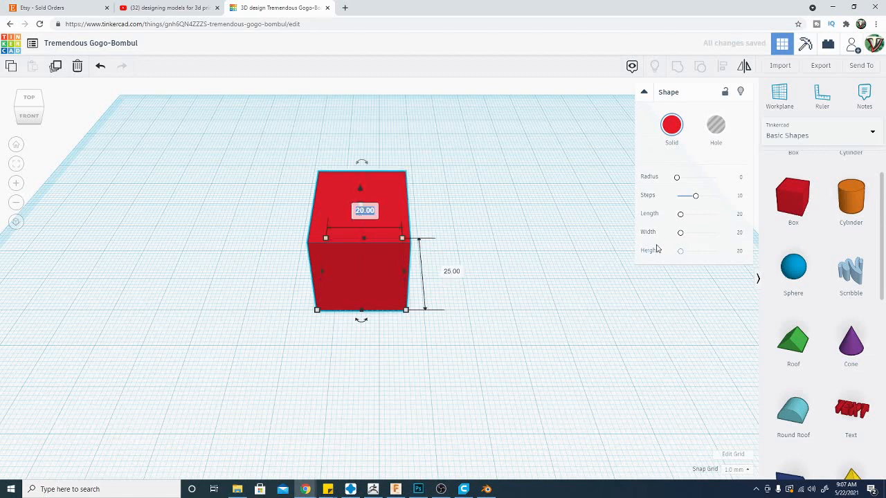
- Make the red box 100 mm long and lower it into a thin plate
type("100")
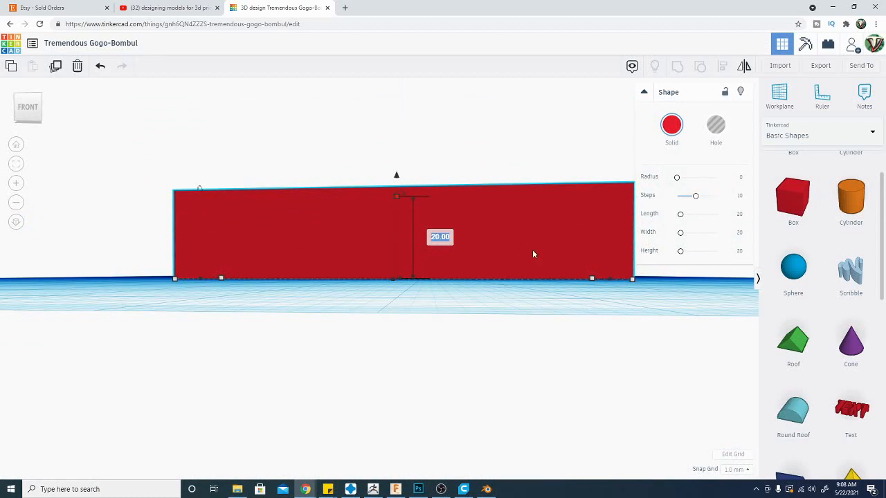
left_click_drag(395, 175, 395, 244)
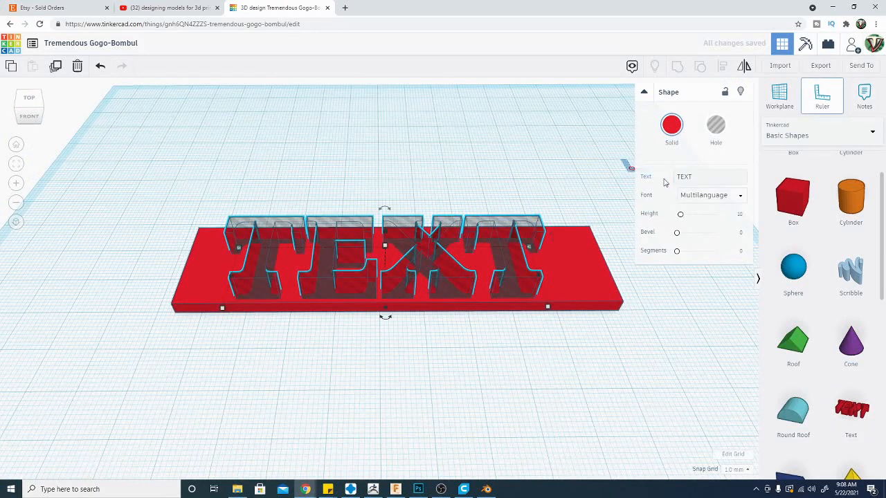
- Change the text shape to read Technivorous and adjust the letter thickness
left_click(706, 177)
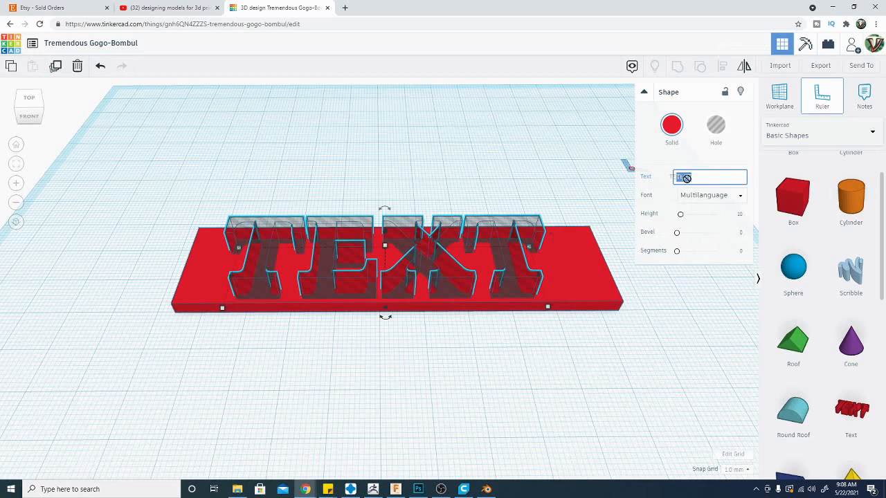
type("tel")
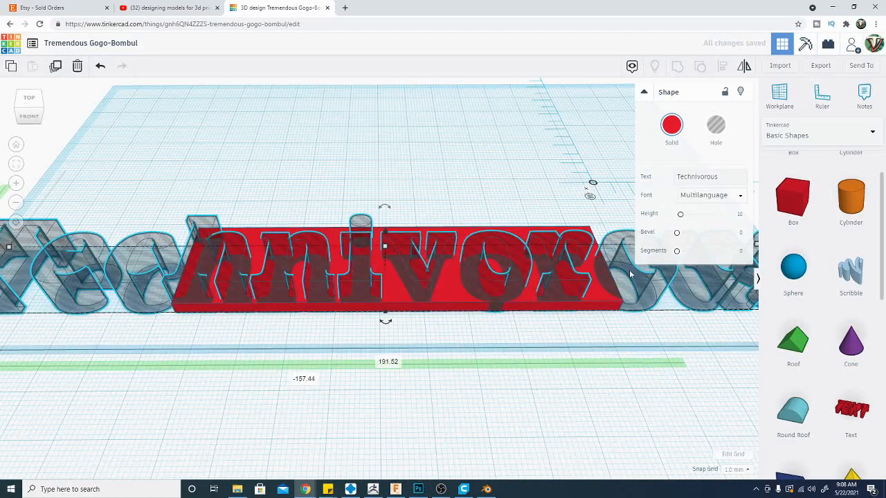
left_click(709, 177)
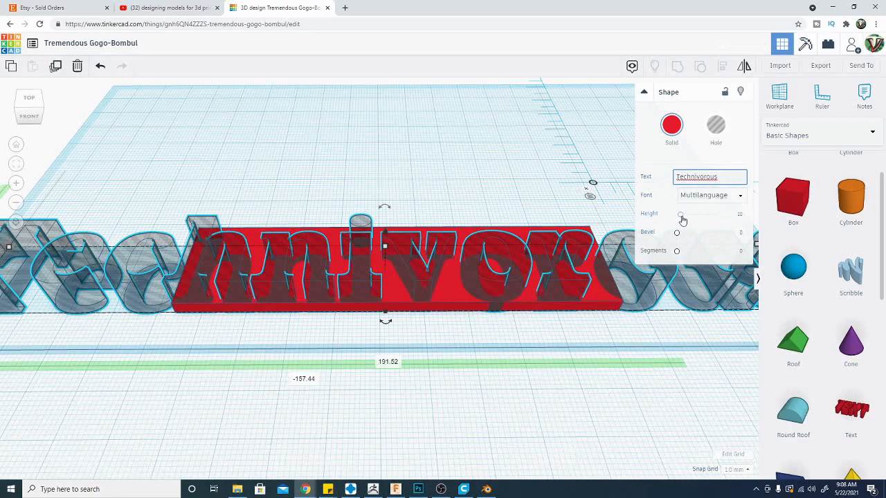
left_click_drag(681, 220, 678, 220)
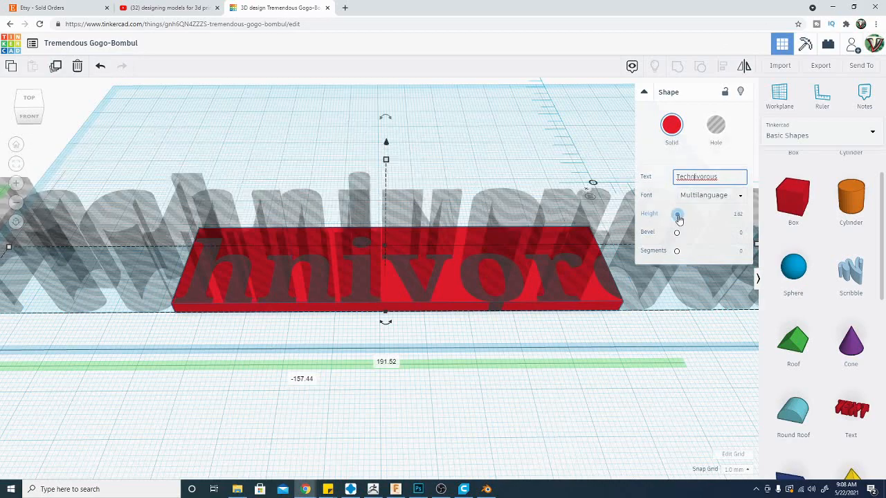
left_click_drag(676, 214, 681, 215)
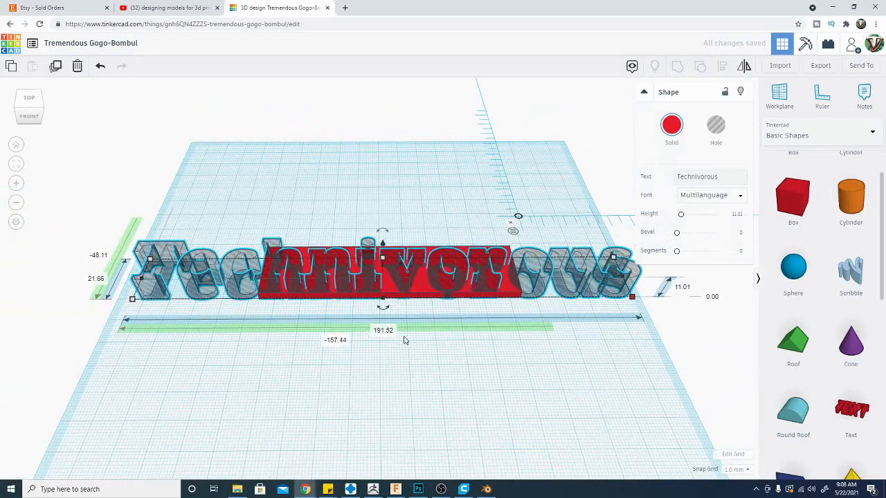
- Set the lettering width to 80 so it fits within the plate
left_click(382, 329)
type("80")
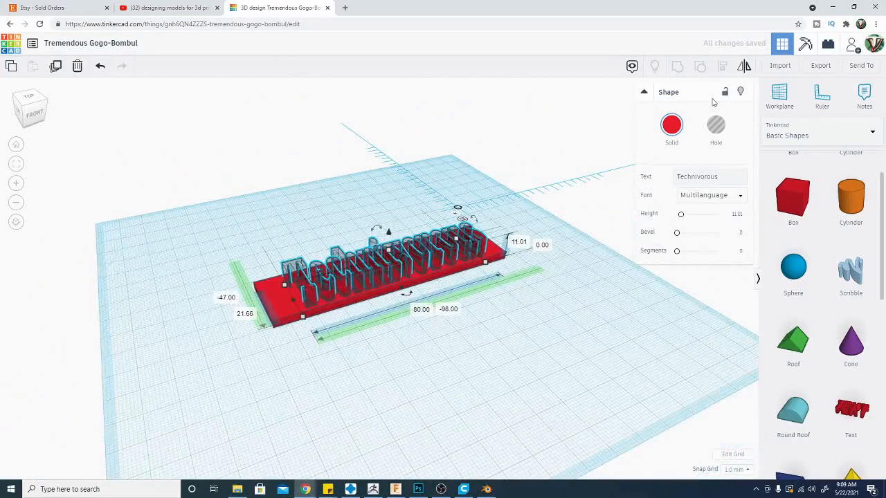
left_click(672, 125)
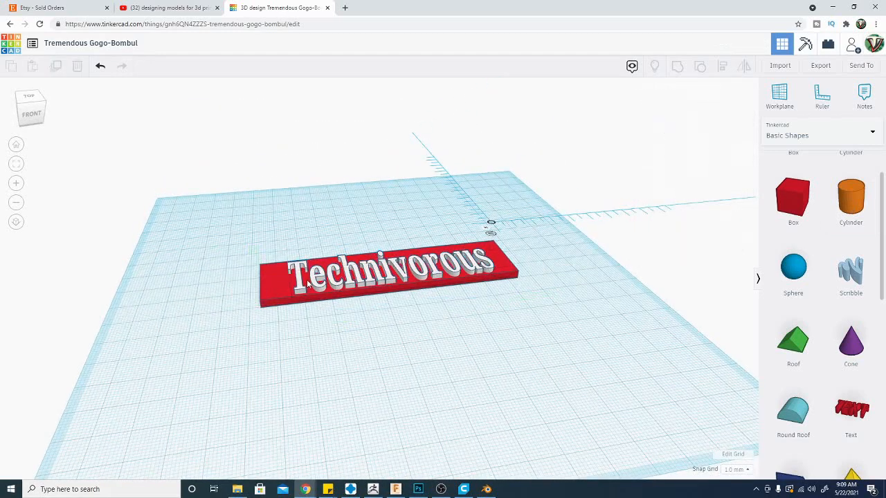
- Select the plate and lettering together and colour them red
left_click(388, 274)
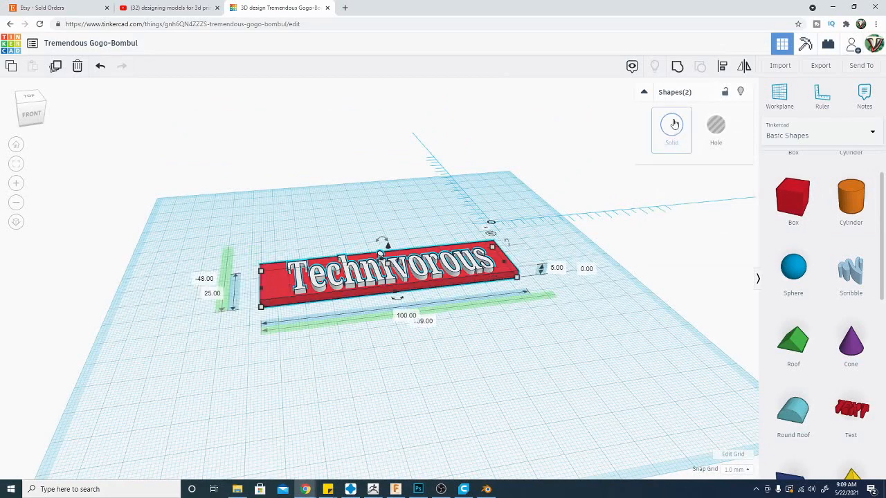
left_click(671, 125)
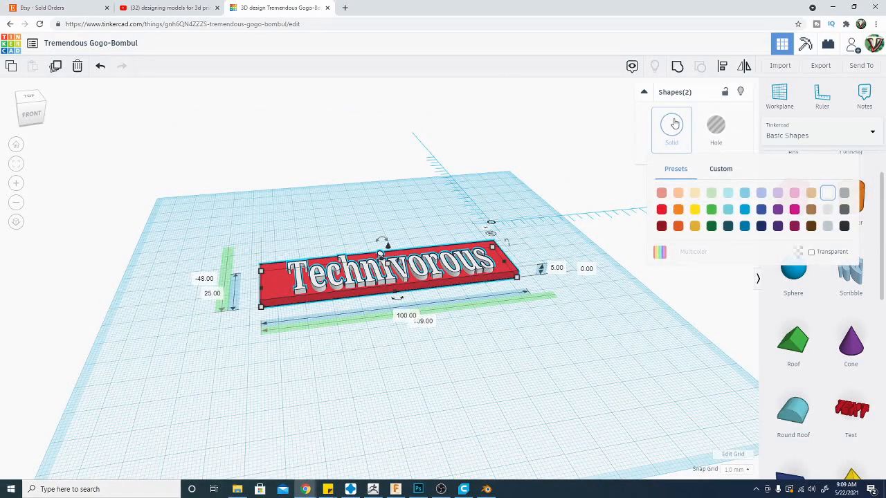
left_click(662, 210)
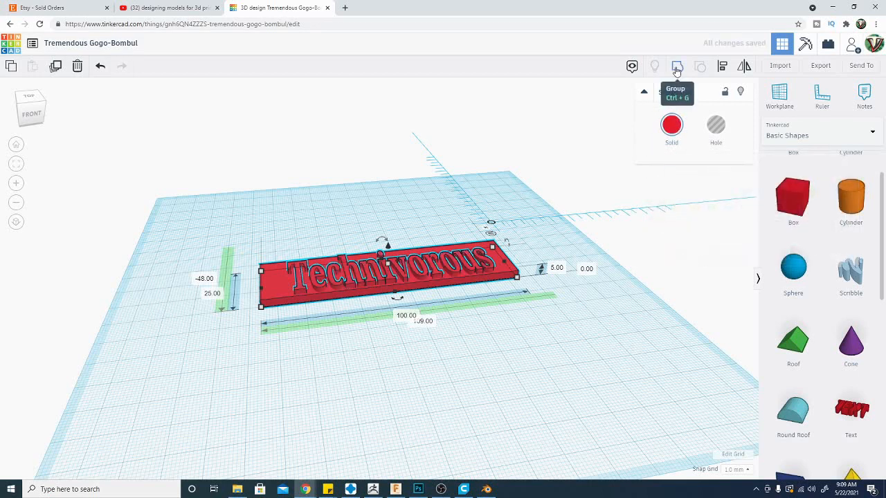
- Group the nameplate, then ungroup it and select one part separately
left_click(676, 67)
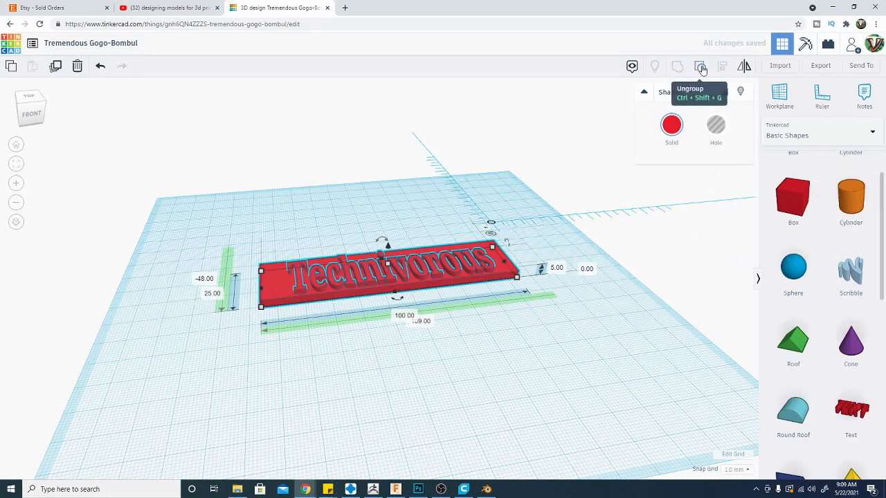
left_click(700, 66)
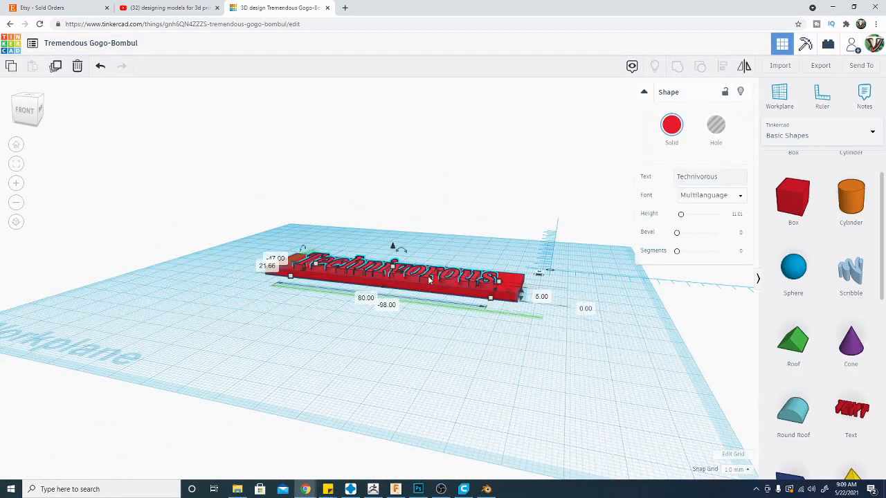
left_click(715, 126)
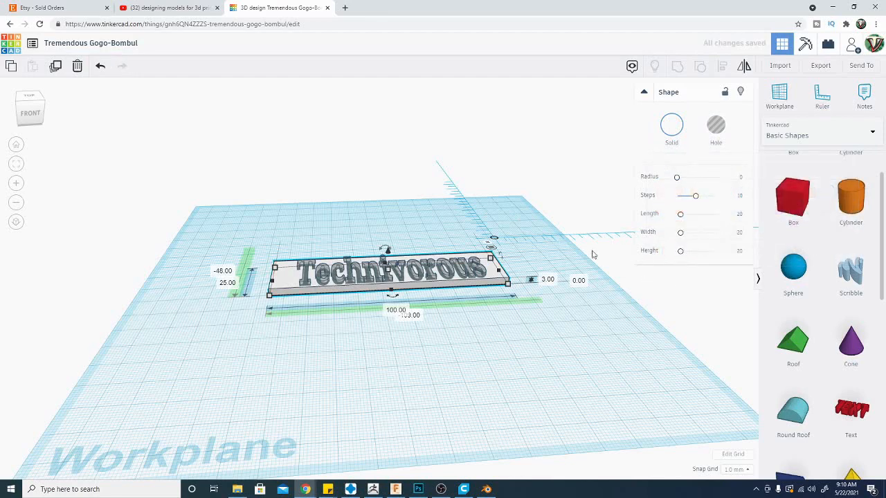
- Recolour the lettering red, group the hole cylinder with the plate, and inspect the result
left_click(670, 125)
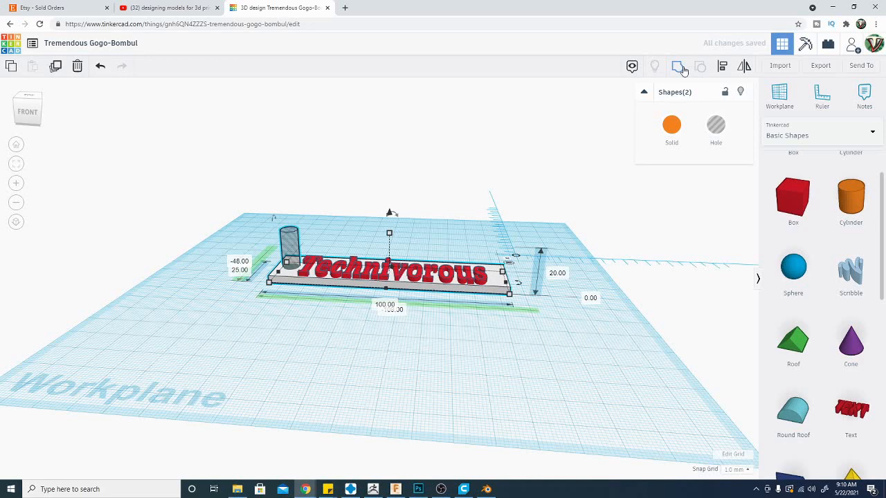
left_click(700, 66)
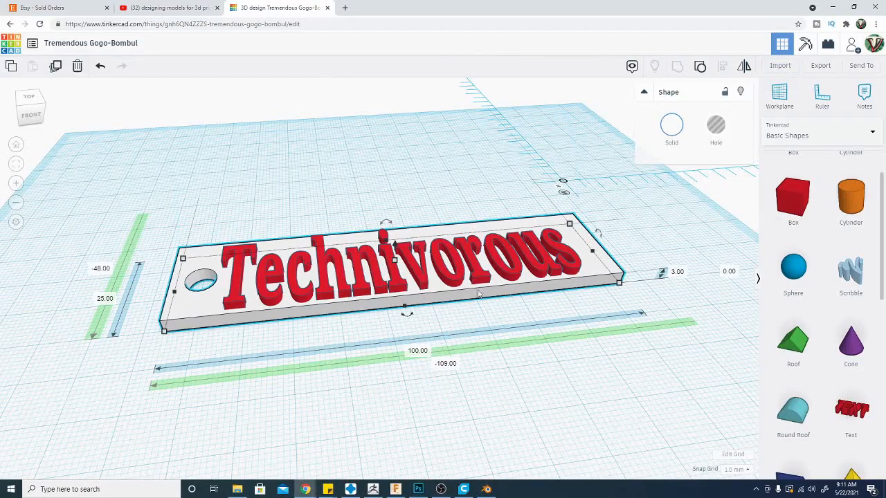
left_click_drag(485, 290, 505, 387)
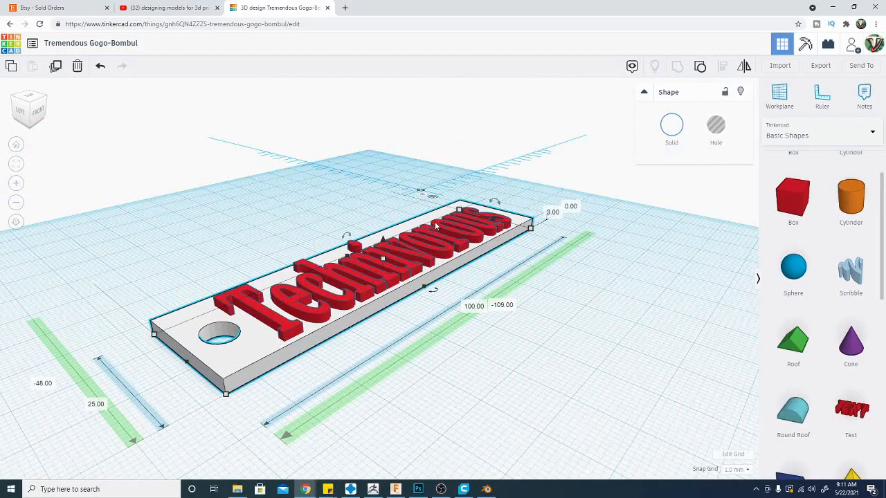
mouse_move(645, 327)
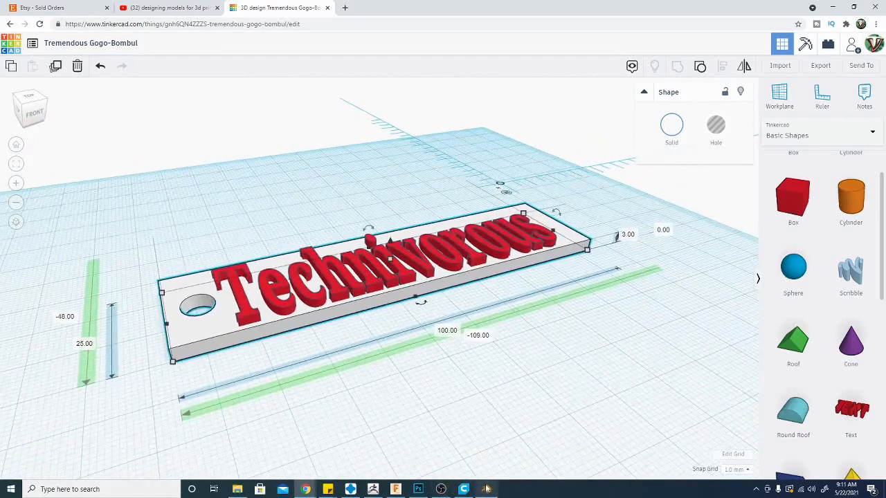
- Return to Blender and delete the camera and light from the outliner
left_click(486, 490)
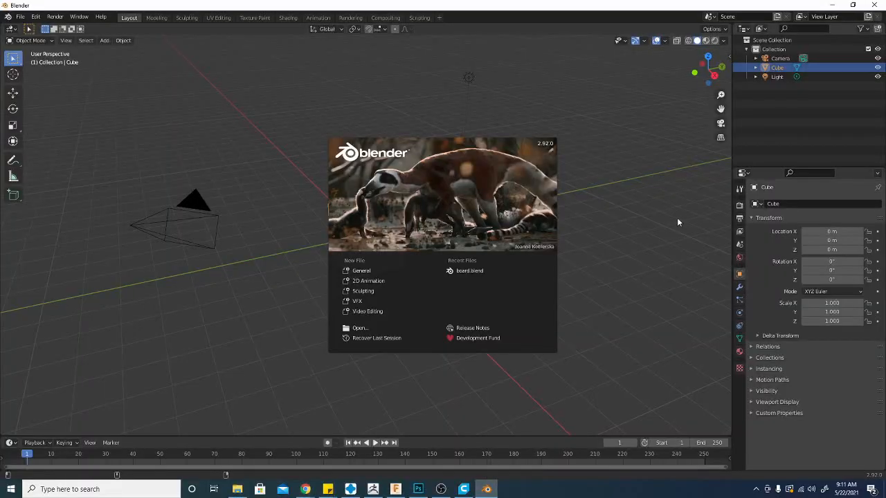
right_click(367, 235)
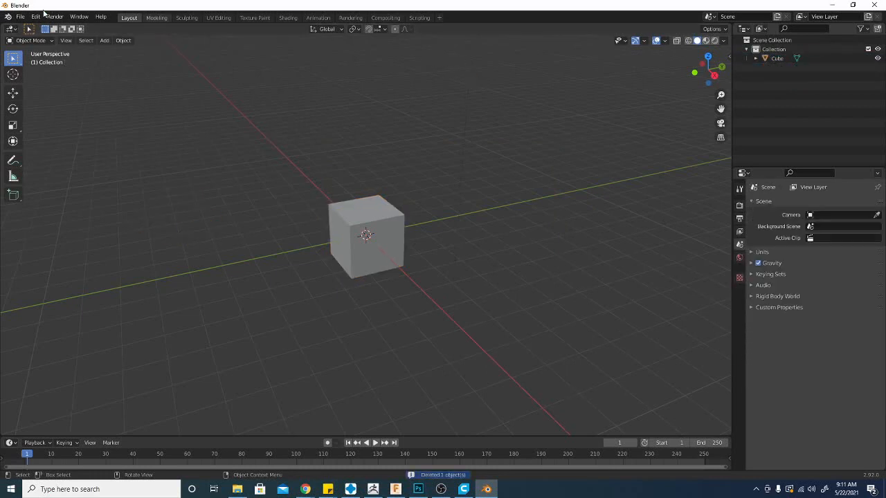
mouse_move(20, 17)
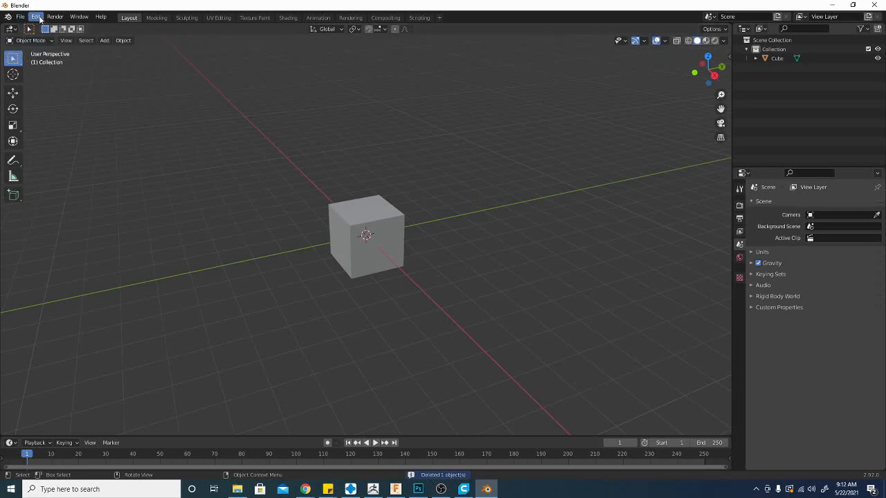
left_click(19, 16)
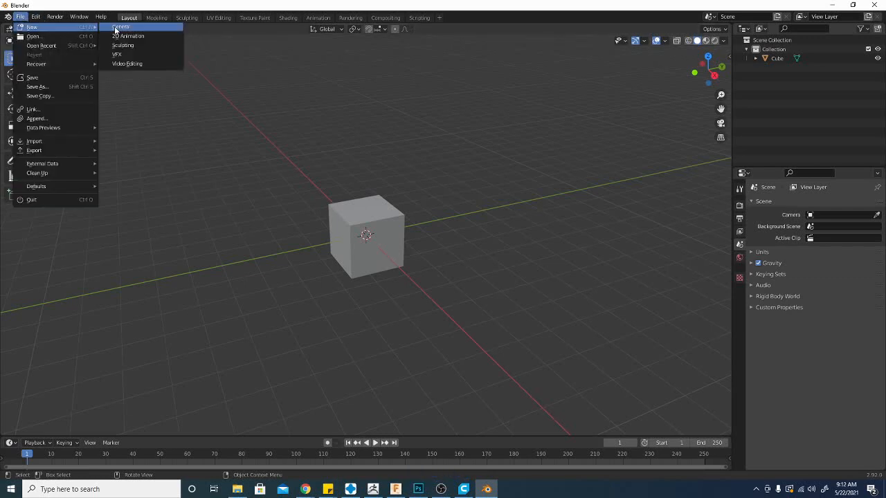
mouse_move(127, 36)
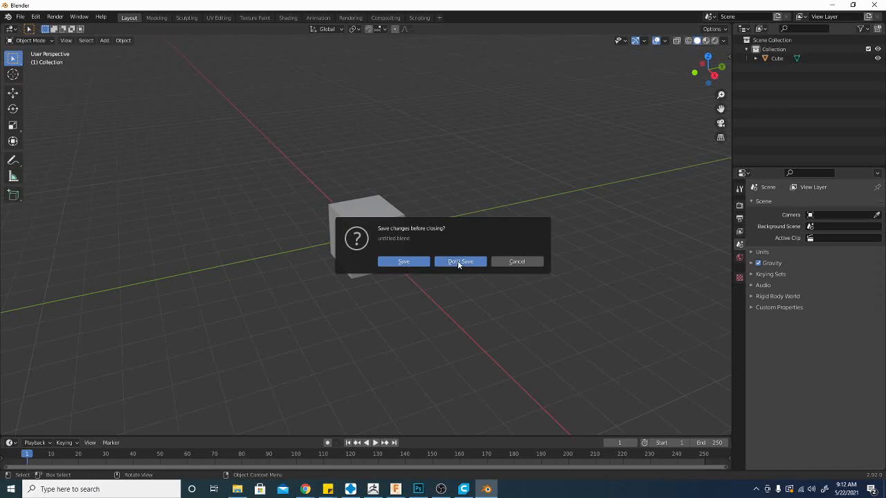
mouse_move(467, 329)
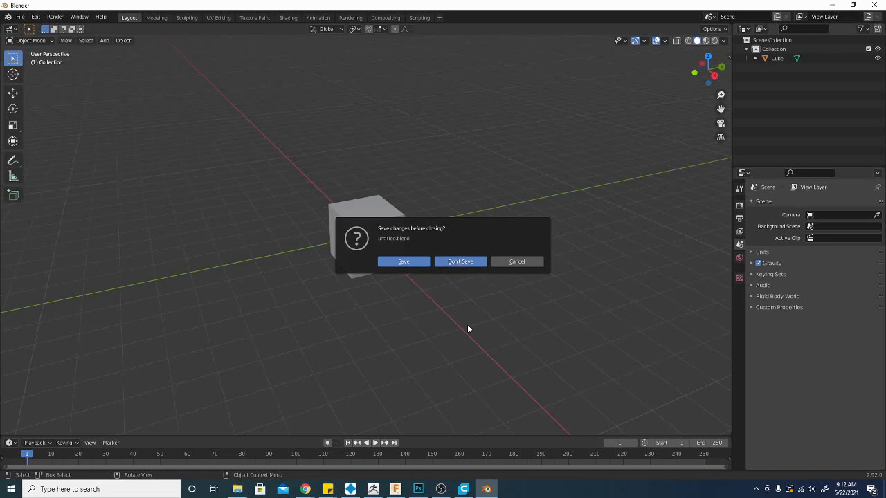
- Start a new Sculpting file, choosing Don't Save for the startup scene
left_click(459, 262)
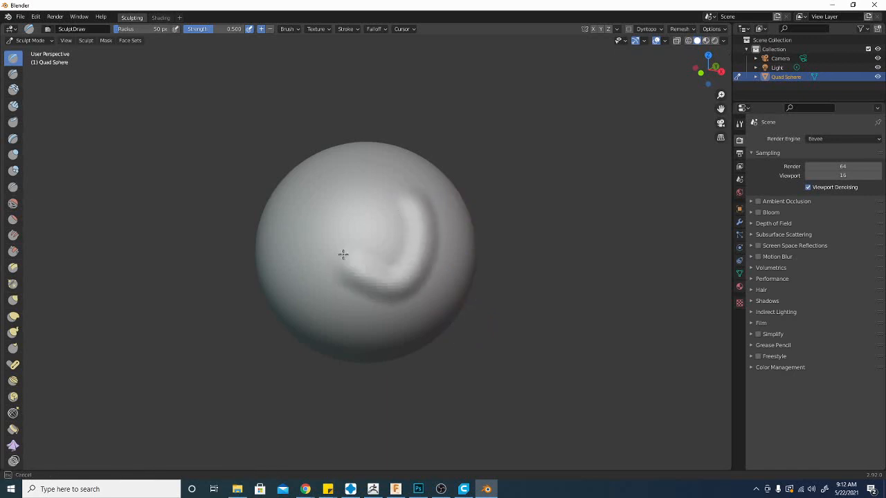
- Sculpt several raised Draw strokes and a deep crease across the sphere
left_click_drag(343, 252, 374, 291)
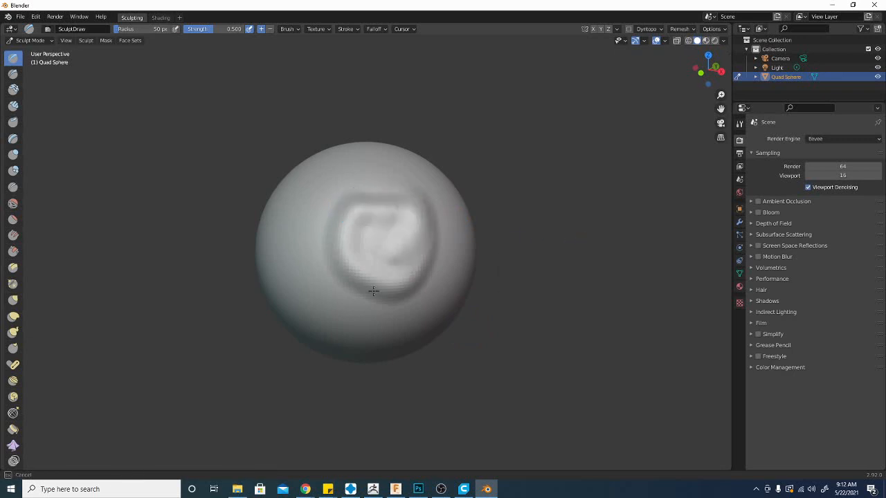
left_click_drag(374, 291, 415, 210)
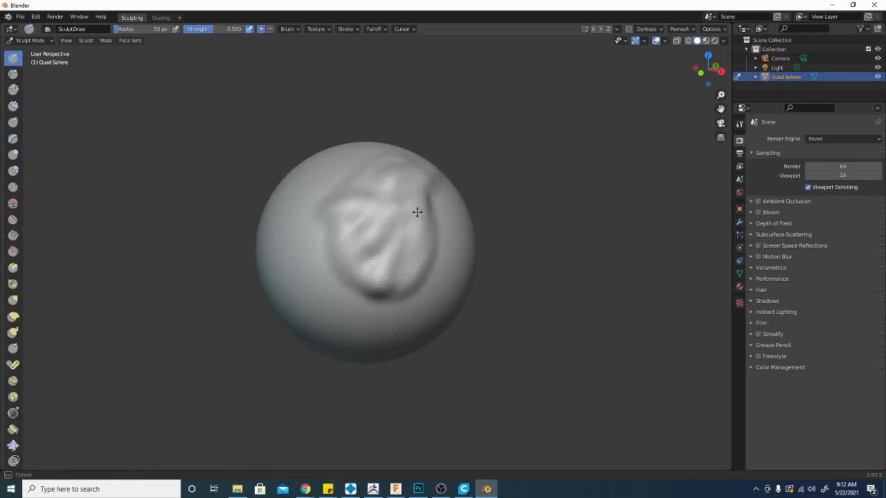
left_click_drag(418, 212, 390, 278)
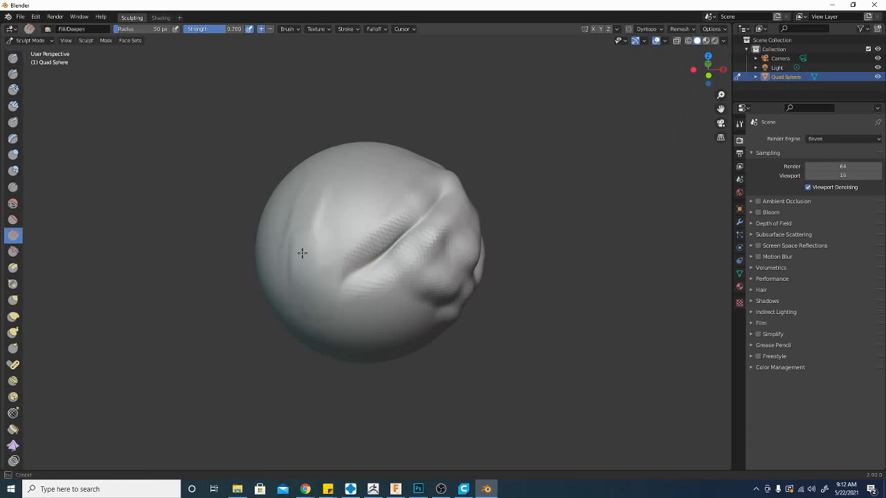
left_click_drag(301, 252, 340, 306)
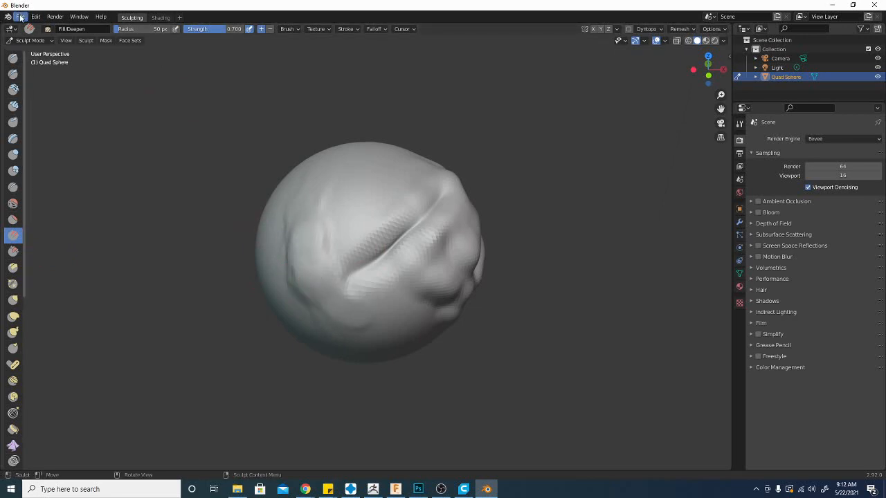
left_click(19, 17)
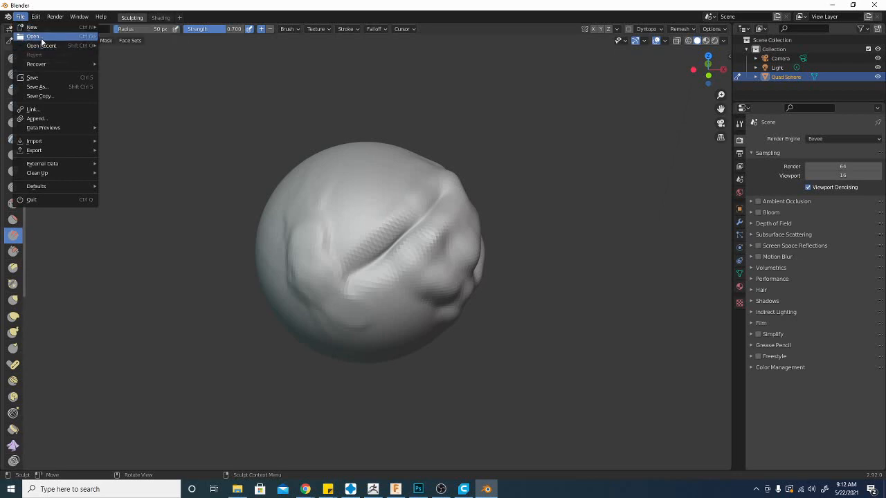
mouse_move(32, 27)
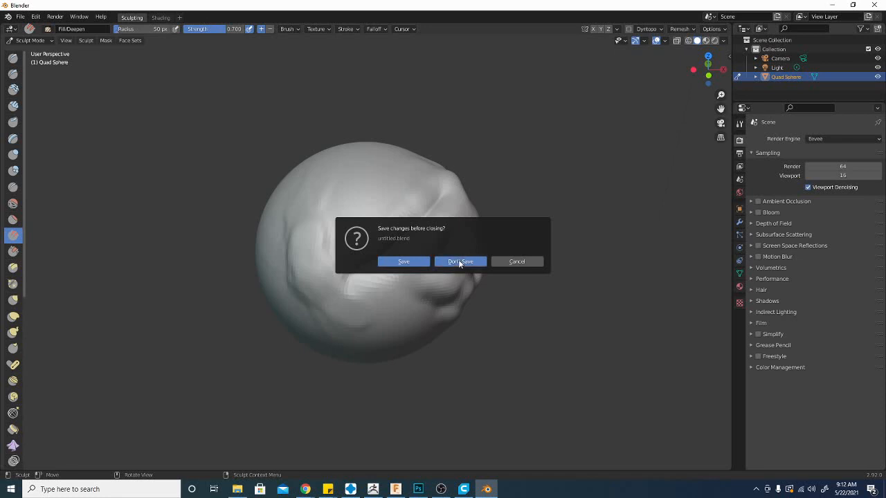
- Discard the sculpt for a new General scene and enter Edit Mode on the cube
left_click(459, 261)
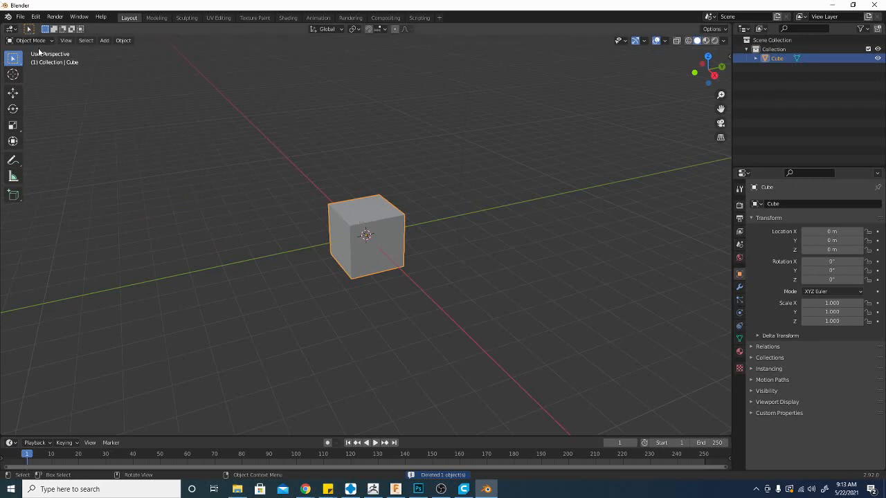
key("Tab")
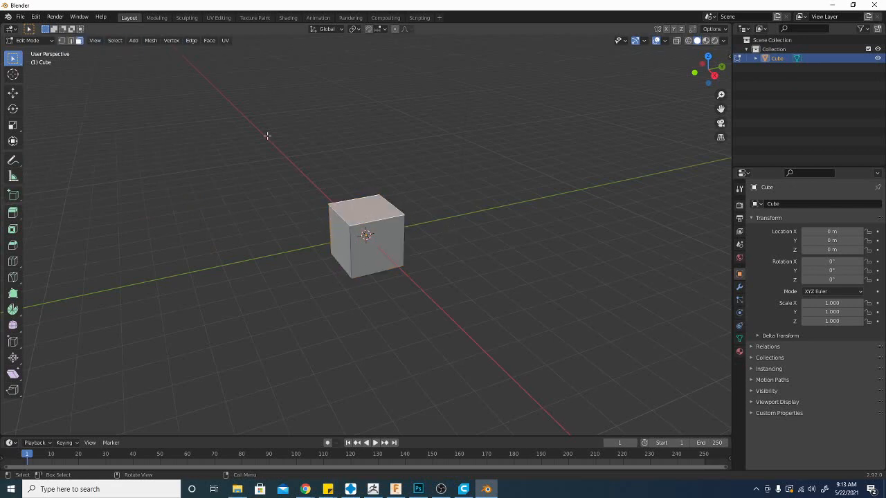
mouse_move(339, 193)
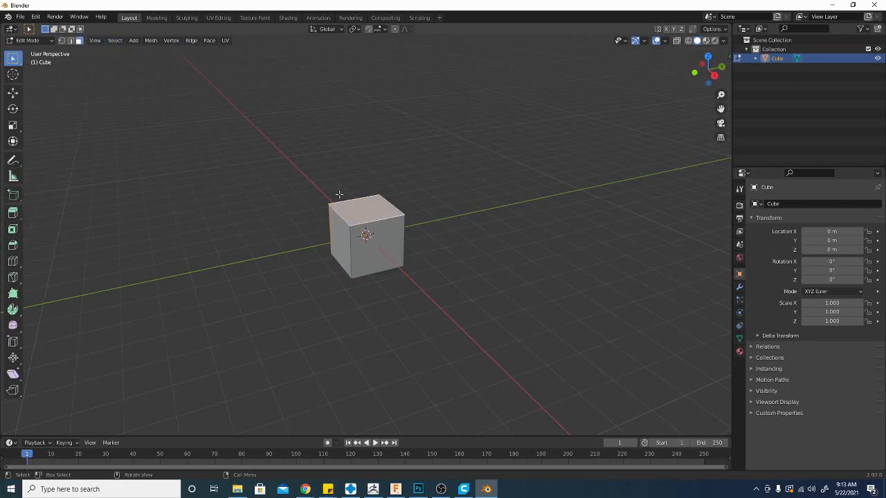
- Scale the cube flat along Z and stretch it along X into a long thin bar
left_click(12, 93)
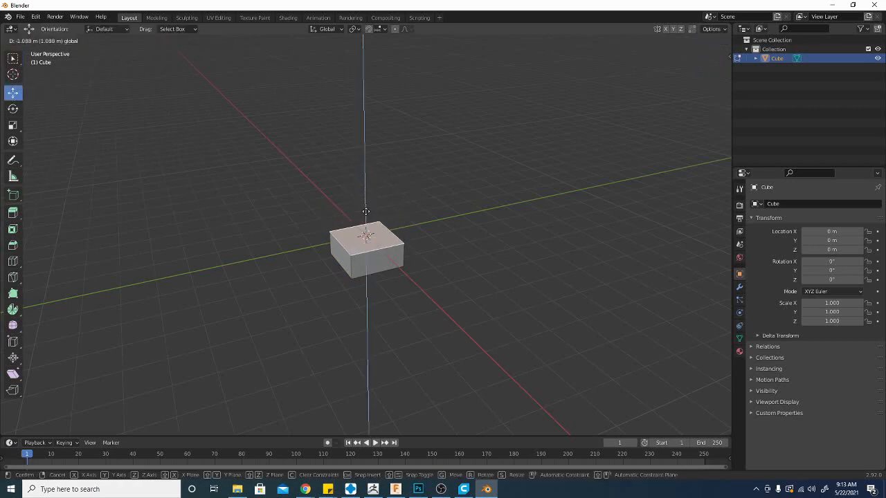
key("Tab")
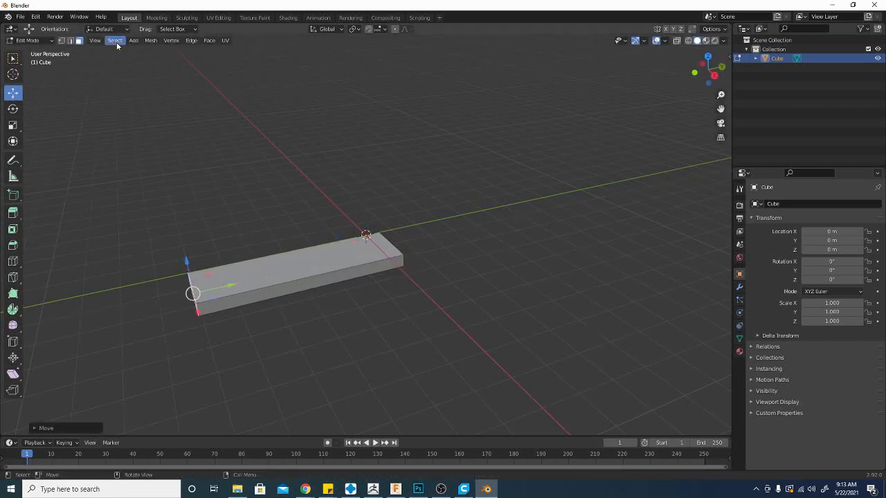
left_click(133, 40)
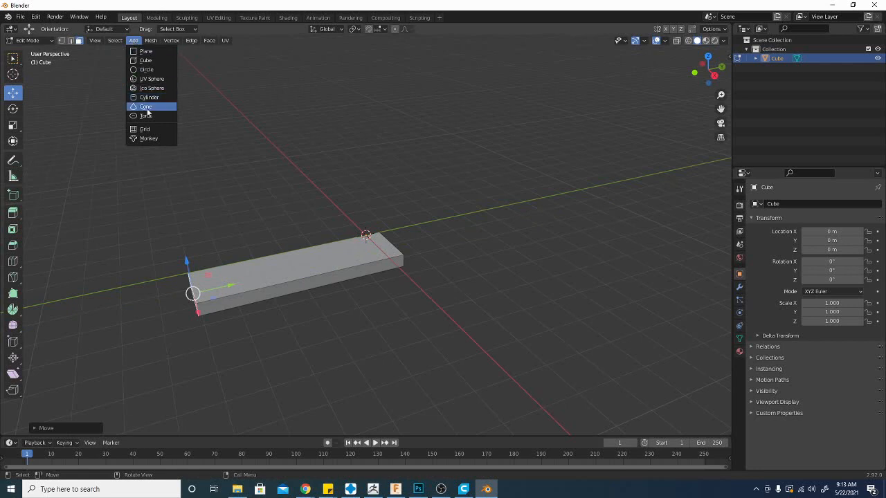
mouse_move(145, 52)
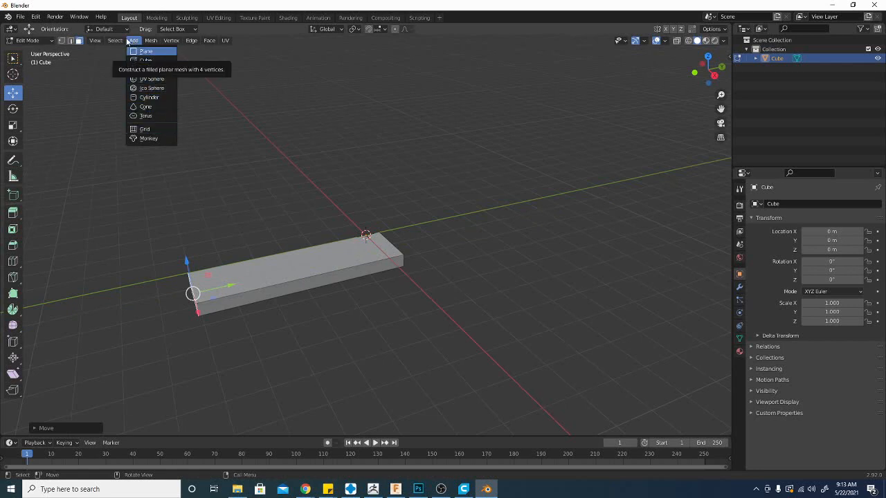
- Add a default text object and position it rotated lengthwise on the lower half of the slab, viewed from top
left_click(28, 40)
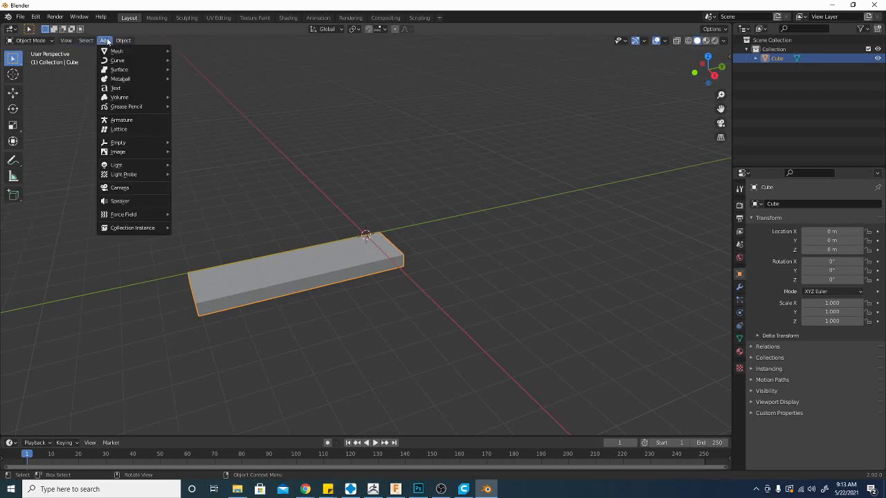
left_click(117, 89)
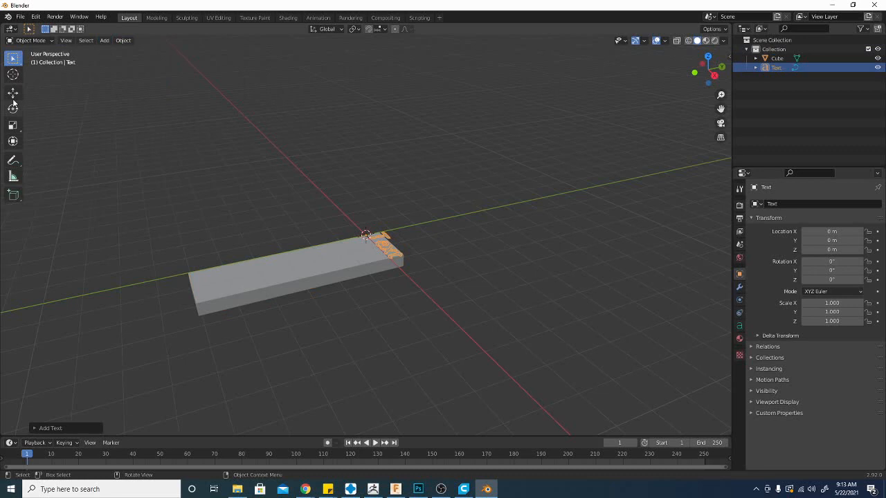
left_click(12, 94)
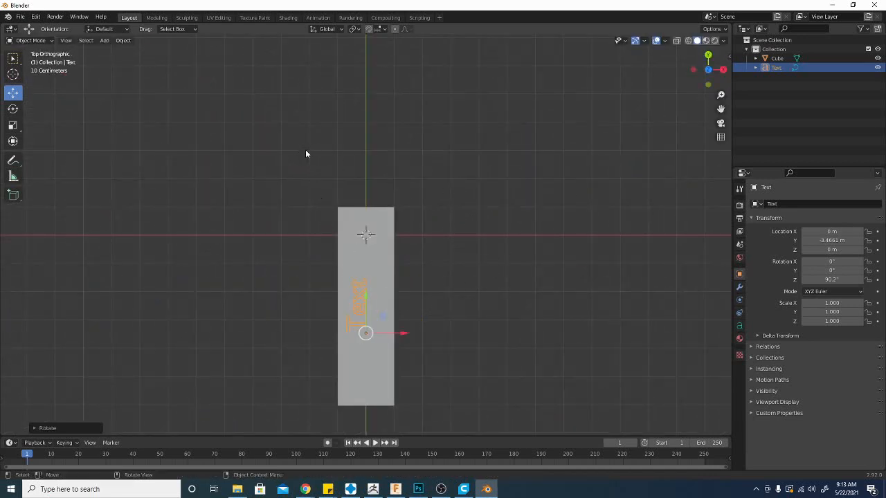
left_click_drag(365, 332, 409, 333)
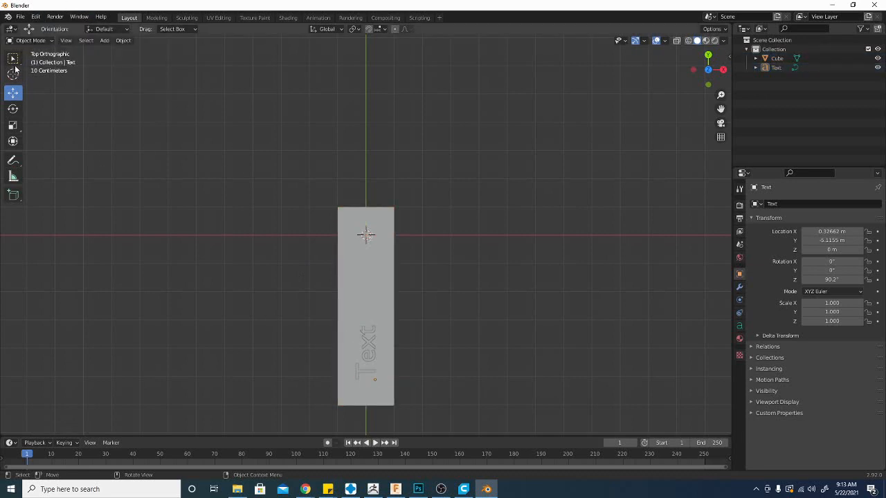
mouse_move(368, 347)
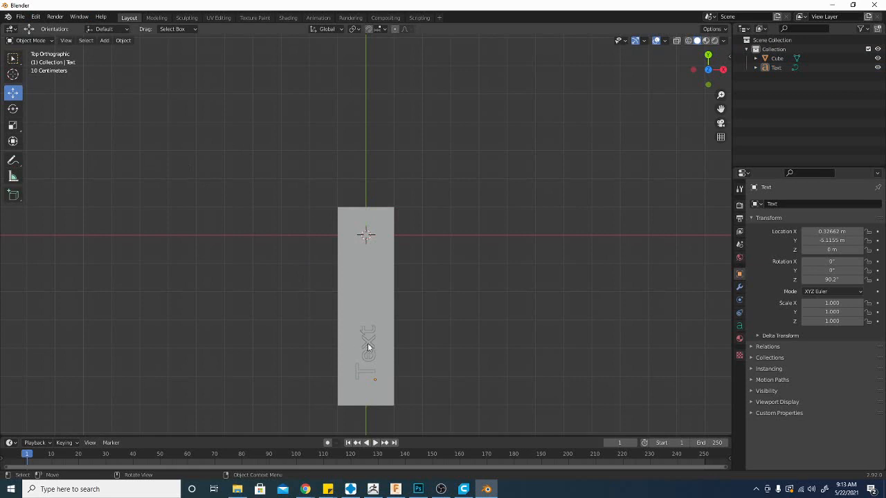
left_click(30, 41)
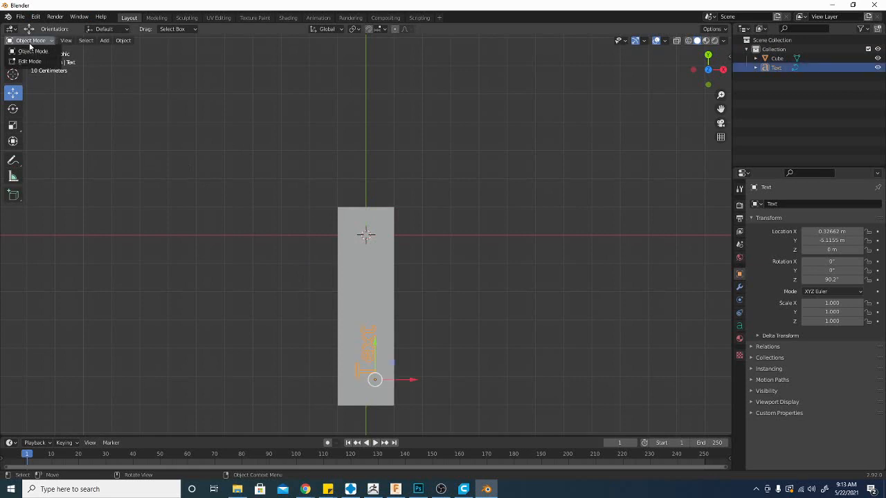
- Replace the default lettering with 'Technivorous' in text edit mode
left_click(31, 61)
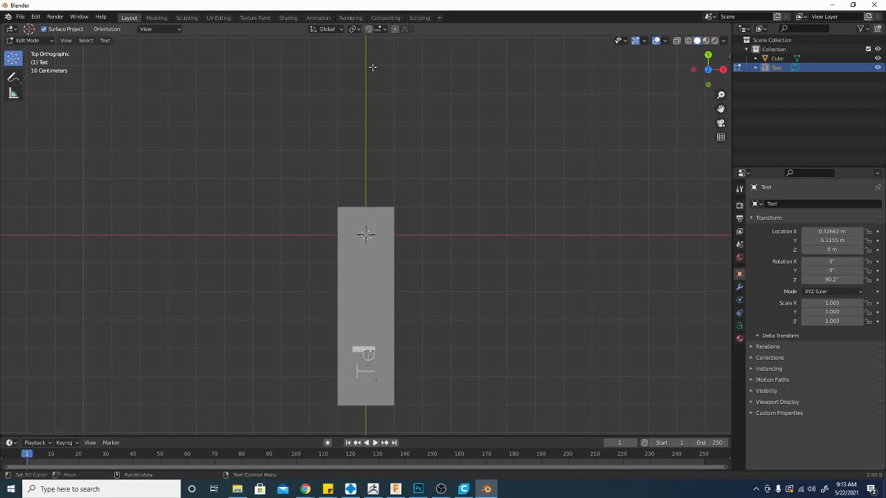
type("Technivorous")
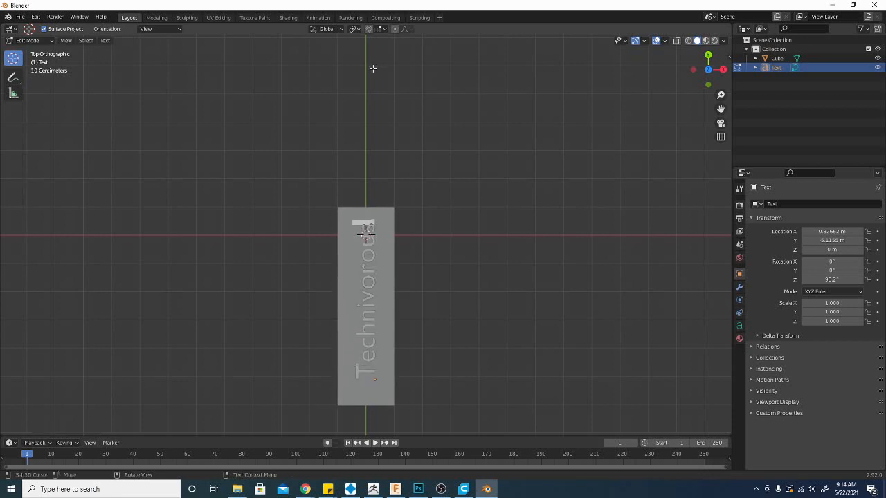
mouse_move(621, 214)
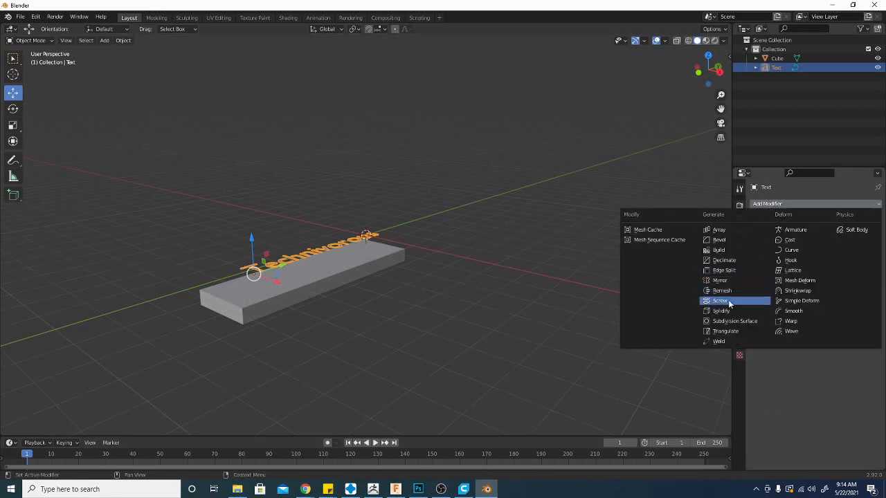
- Thicken the Technivorous lettering with a Solidify modifier and select it together with the slab
left_click(721, 310)
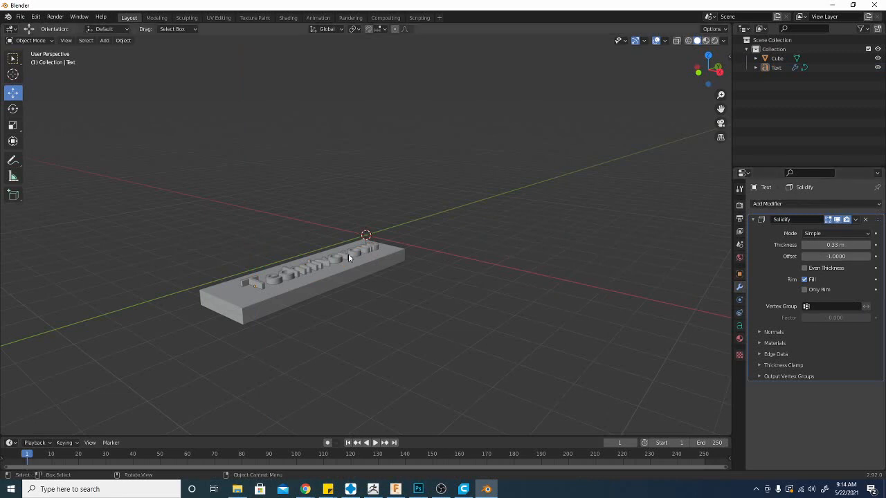
mouse_move(700, 177)
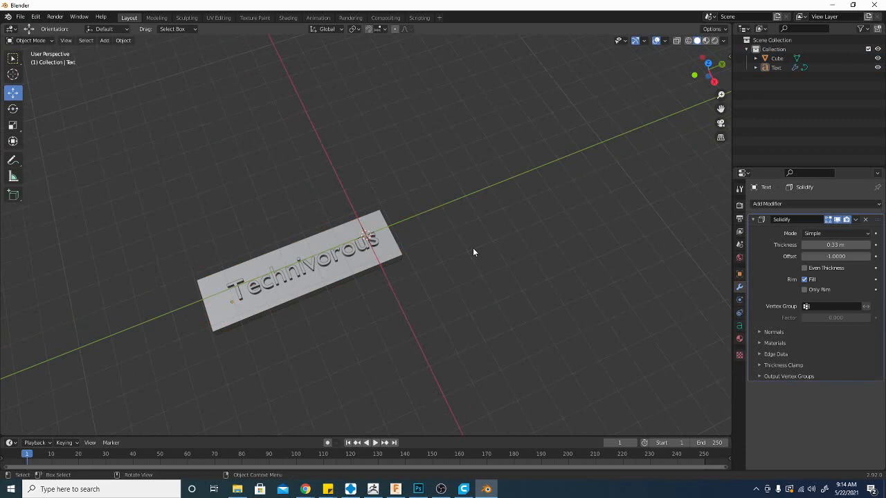
mouse_move(274, 286)
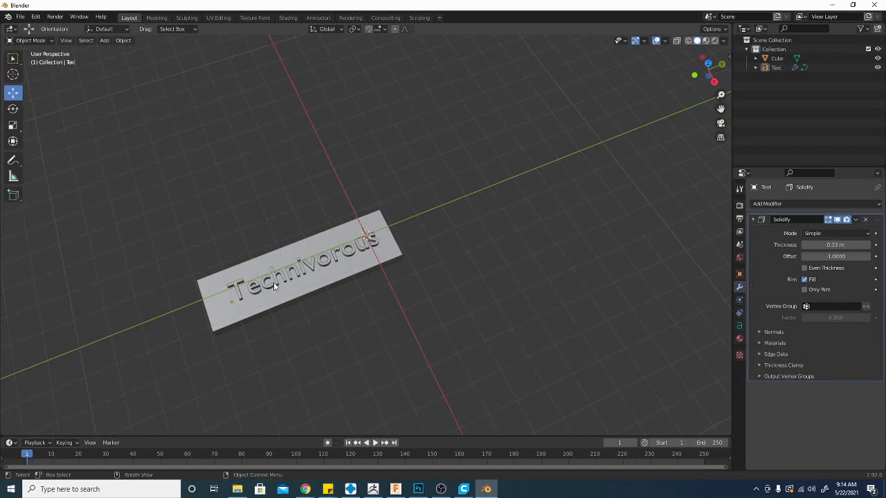
left_click(291, 297)
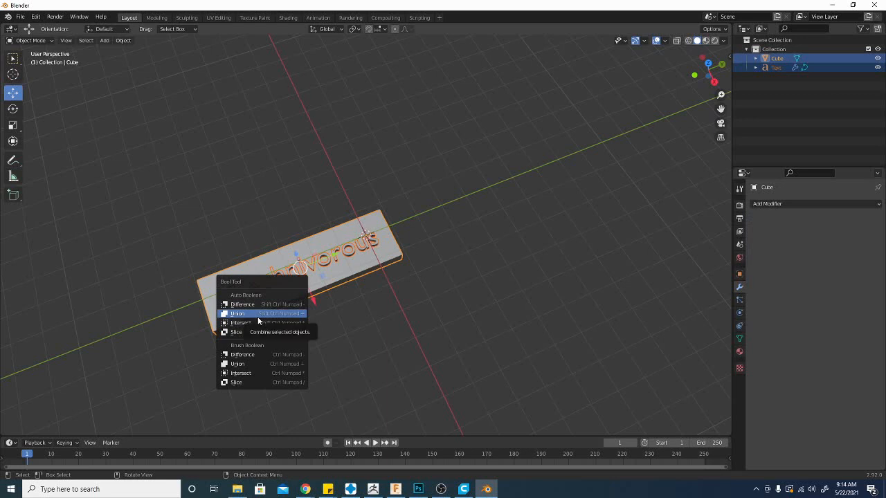
mouse_move(243, 304)
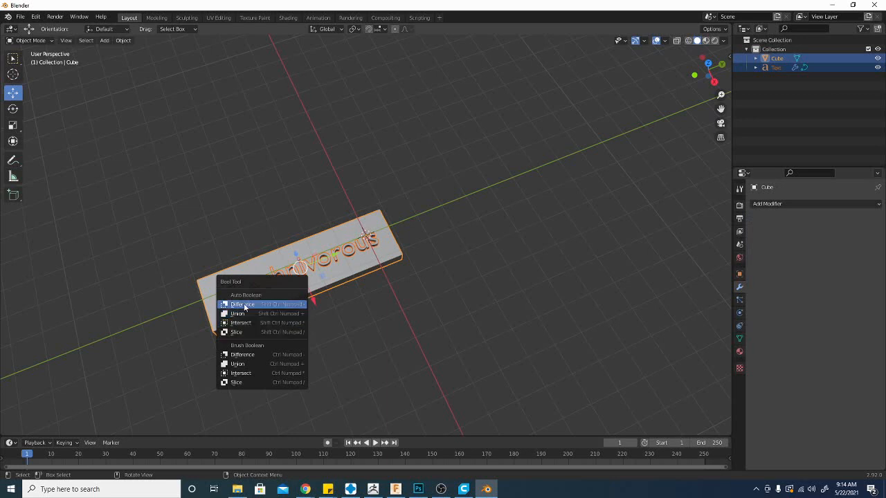
mouse_move(239, 313)
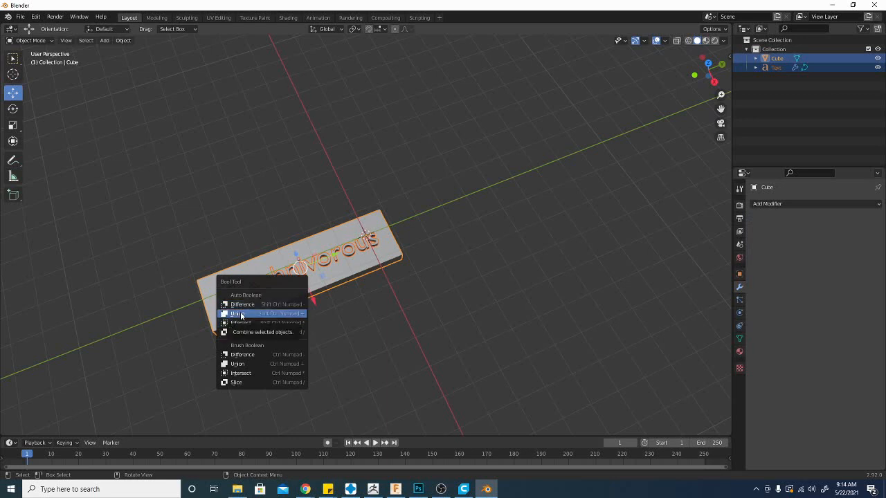
- Cut the lettering into the slab with Bool Tool Difference and add a cylinder
left_click(238, 313)
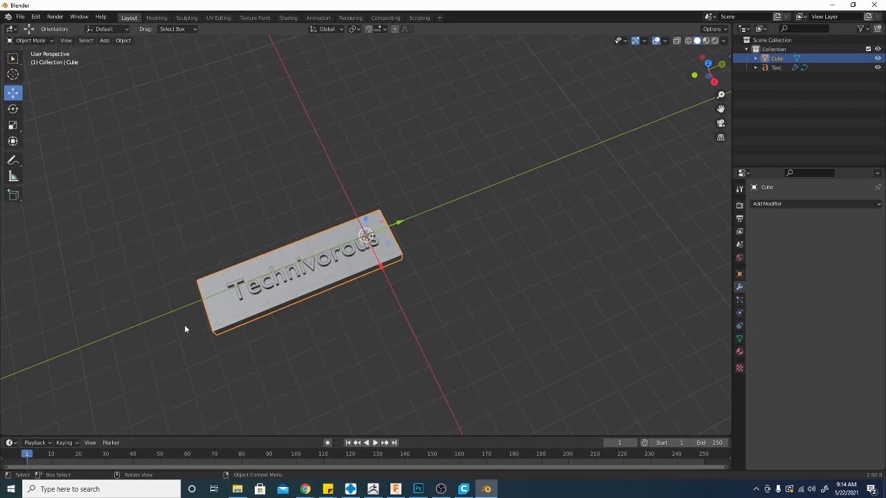
left_click(106, 40)
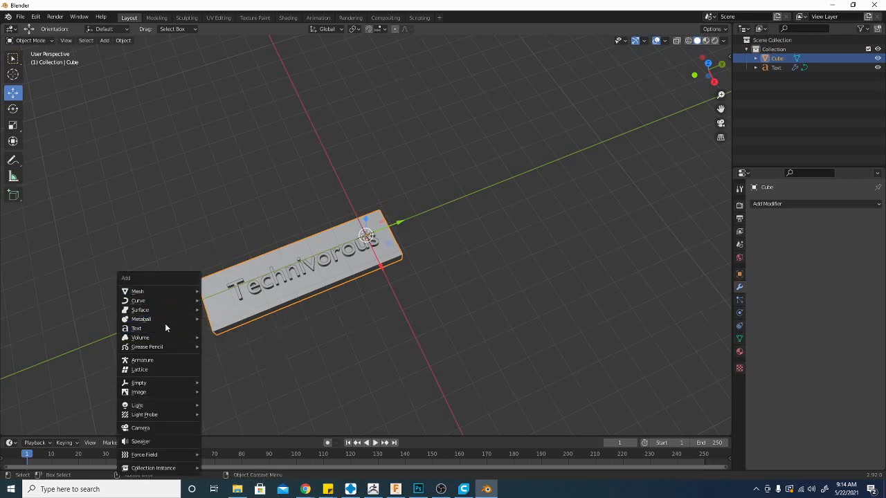
mouse_move(137, 291)
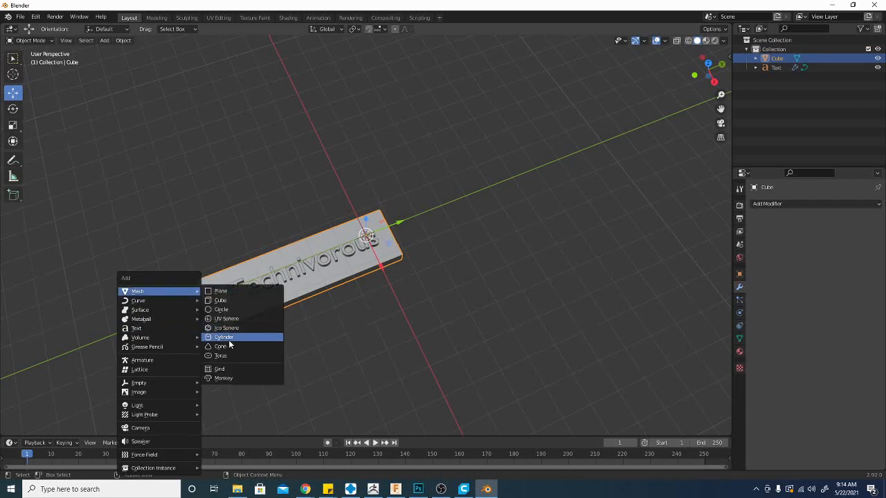
left_click(225, 338)
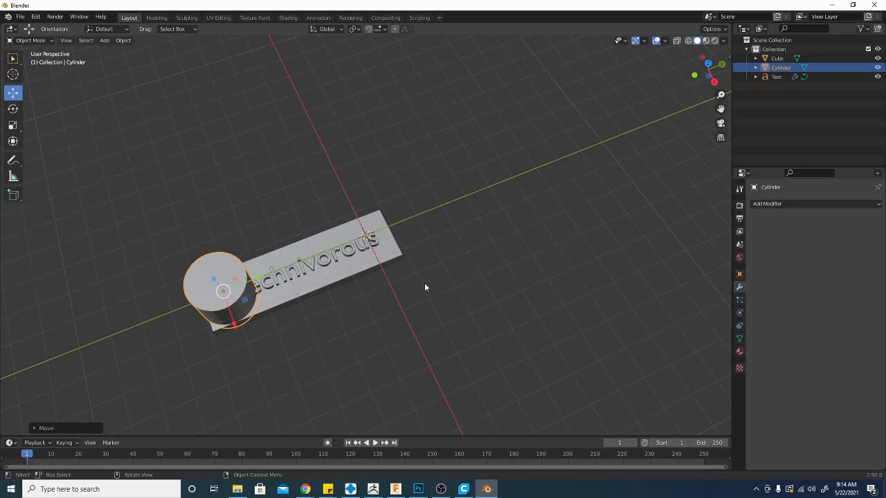
- Scale the cylinder to hole size at the left end and subtract it as a round hole
key("s")
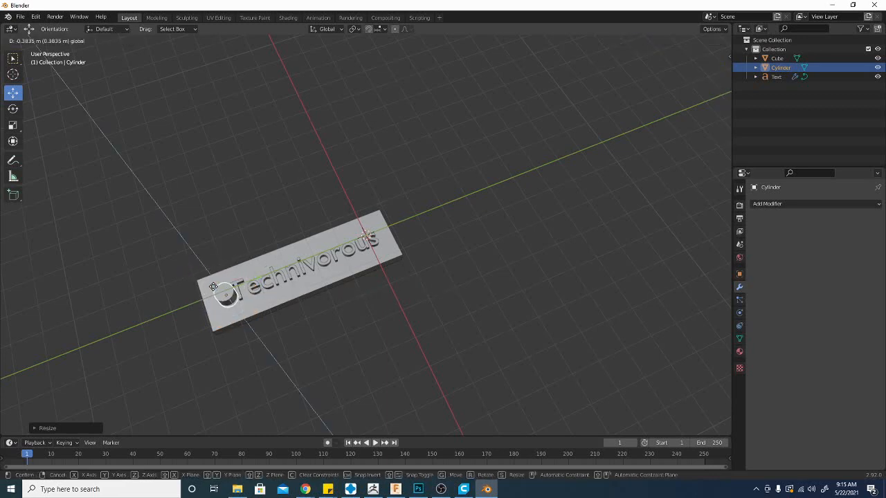
left_click(235, 298)
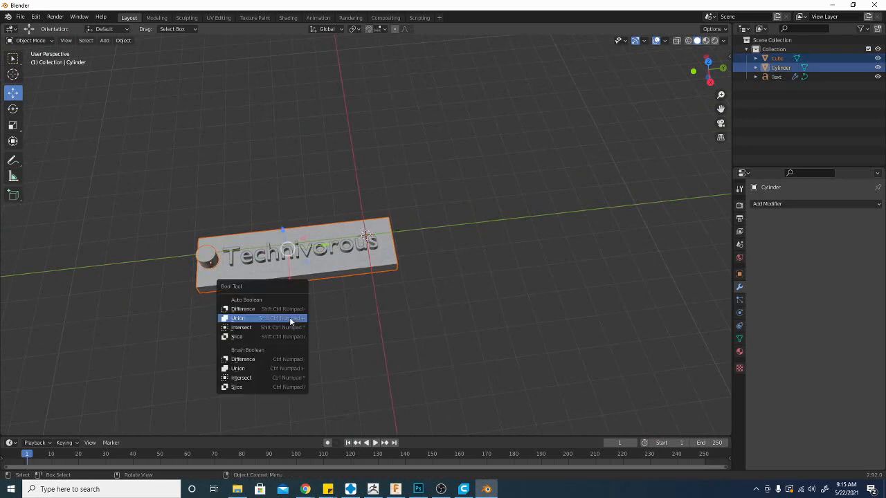
left_click(238, 318)
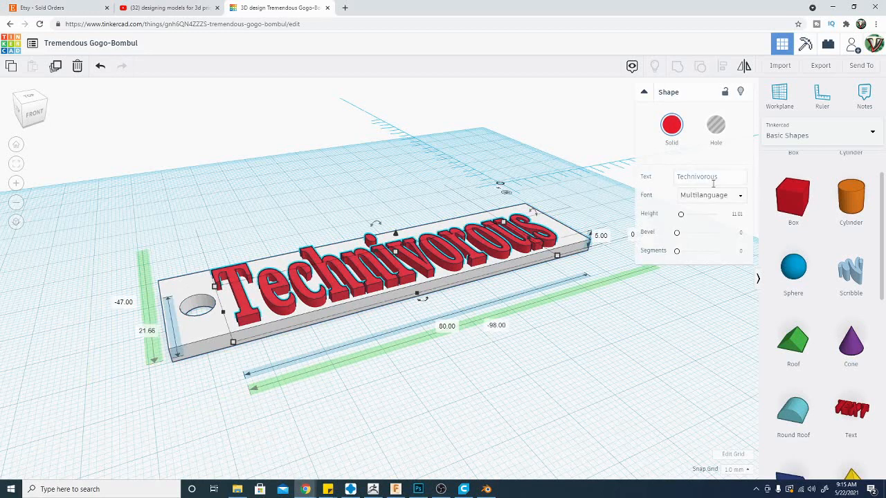
left_click(709, 194)
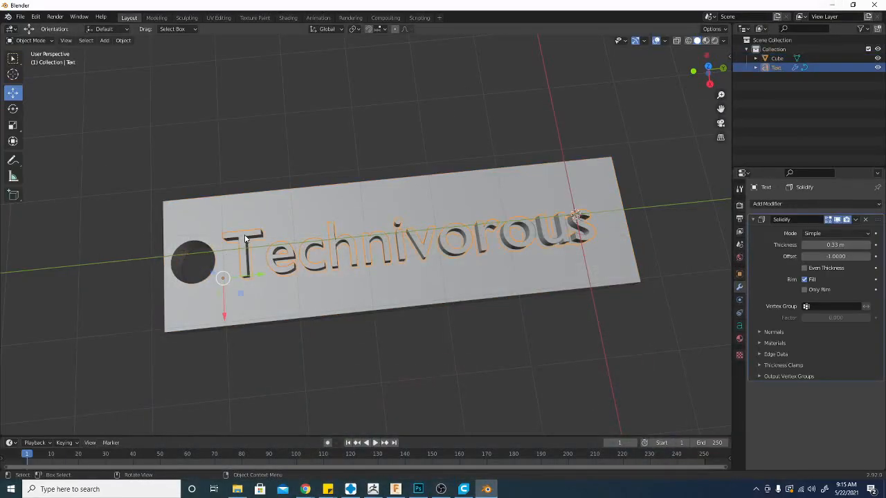
left_click(739, 188)
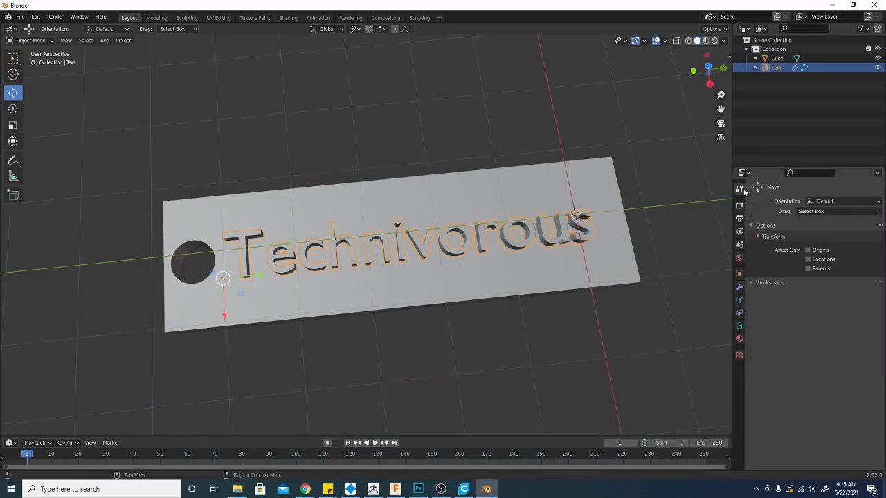
mouse_move(301, 201)
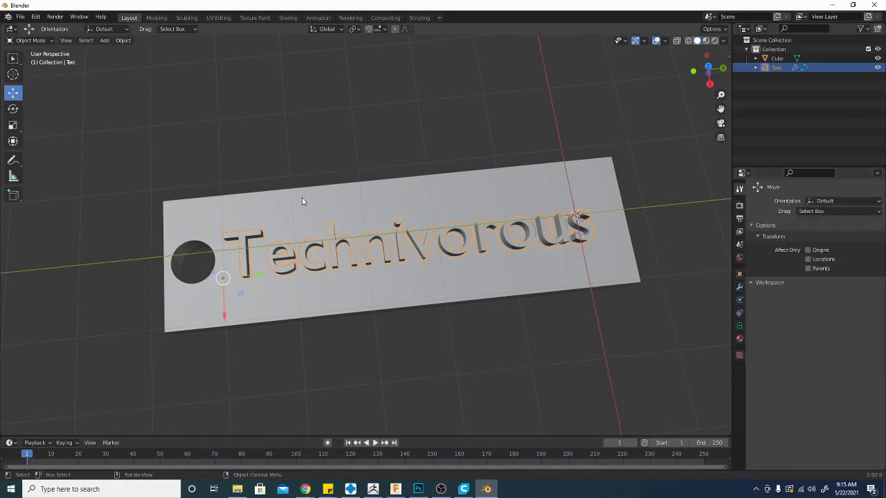
key("Tab")
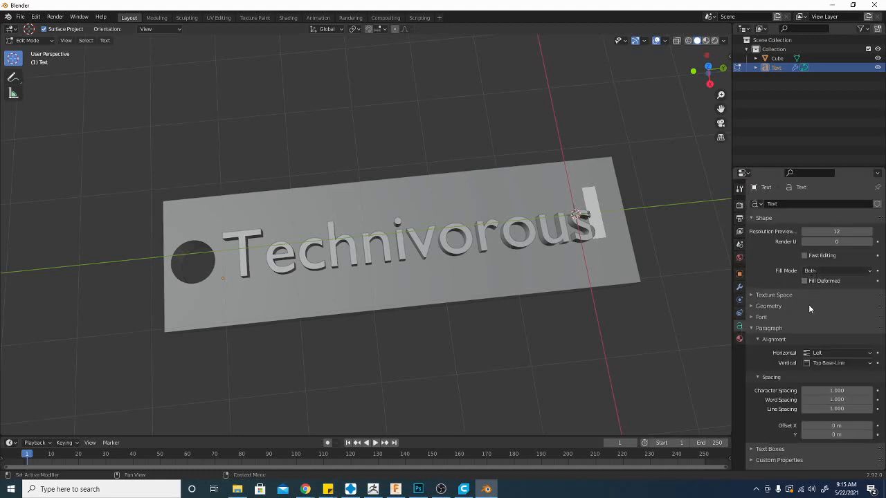
mouse_move(817, 374)
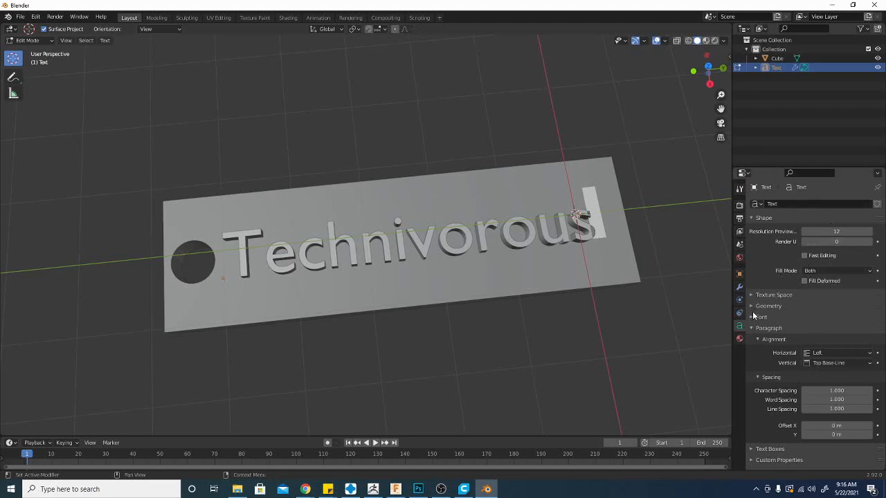
left_click(761, 317)
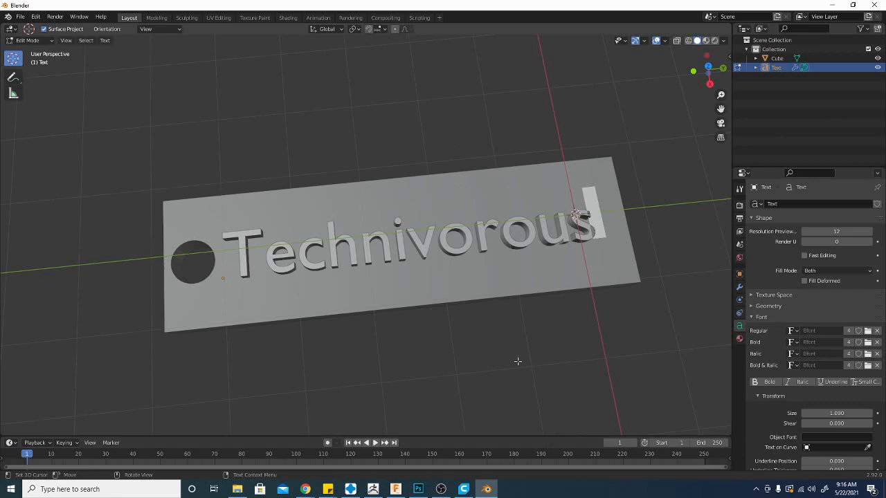
mouse_move(484, 385)
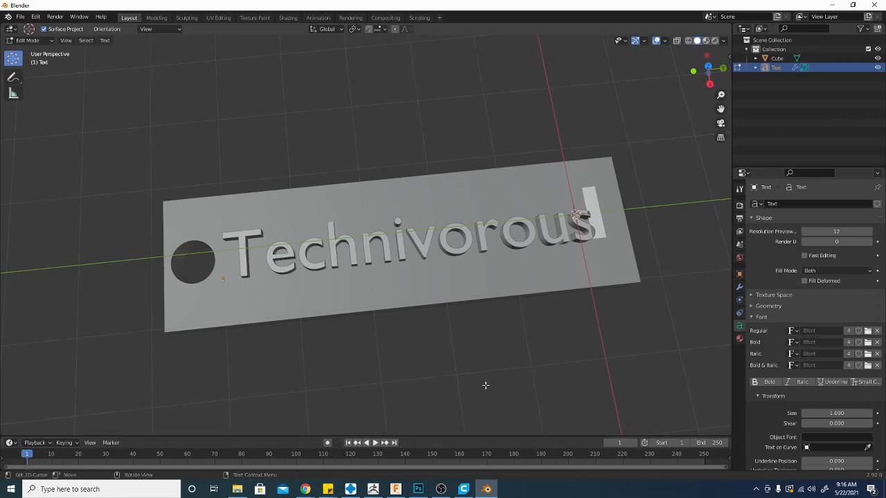
left_click(394, 490)
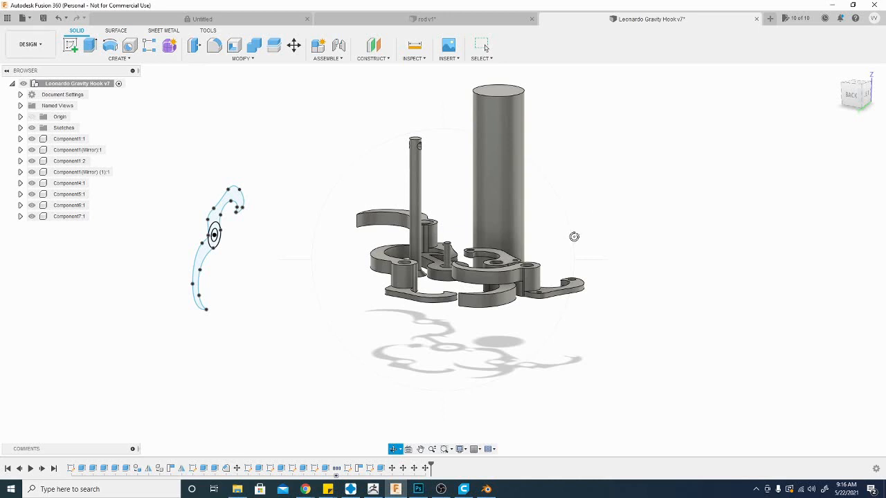
mouse_move(426, 196)
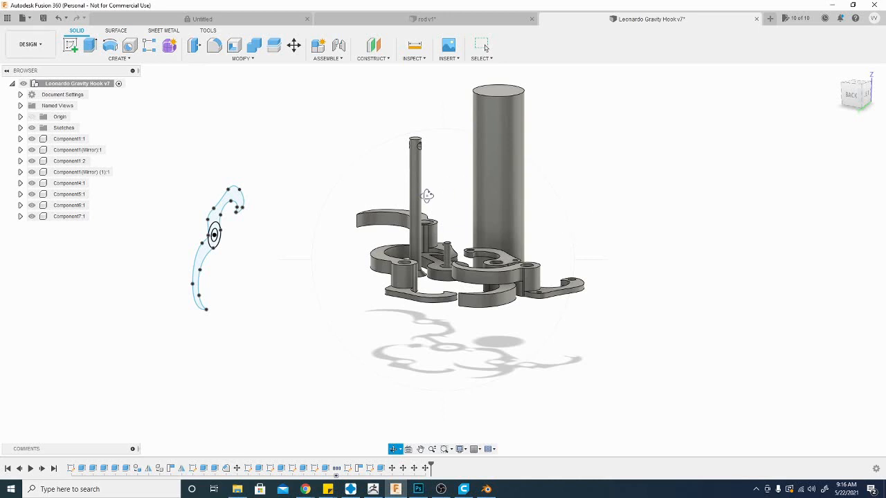
mouse_move(430, 188)
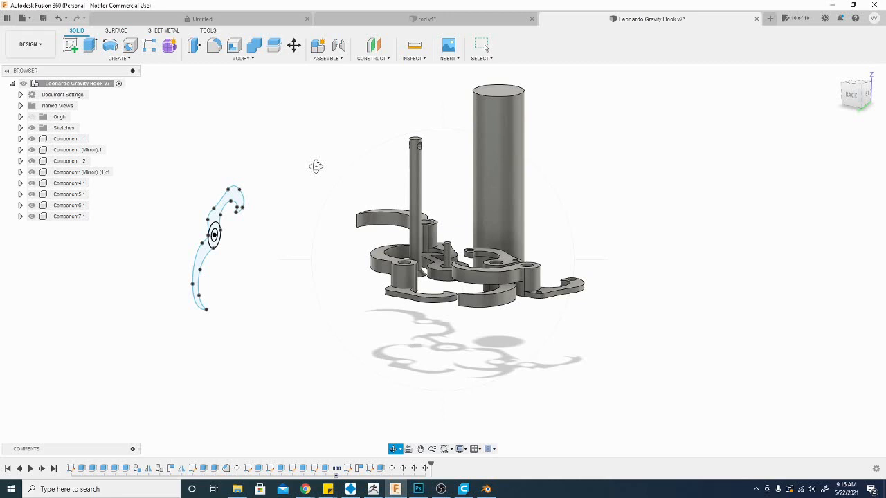
mouse_move(57, 18)
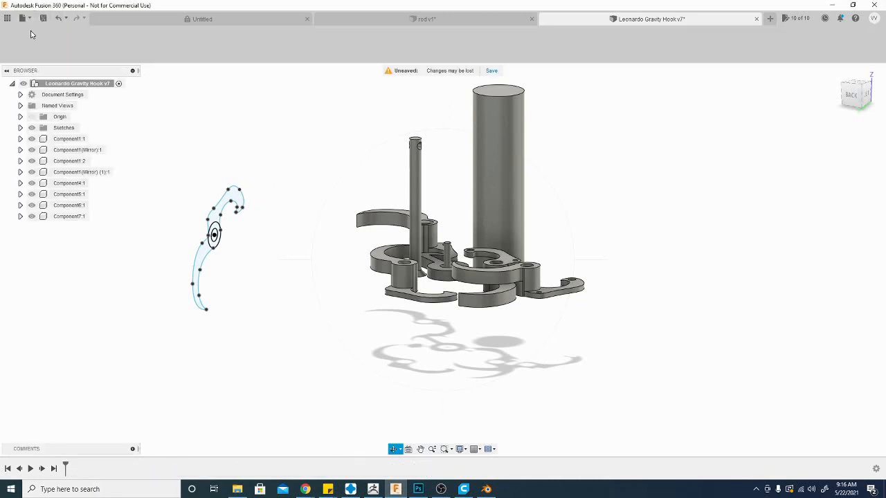
- Start a new blank Untitled design via File > New Design
left_click(770, 19)
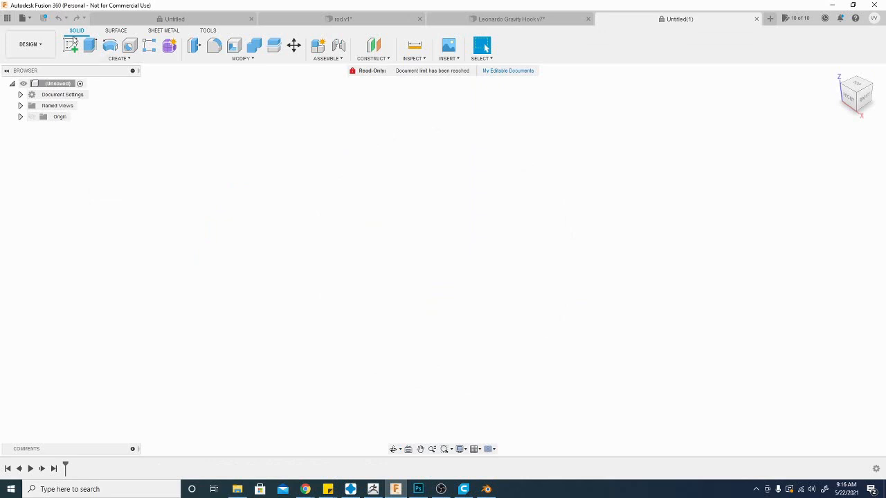
- Sketch a 100 mm wide centre rectangle on the origin and finish the sketch
left_click(71, 45)
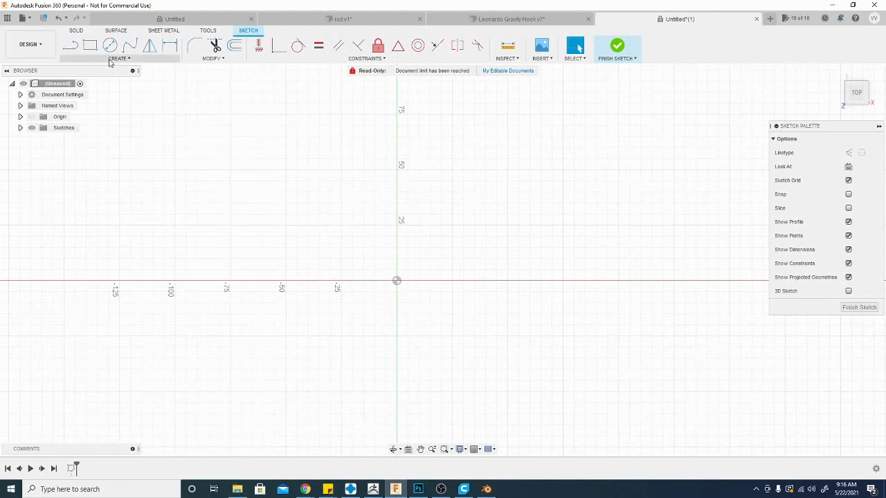
left_click(119, 58)
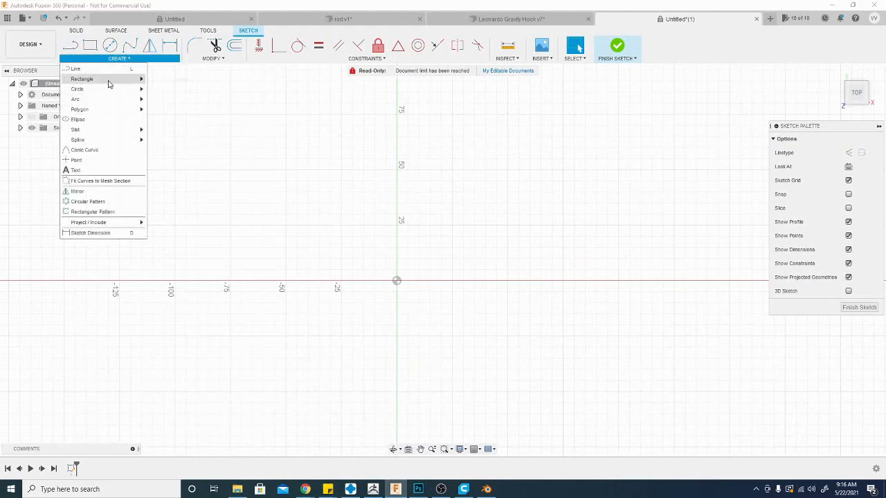
left_click(81, 78)
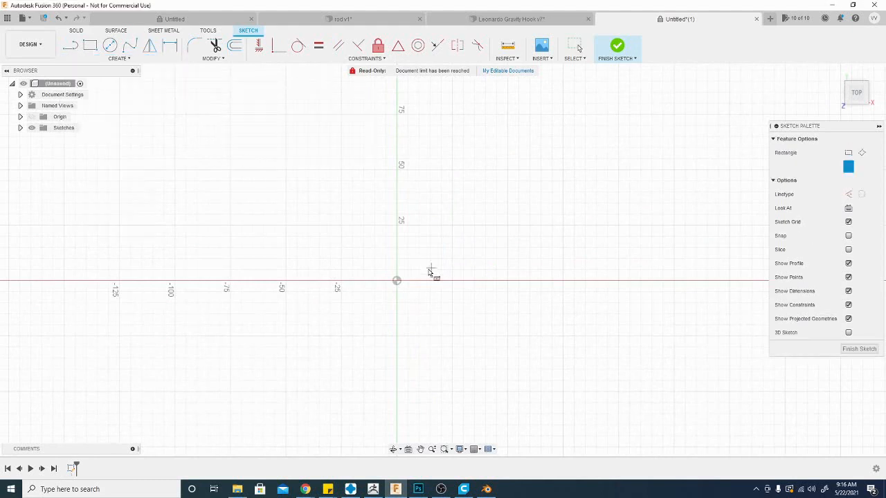
left_click_drag(396, 280, 534, 343)
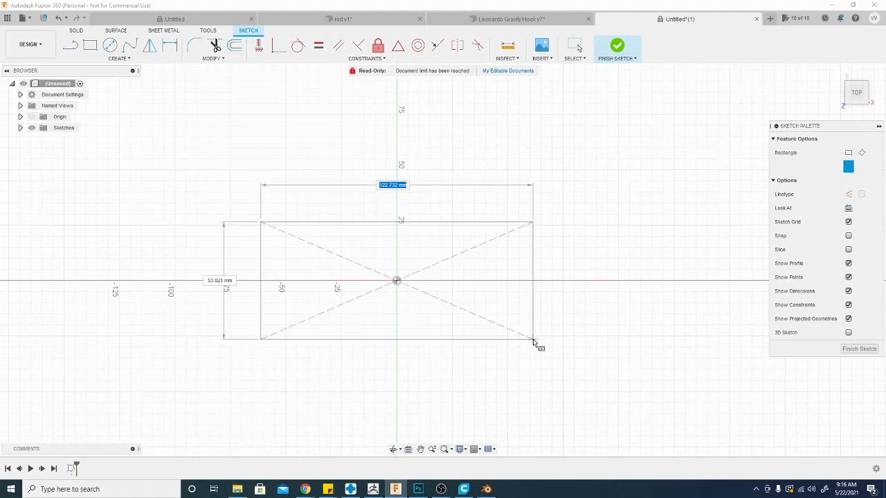
type("100")
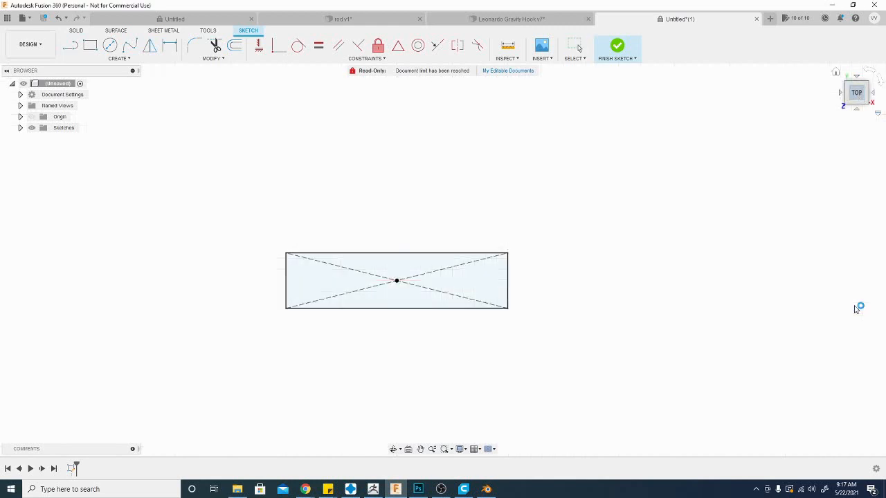
left_click(616, 46)
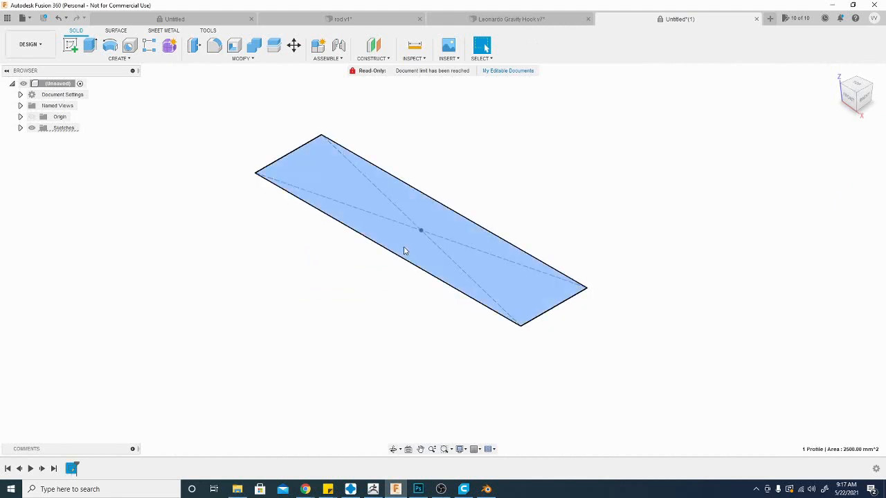
- Extrude the rectangle profile into a thin flat base plate
left_click(90, 45)
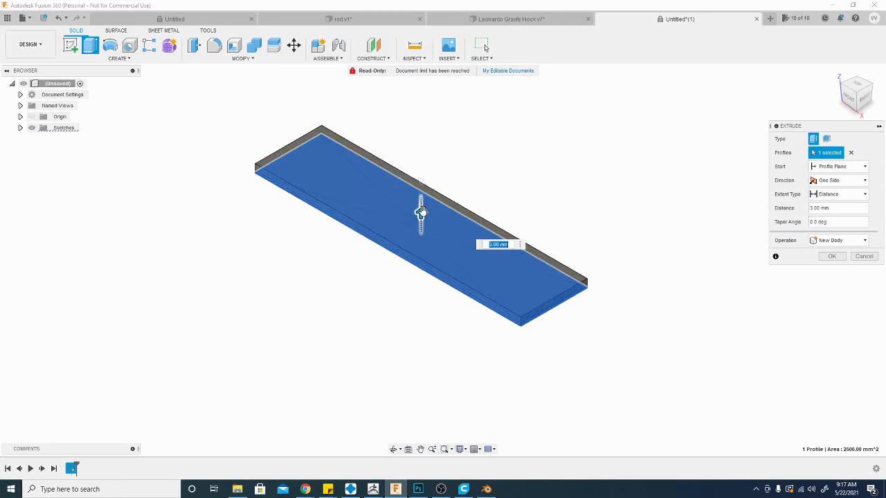
left_click(831, 256)
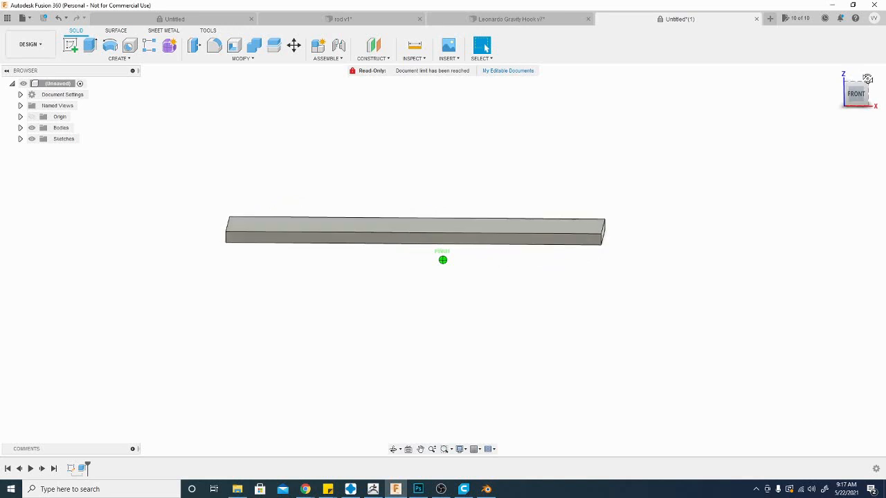
left_click(857, 94)
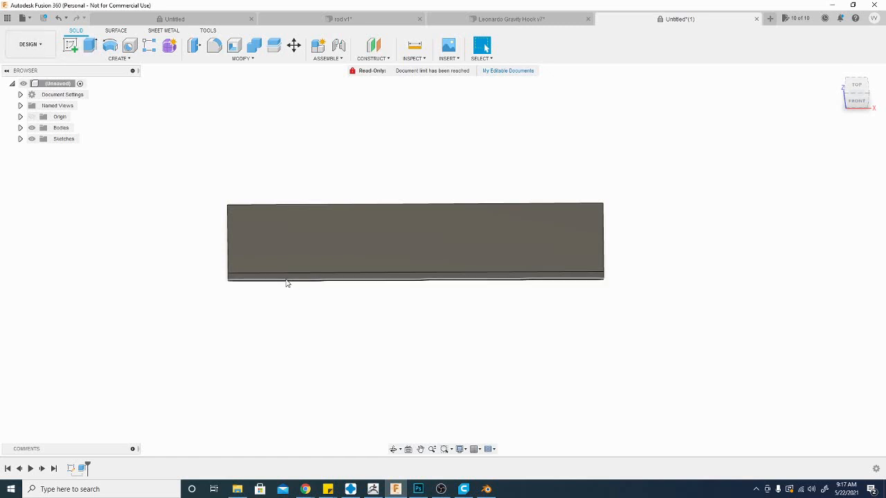
- Sketch on the plate face and place text reading 'Technivorous'
left_click(310, 243)
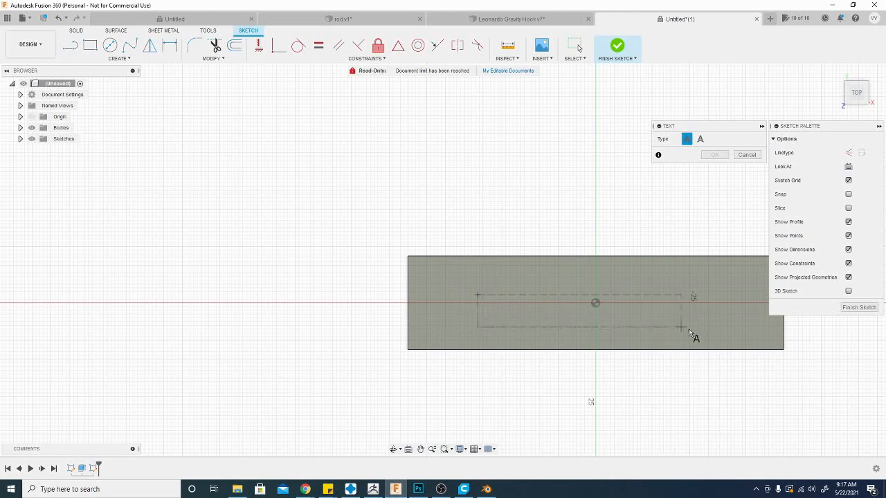
left_click(689, 326)
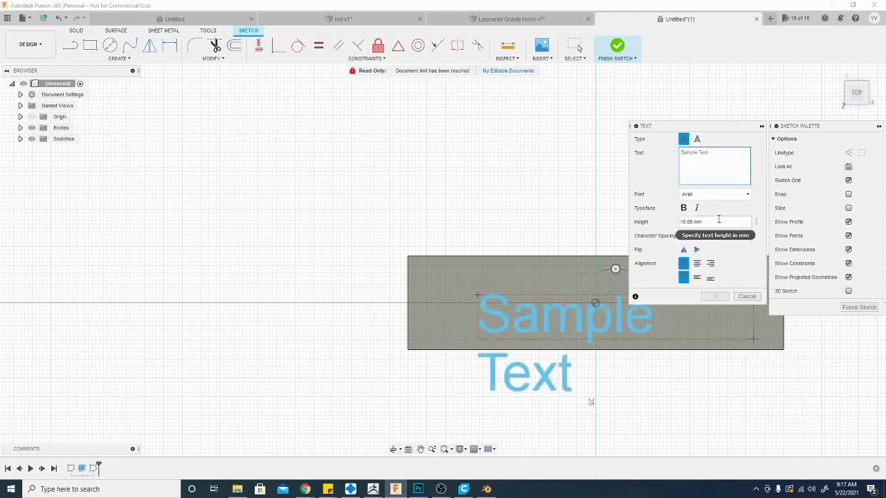
type("Technivorous")
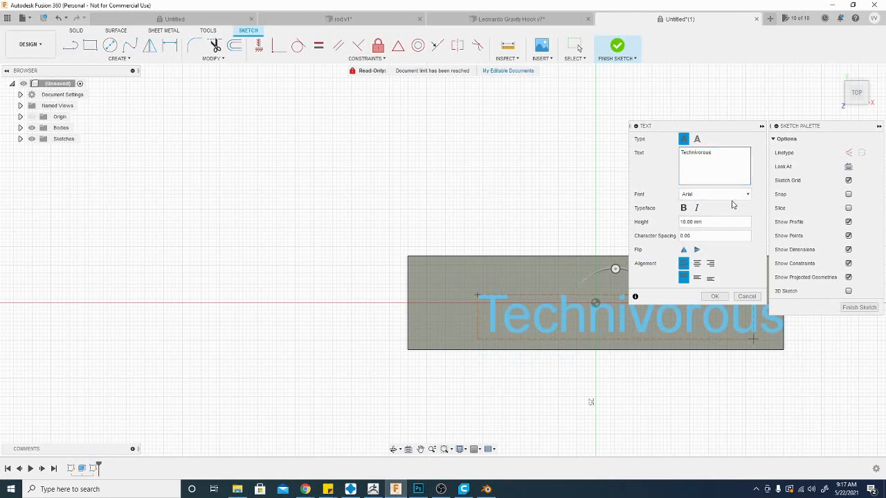
- Give the text a bold stylised font and an 8.00 mm height, then confirm it
left_click(747, 193)
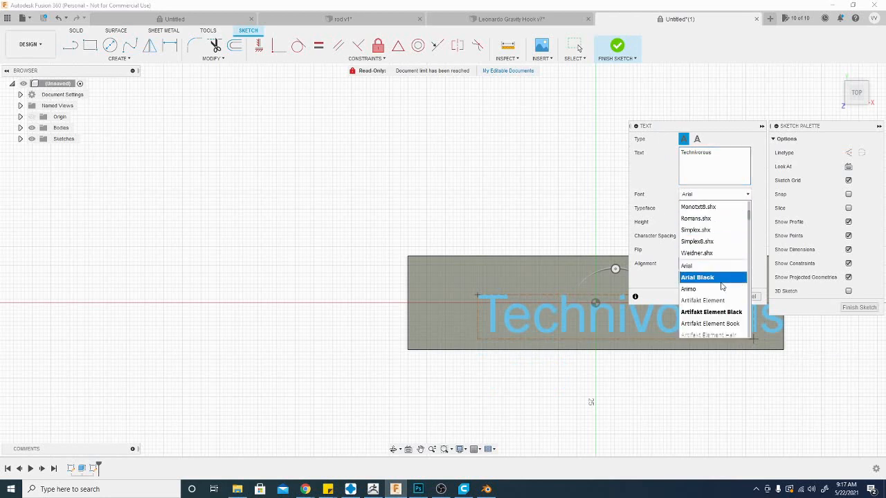
scroll("down", 3)
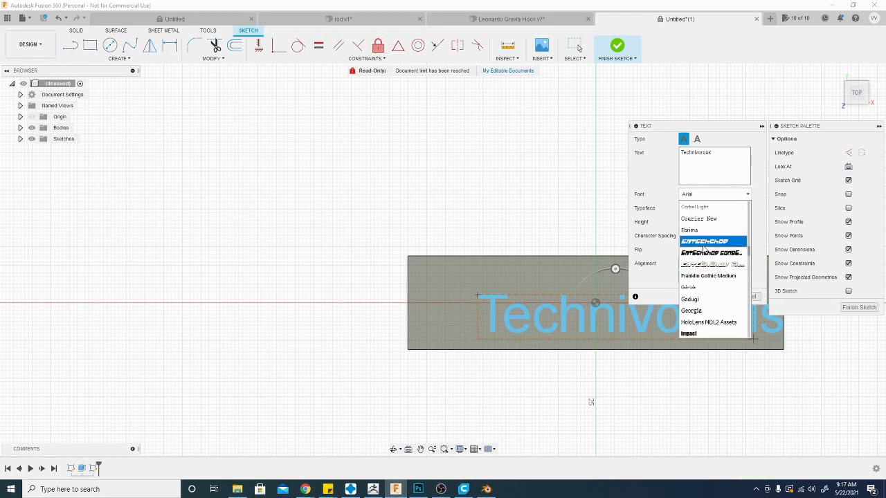
left_click(703, 241)
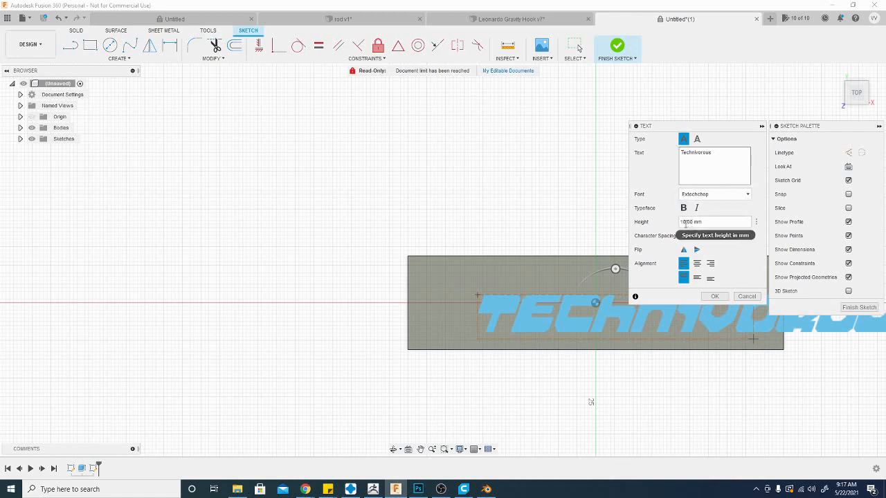
type("8.00 mm")
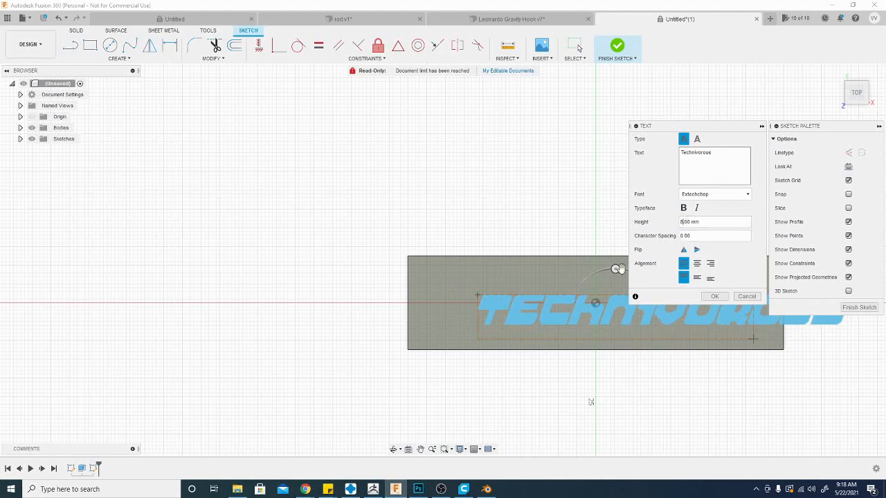
left_click(714, 296)
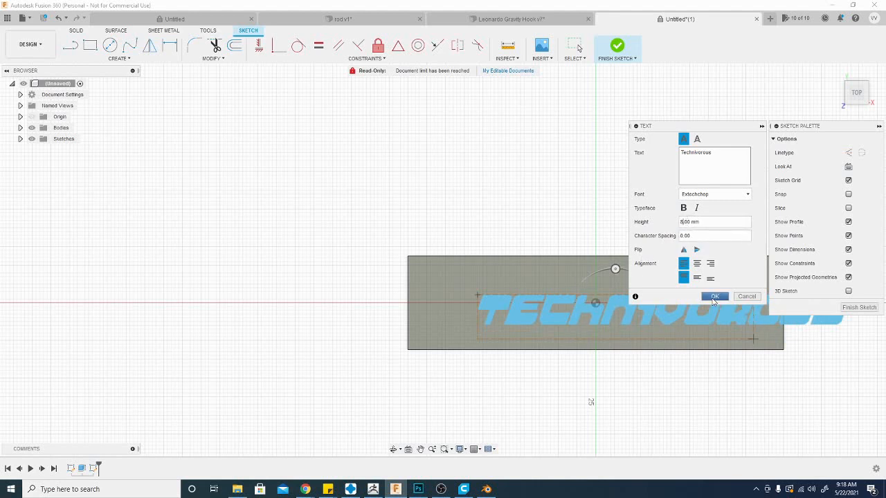
left_click(714, 297)
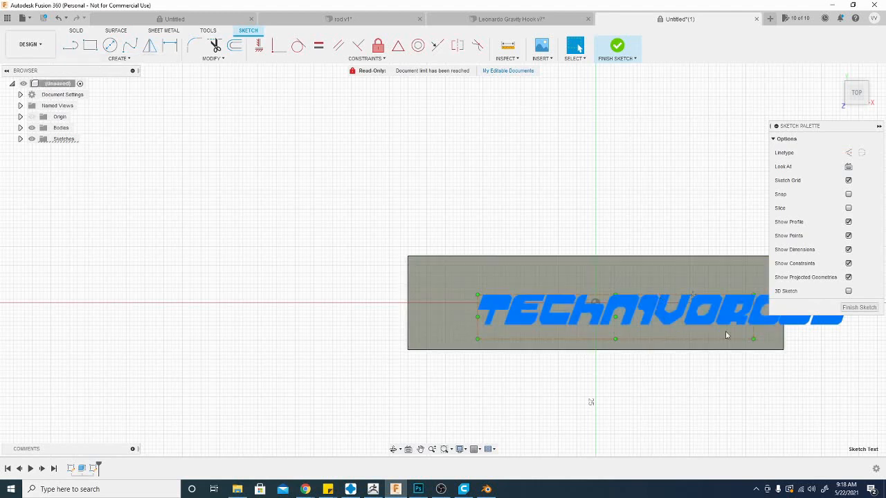
- Move the lettering to sit within the plate and extrude it 2 mm as raised letters
left_click(213, 58)
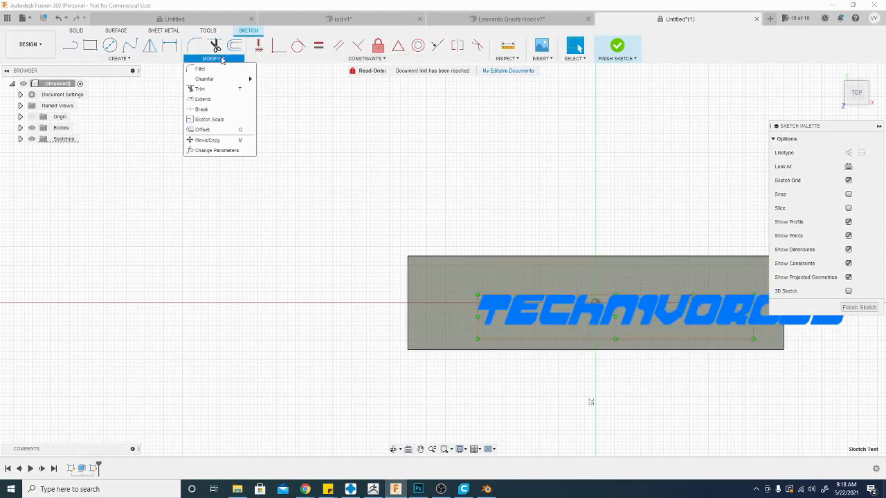
left_click(208, 140)
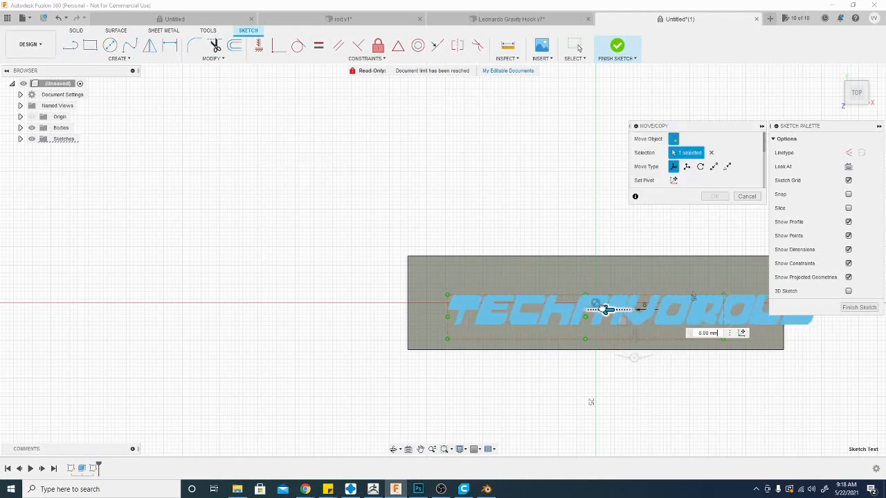
left_click_drag(606, 310, 570, 310)
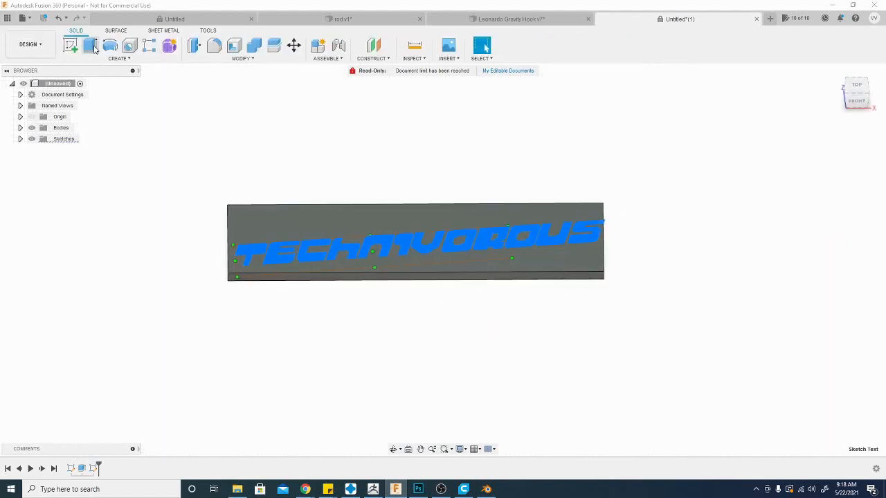
left_click(92, 44)
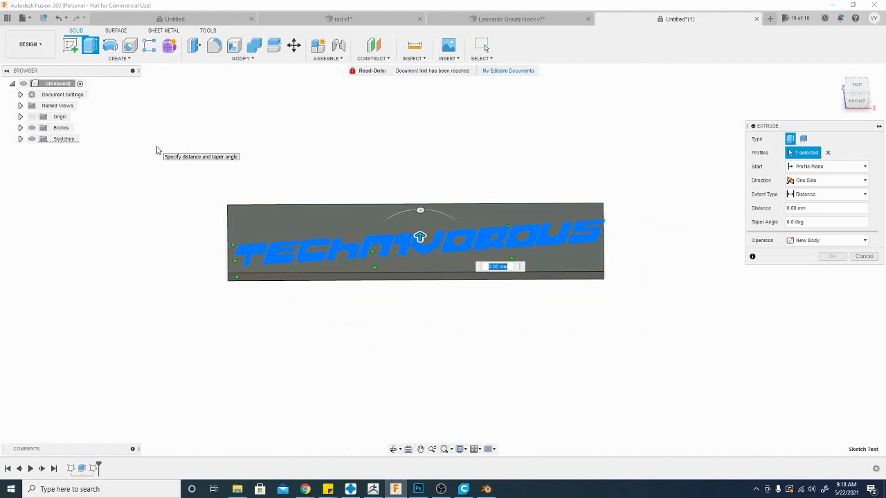
type("2")
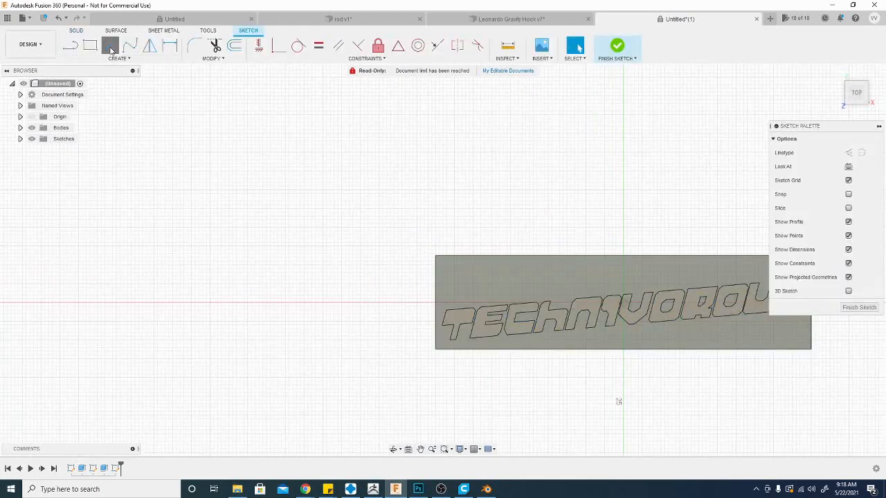
- Sketch a centre-diameter circle near the plate's left end and finish the sketch
left_click(111, 45)
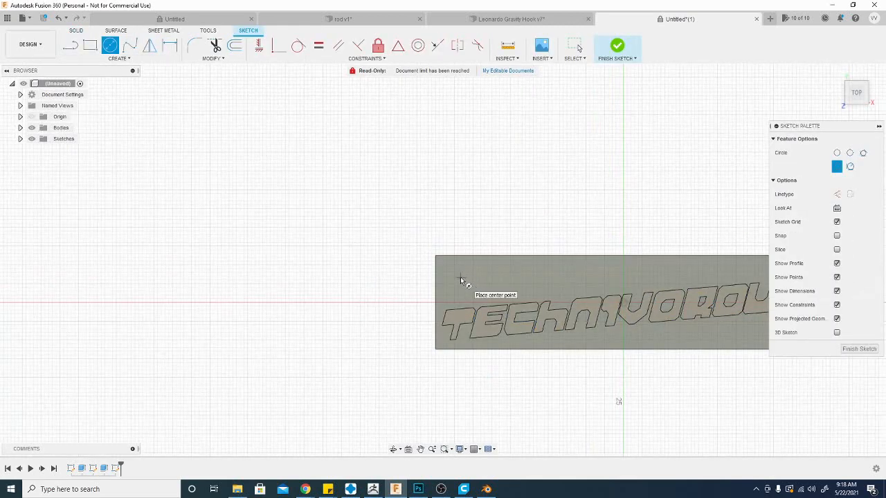
left_click(459, 277)
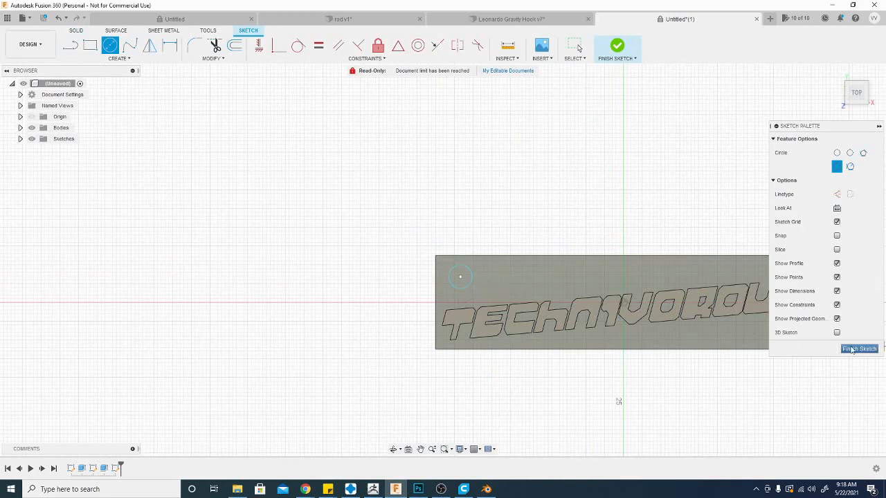
left_click(858, 348)
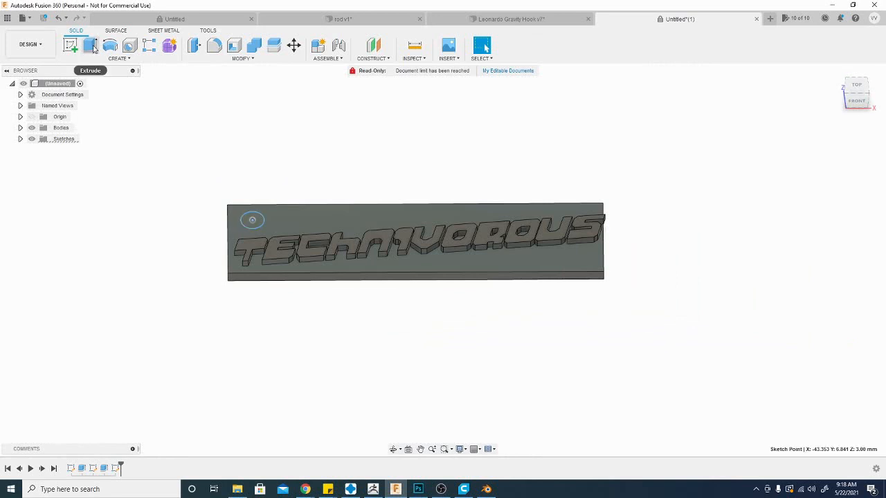
- Extrude the circle down past the plate as a separate new cylinder body
left_click(90, 44)
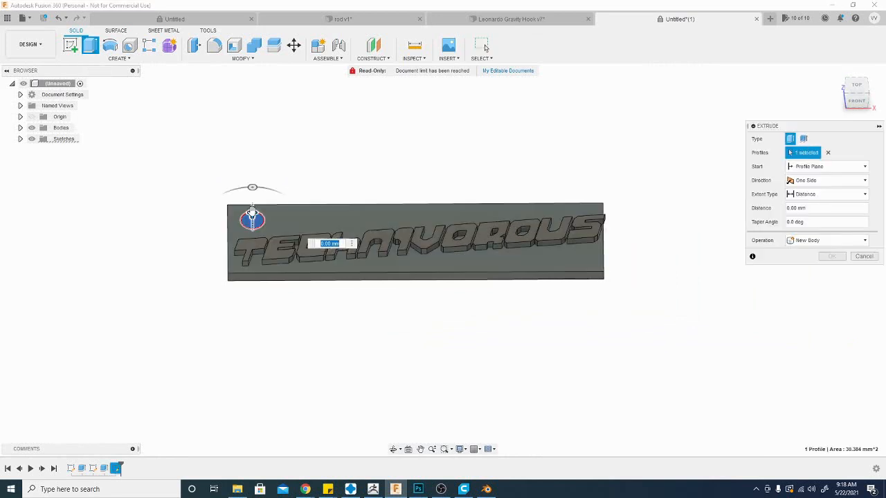
left_click_drag(252, 220, 252, 365)
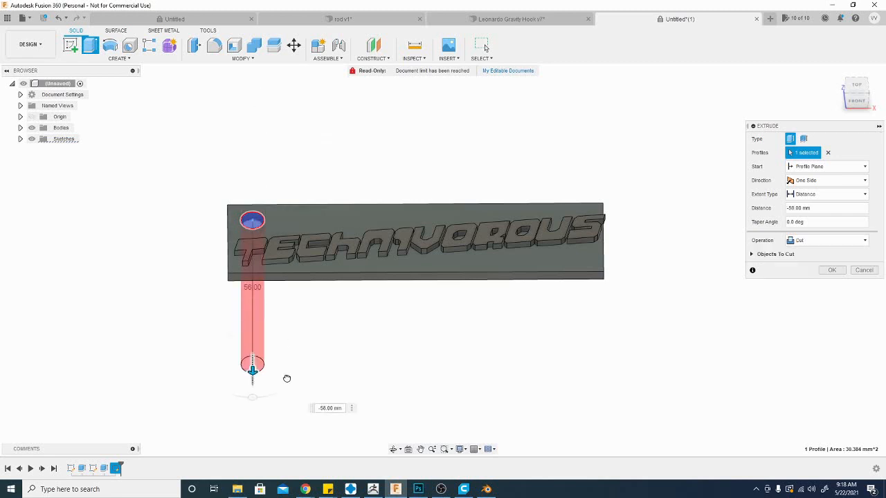
left_click_drag(252, 366, 252, 385)
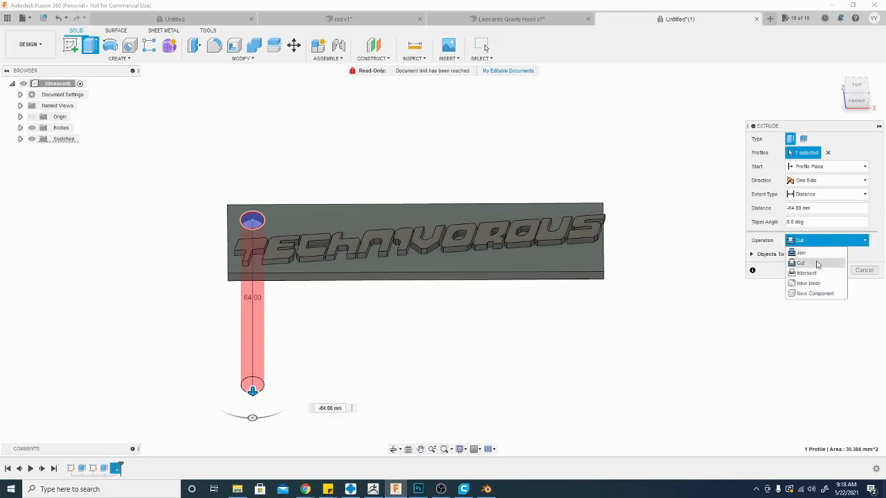
left_click(798, 252)
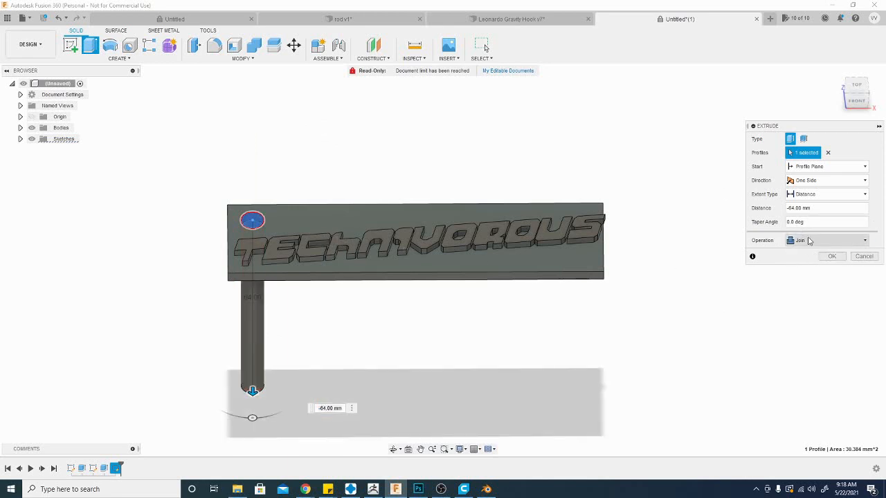
left_click(825, 241)
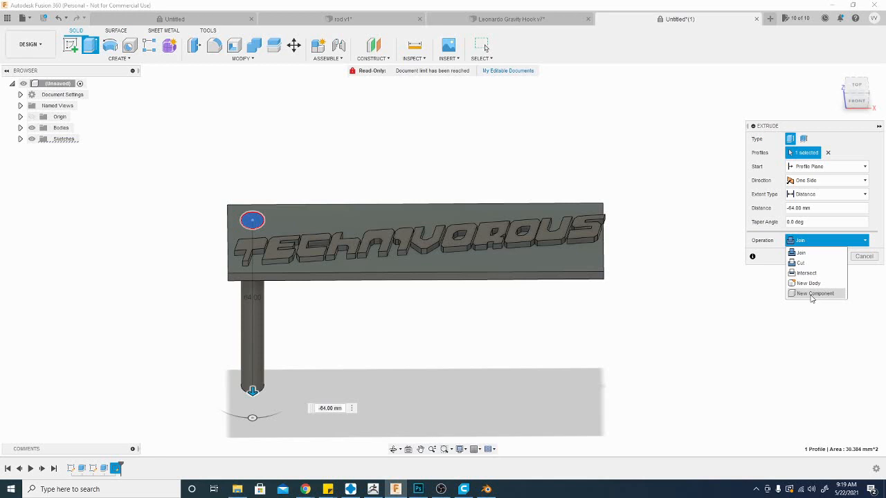
left_click(809, 283)
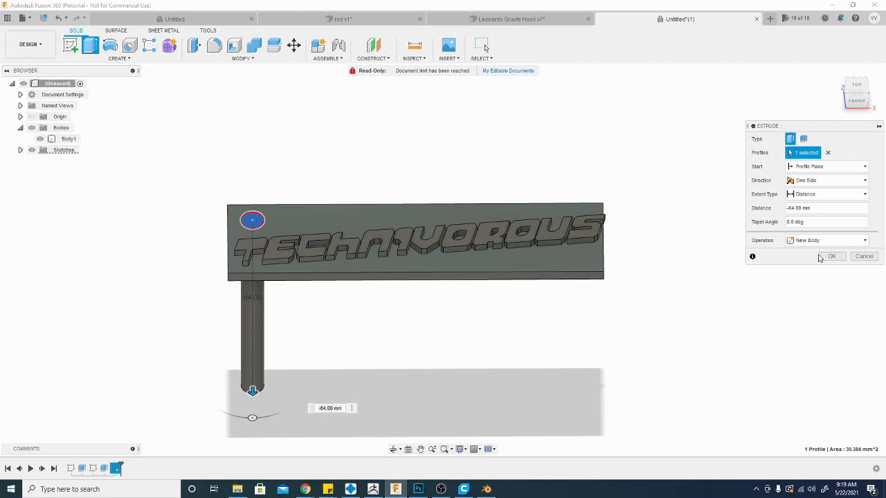
left_click(832, 256)
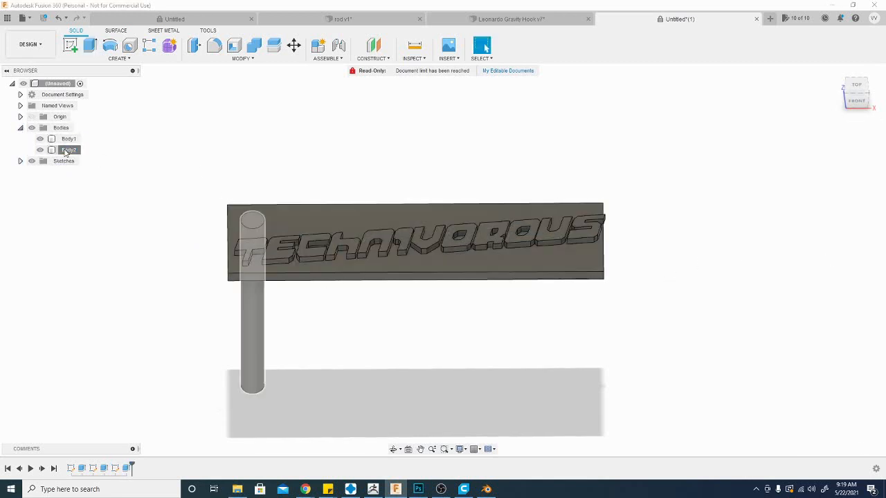
- Remove the stray cylinder body and re-extrude the circle as a cut hole through the plate
left_click(294, 44)
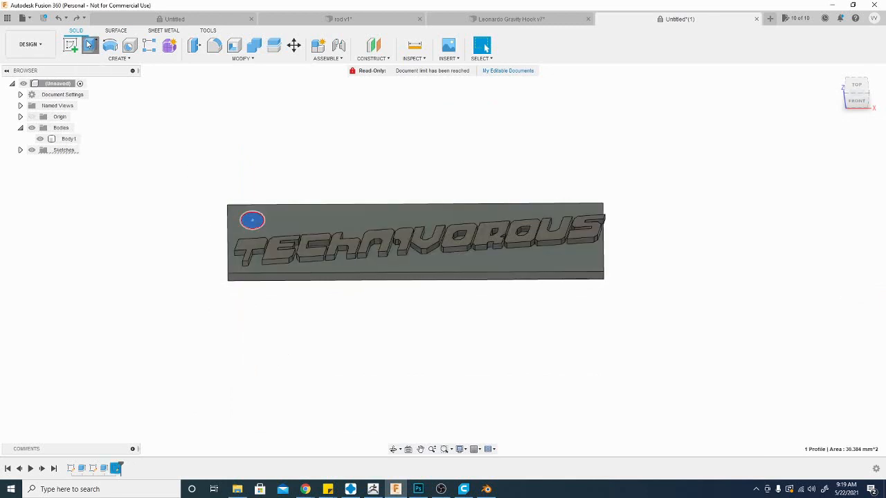
left_click(89, 44)
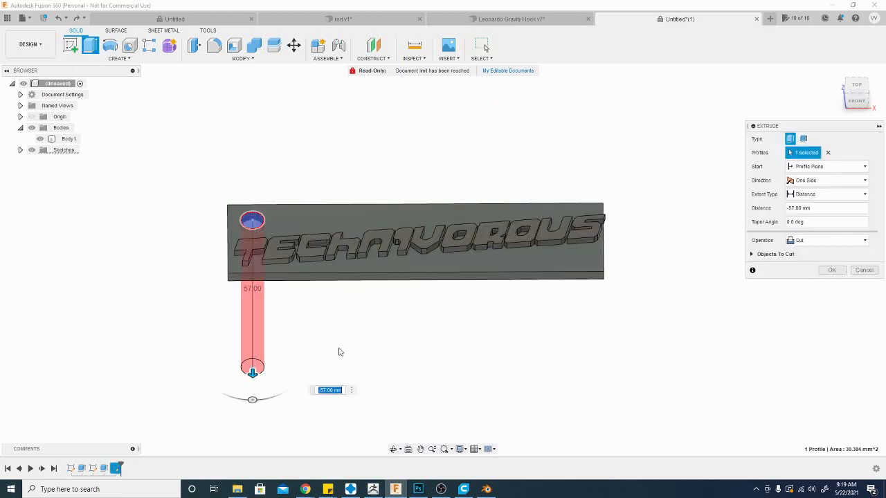
left_click(832, 269)
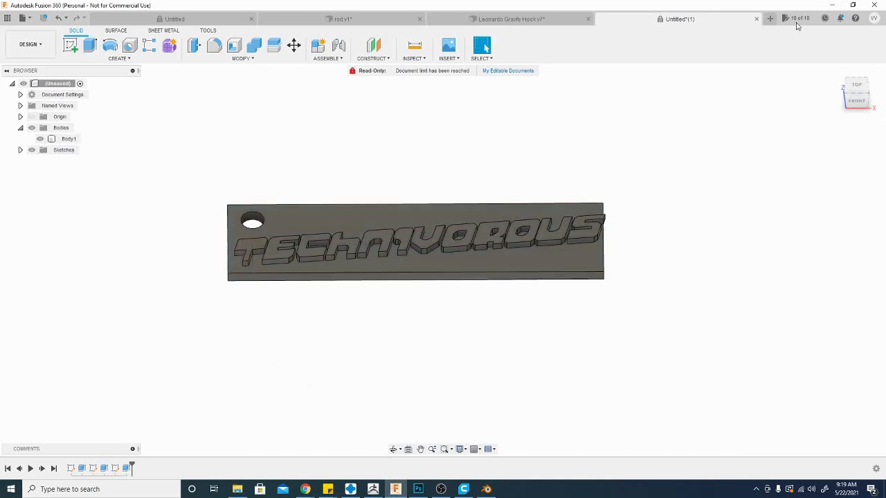
mouse_move(580, 317)
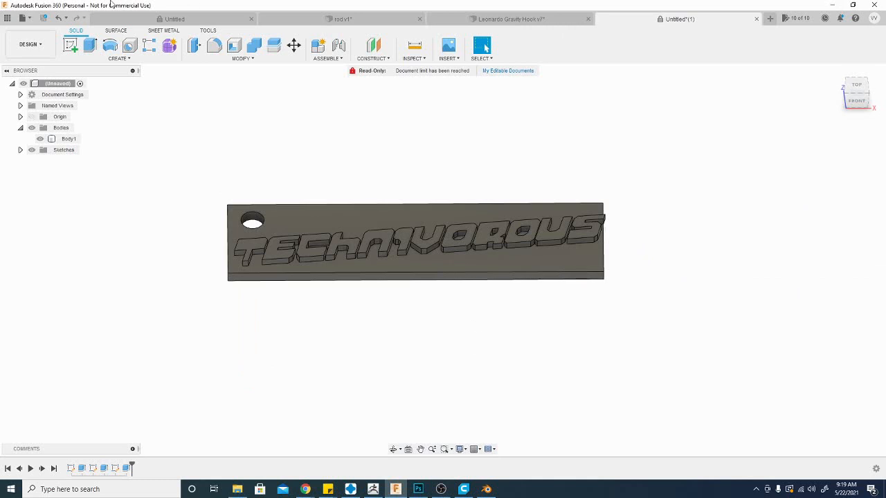
left_click(487, 490)
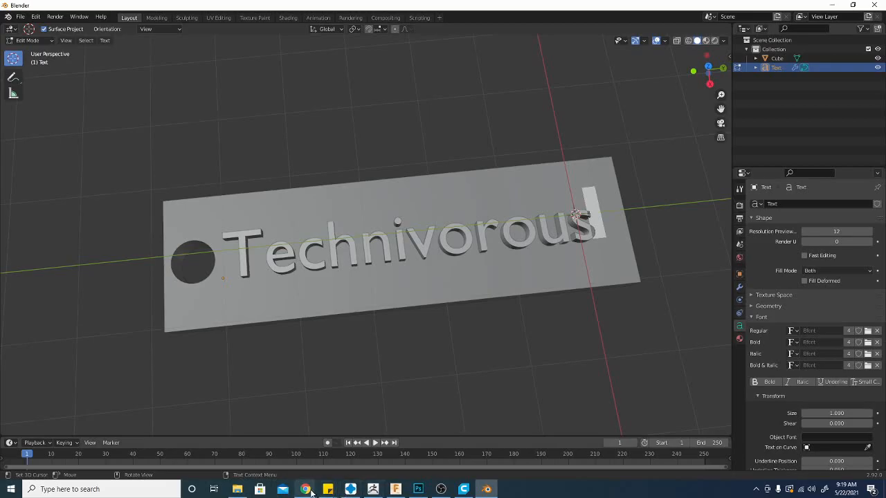
- Review Tinkercad's Export download options, then select the whole nameplate and reopen them
left_click(305, 490)
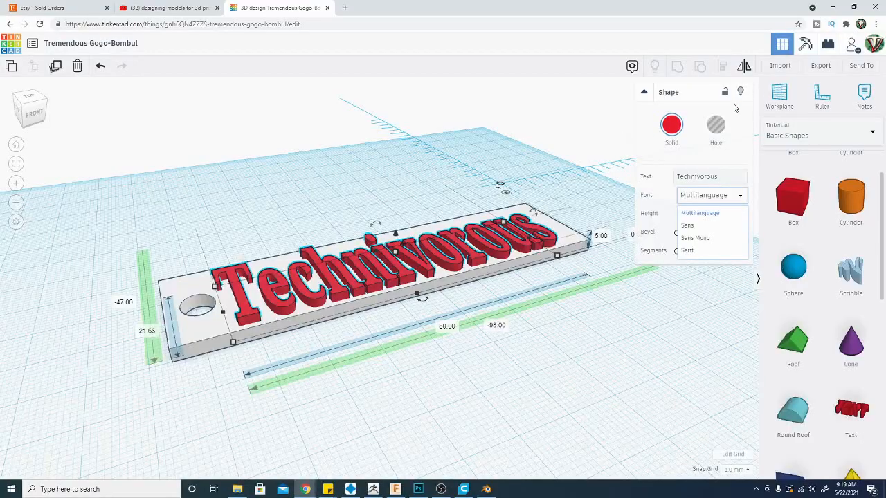
left_click(819, 65)
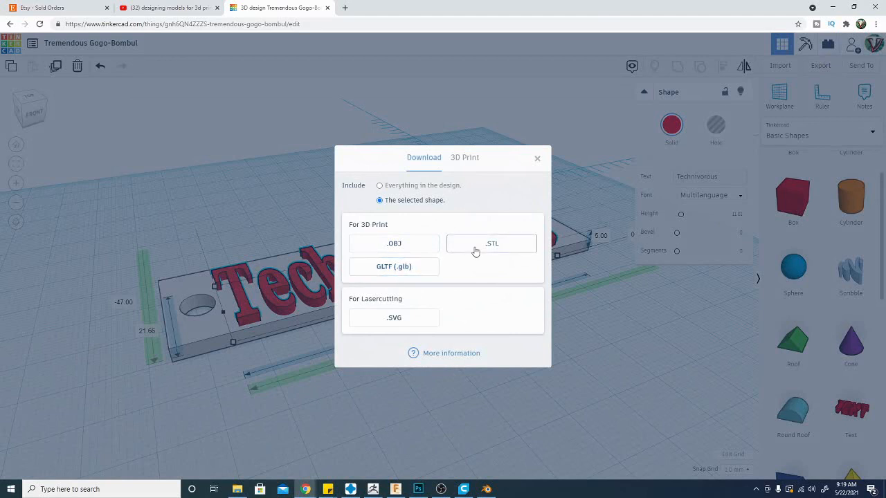
mouse_move(393, 251)
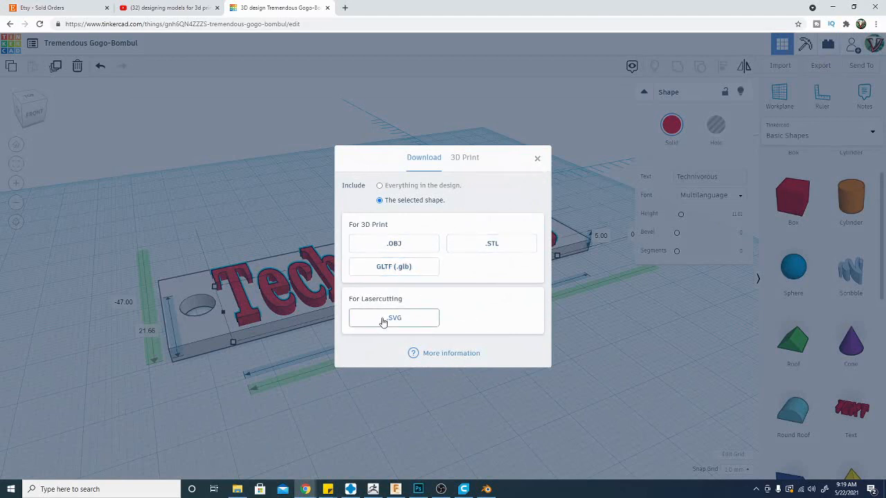
mouse_move(477, 205)
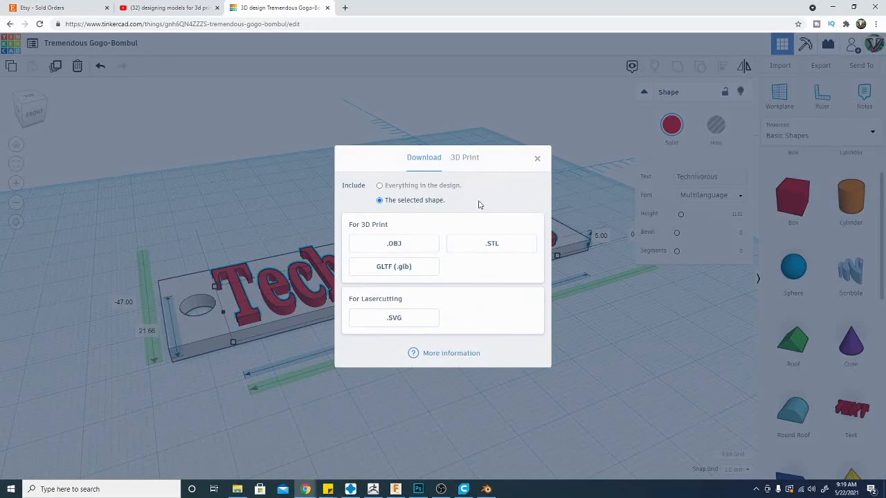
mouse_move(408, 210)
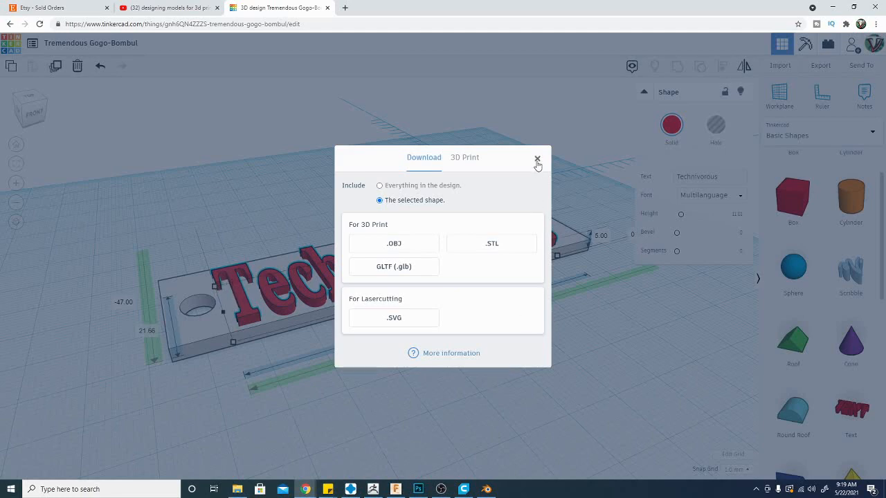
left_click(537, 161)
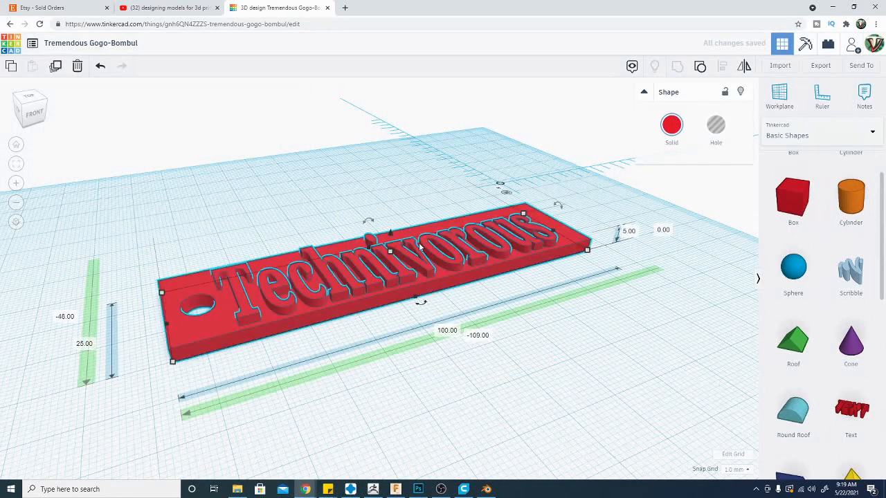
left_click(819, 65)
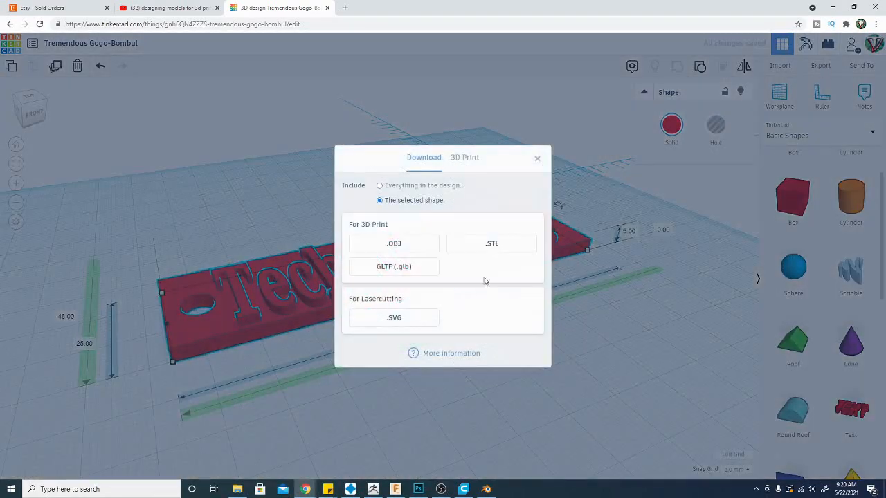
left_click(537, 158)
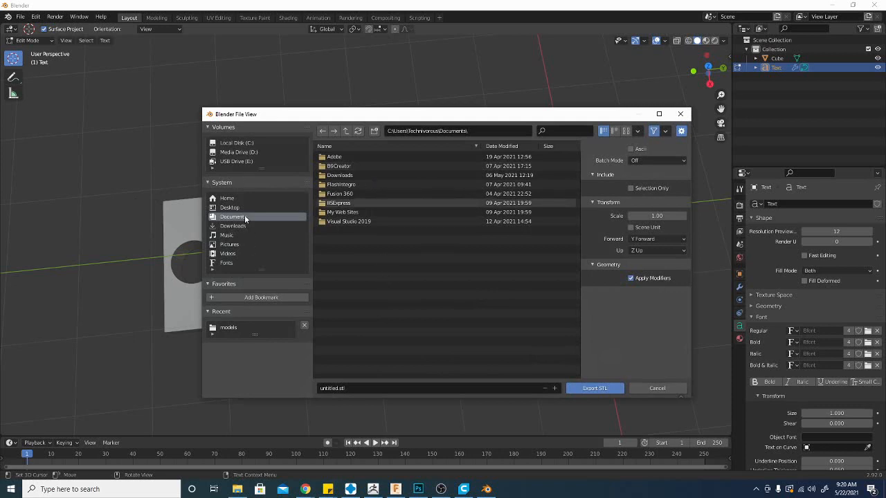
- Create a cad2021 folder on the Desktop and export the nameplate there as blender.stl
left_click(230, 208)
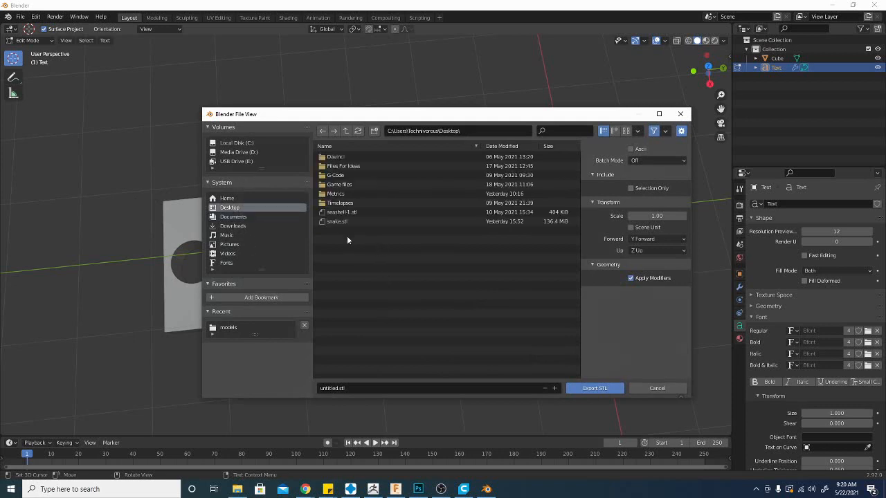
mouse_move(339, 241)
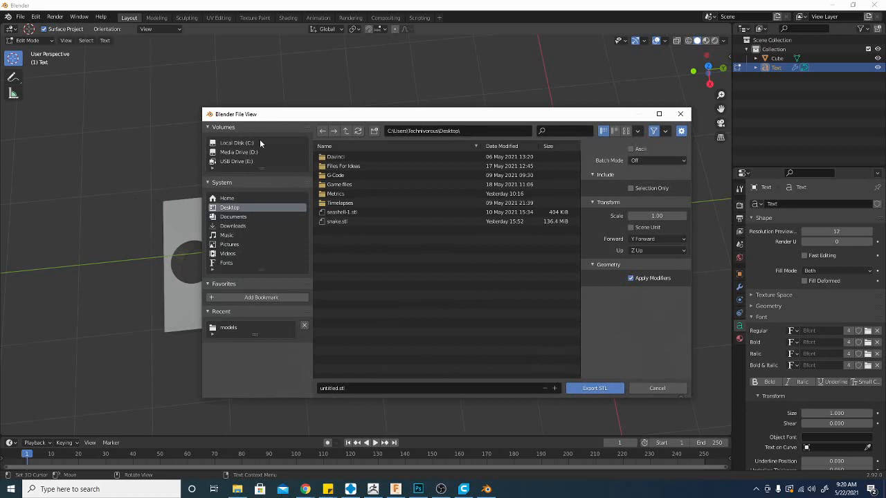
left_click(374, 130)
type("cad2021")
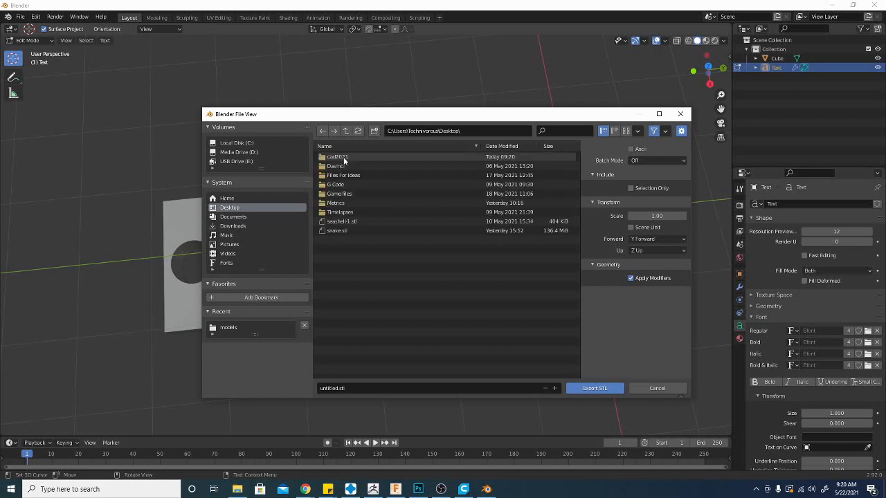
double_click(337, 158)
type("blender")
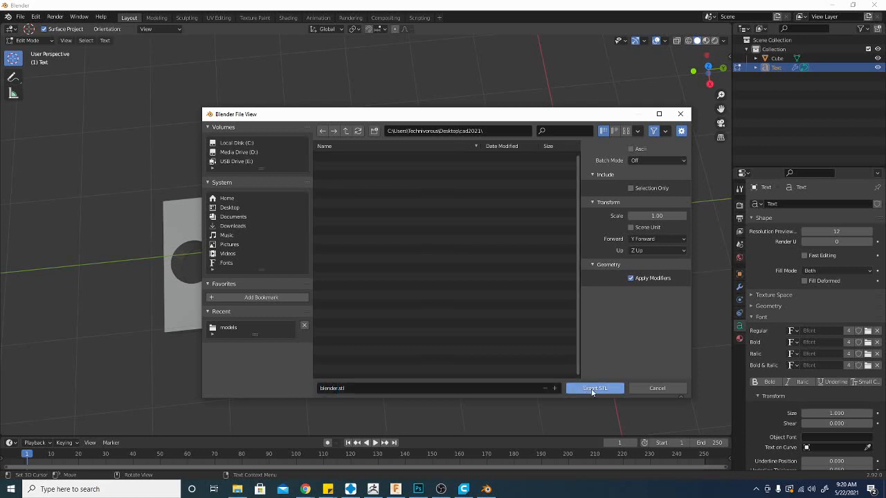
left_click(594, 387)
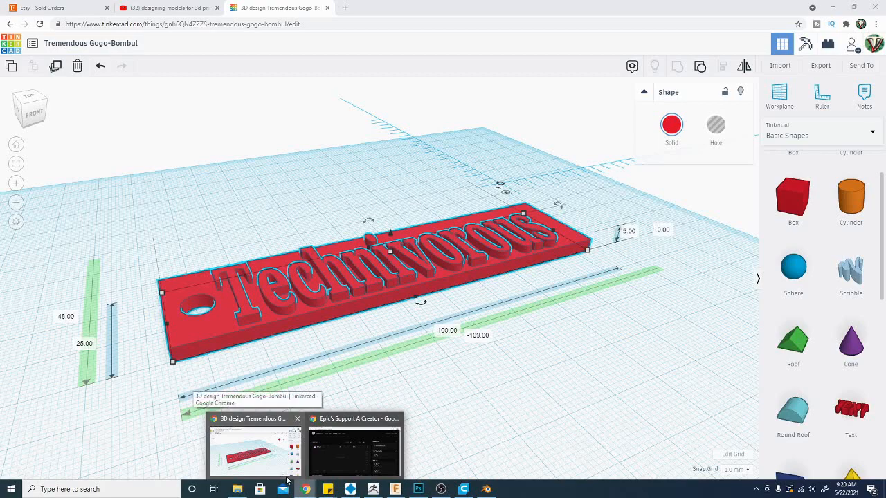
- Return to the Tinkercad design and download the Technivorous nameplate as .STL
left_click(819, 65)
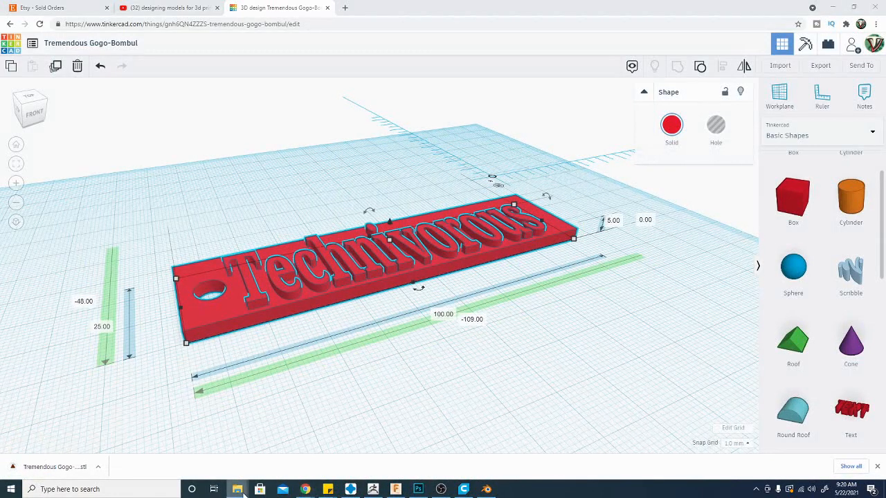
mouse_move(238, 489)
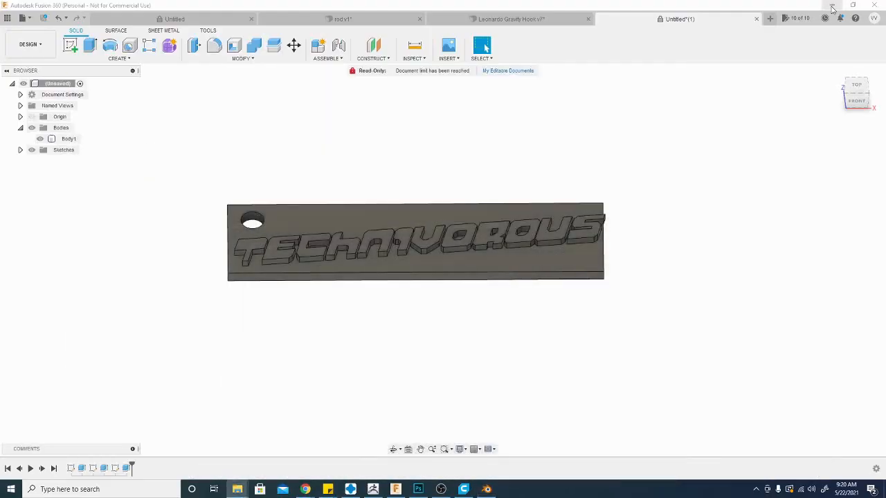
- Place the Tinkercad STL in the cad2021 folder beside blender.stl and rename it
left_click(830, 9)
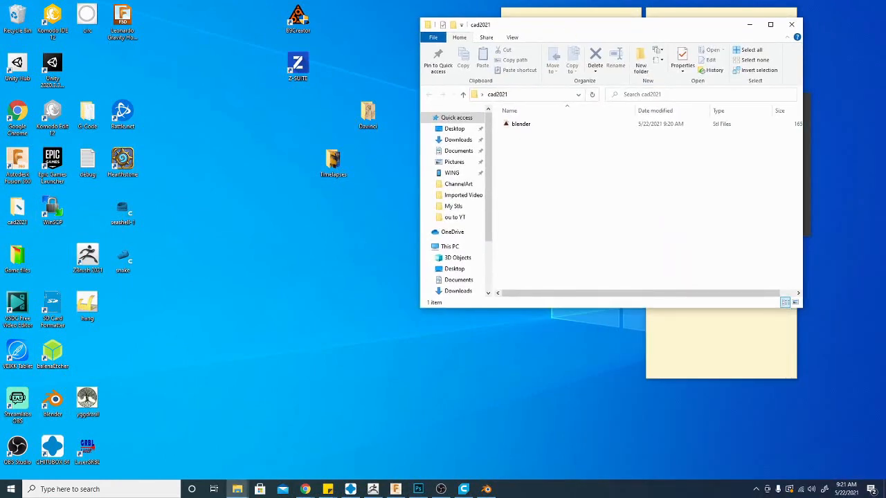
left_click(544, 133)
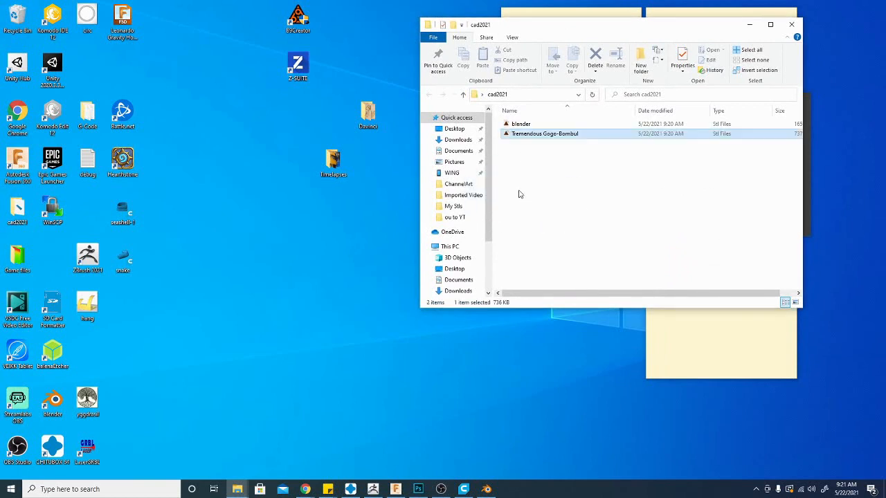
right_click(545, 133)
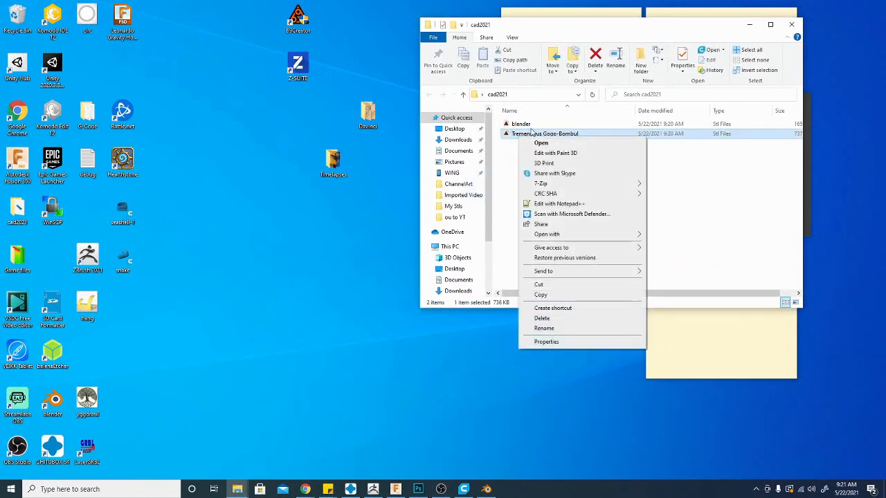
left_click(544, 328)
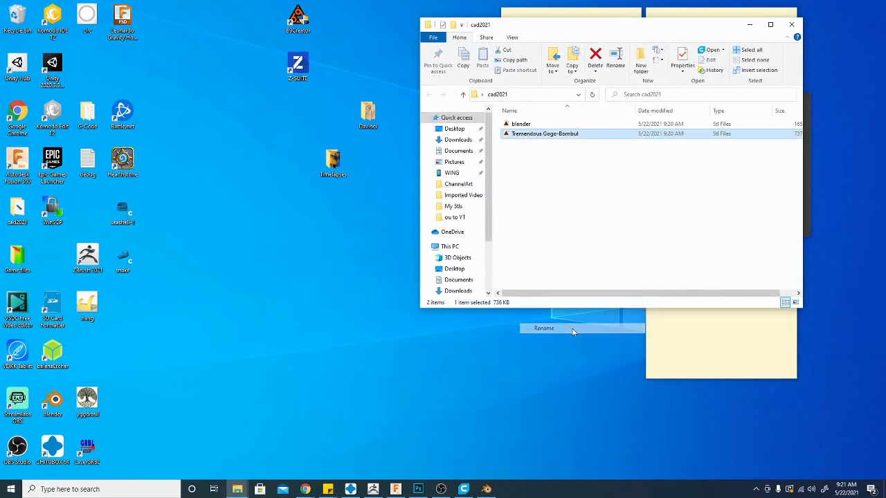
left_click(542, 328)
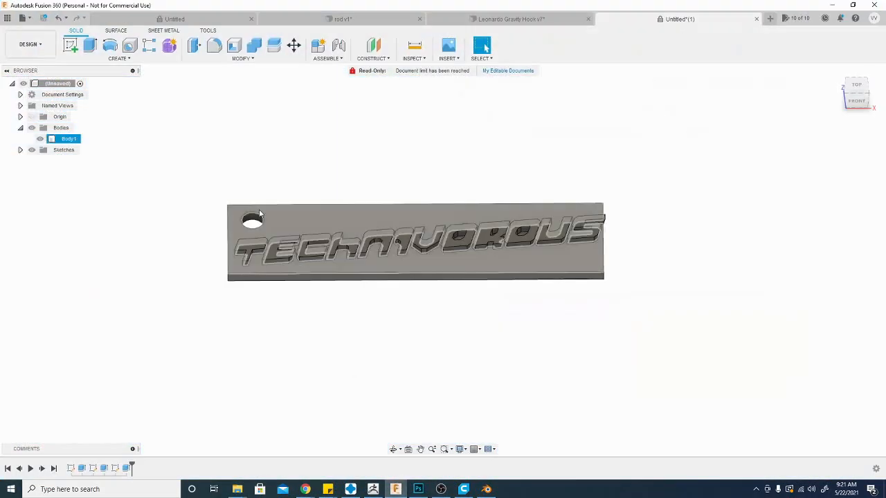
- Free an editable slot by setting the demon coin design to read-only in My Editable Documents
left_click(24, 18)
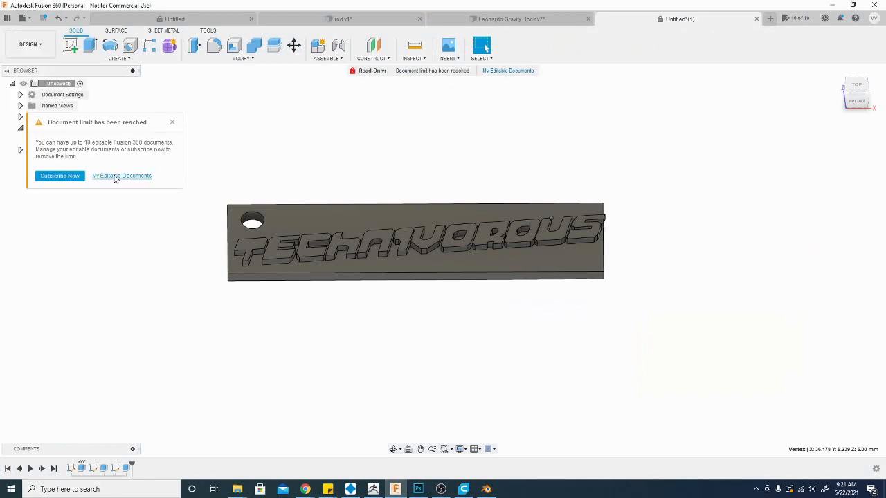
left_click(122, 175)
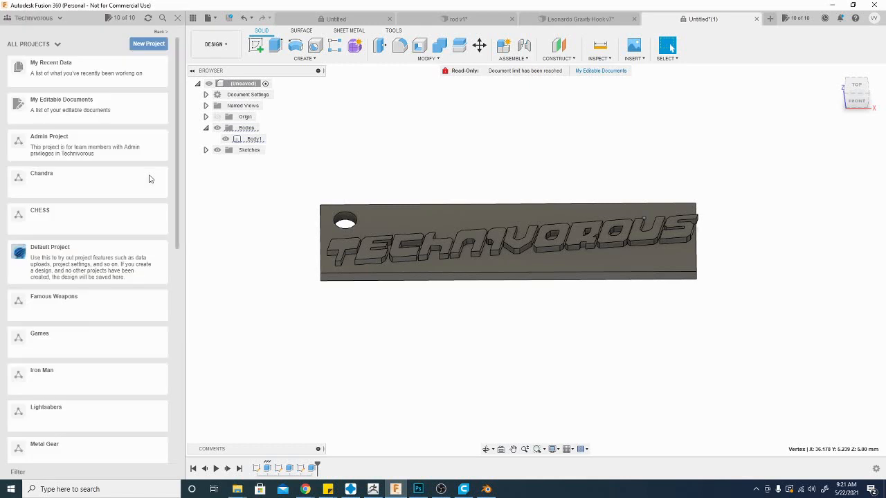
left_click(61, 100)
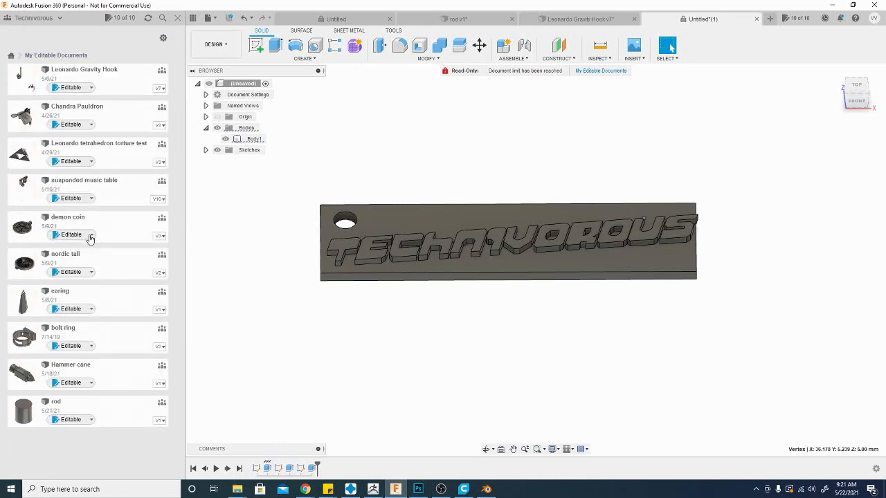
left_click(92, 238)
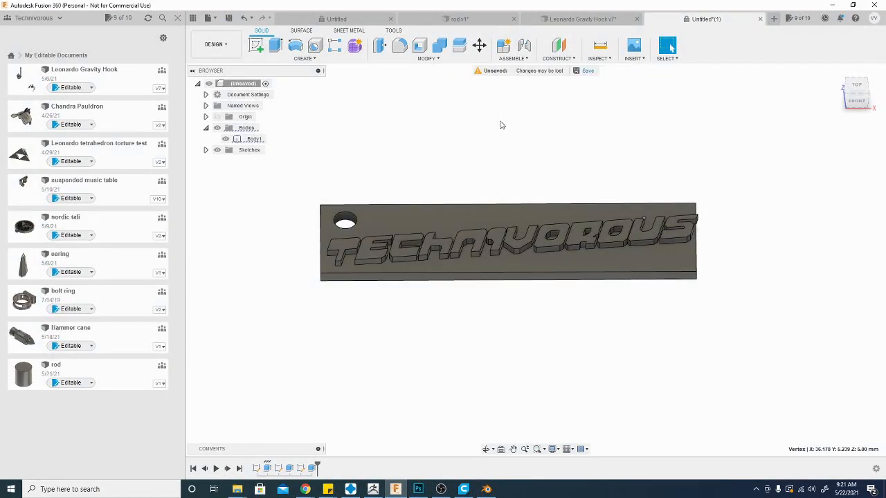
- Save the nameplate design as a document named fusion
left_click(208, 18)
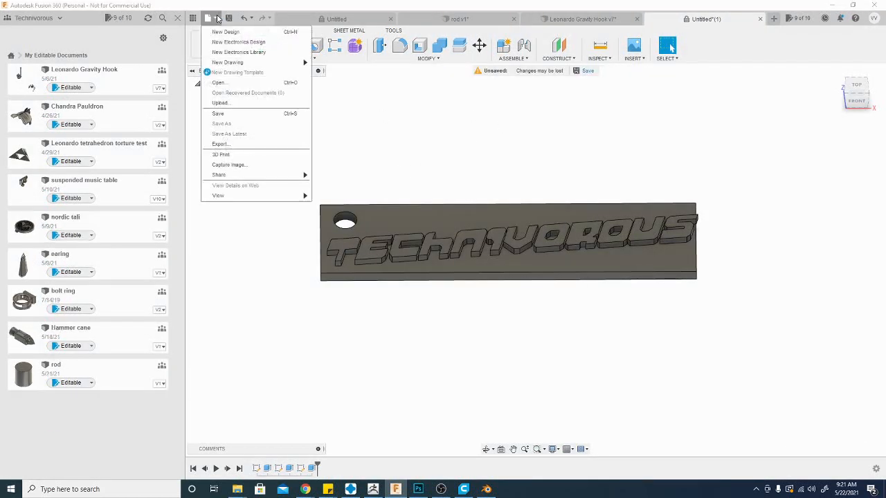
left_click(219, 114)
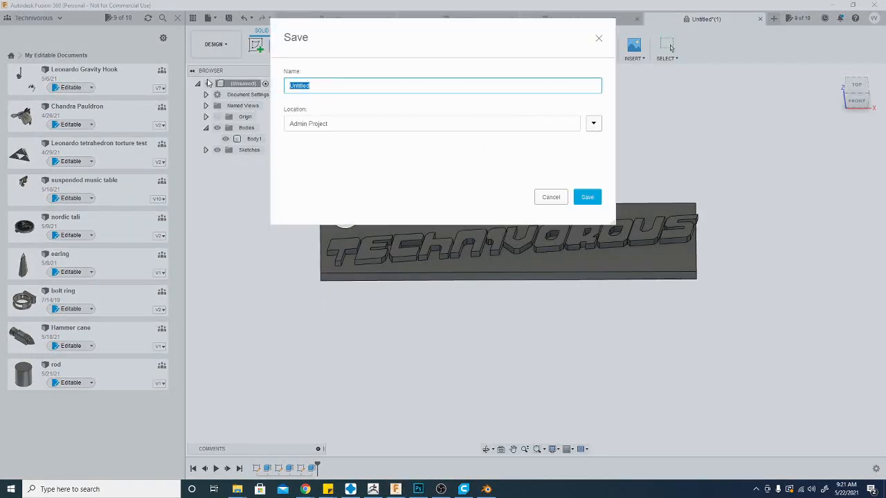
type("fusi")
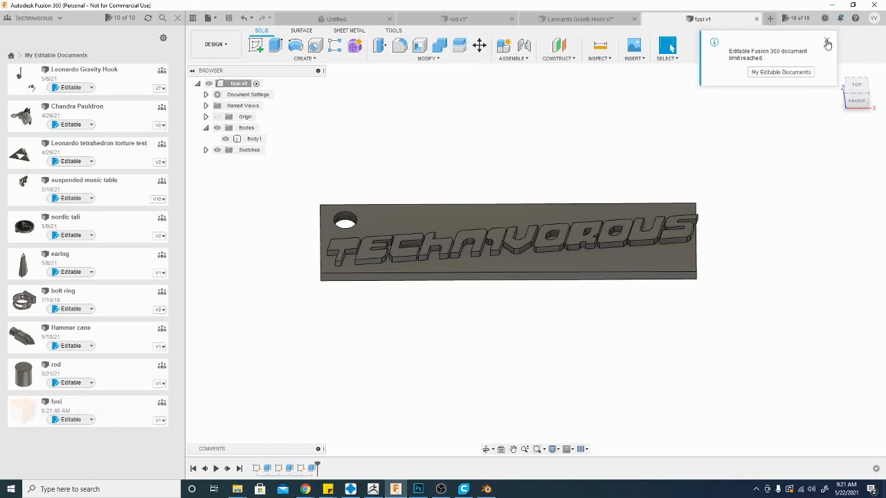
- Export the nameplate design as fusion.stl using the STL Files (*.stl) type
left_click(211, 17)
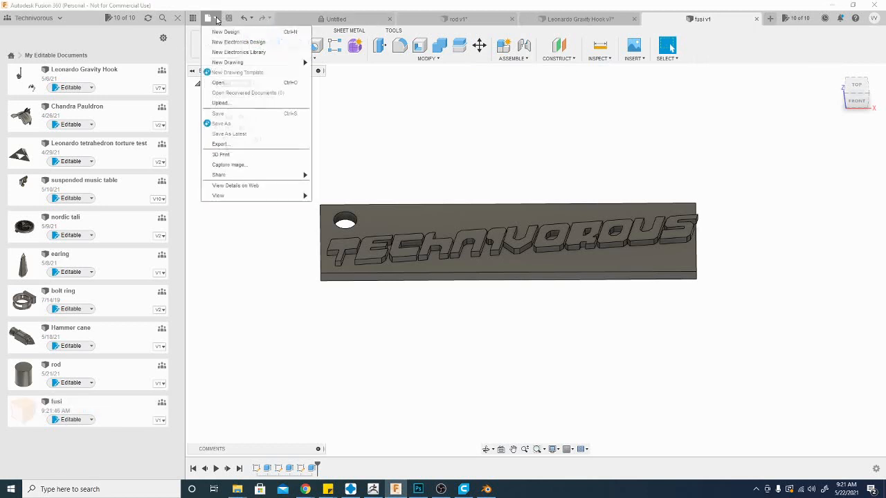
left_click(222, 144)
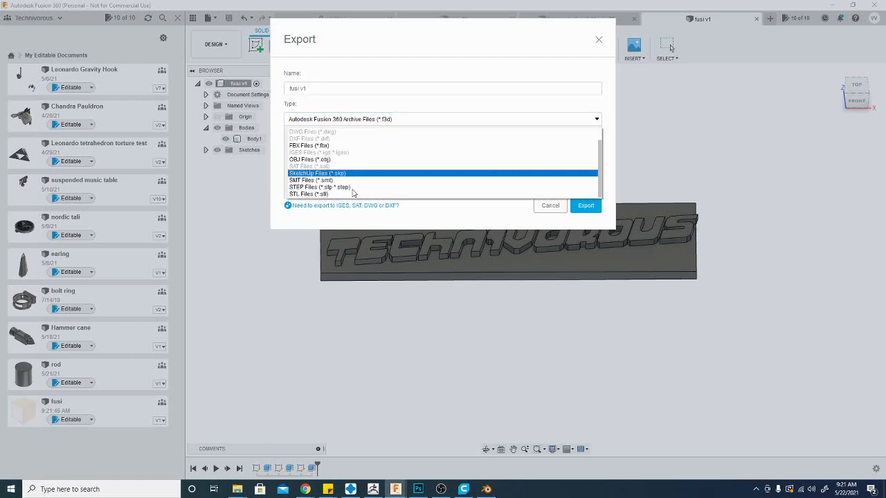
left_click(307, 193)
type("on")
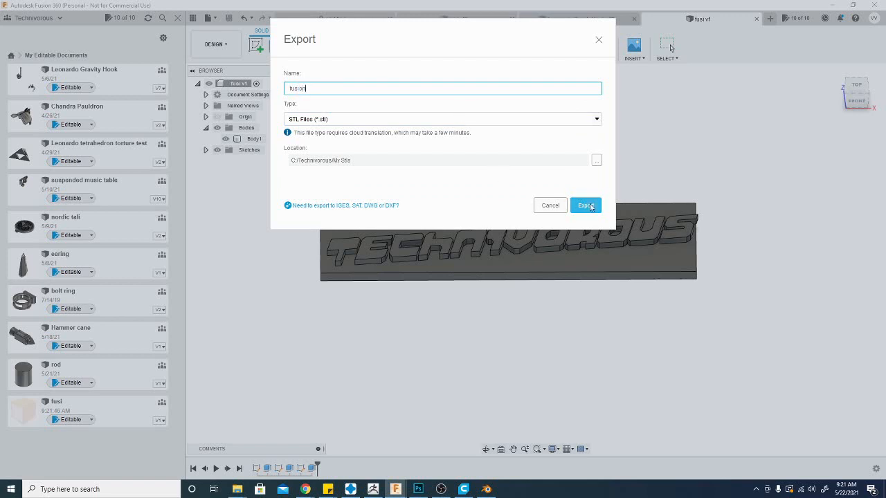
left_click(586, 205)
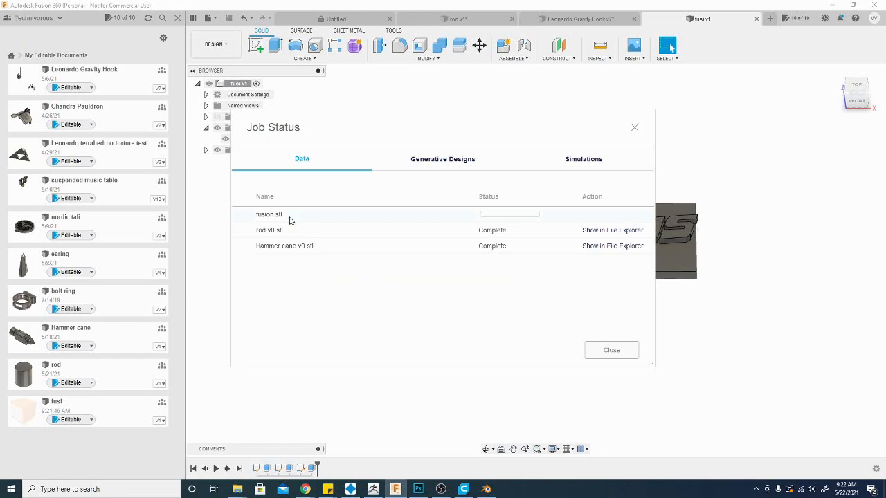
mouse_move(567, 229)
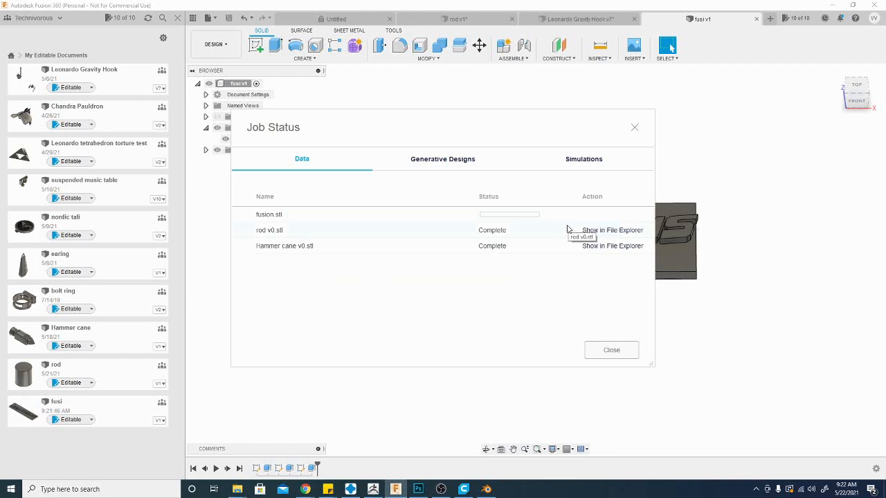
mouse_move(578, 320)
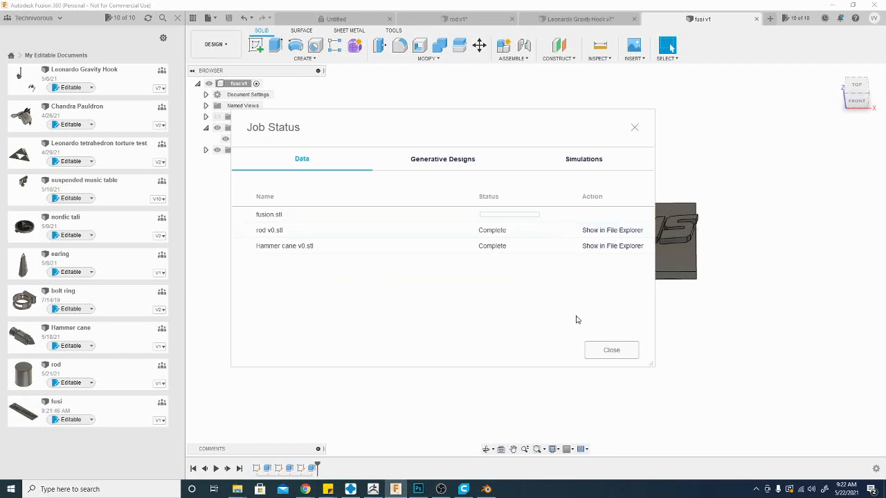
mouse_move(583, 310)
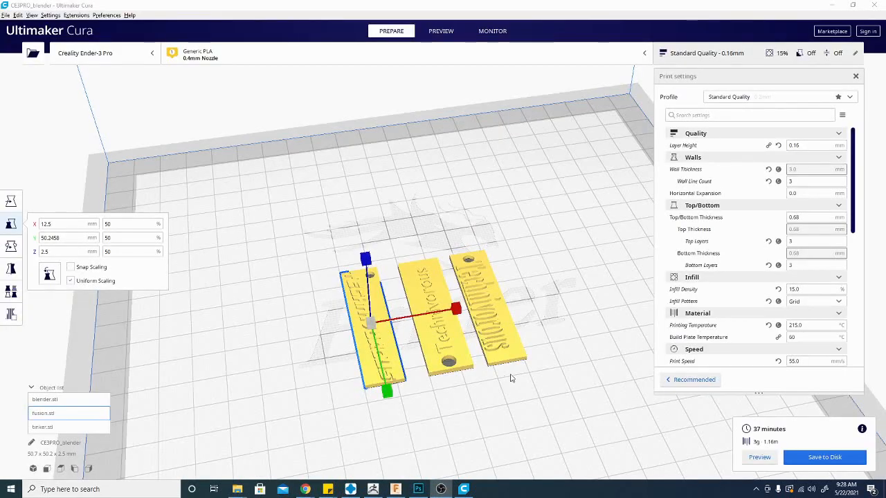
mouse_move(601, 393)
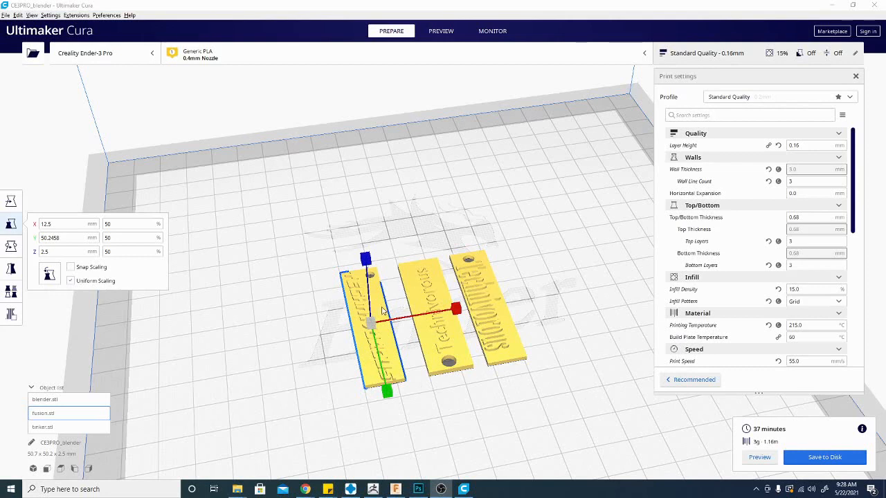
mouse_move(597, 451)
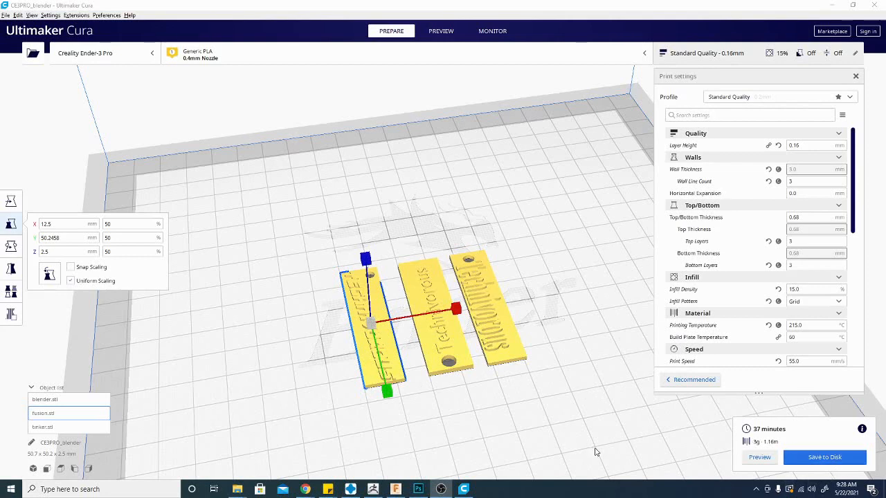